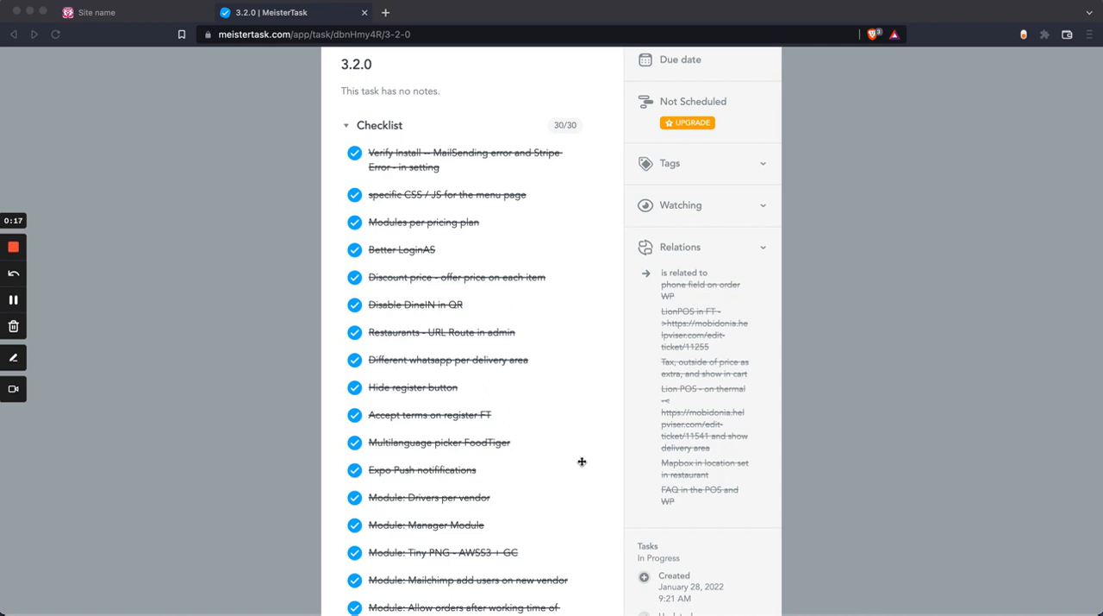
pyautogui.moveTo(407, 162)
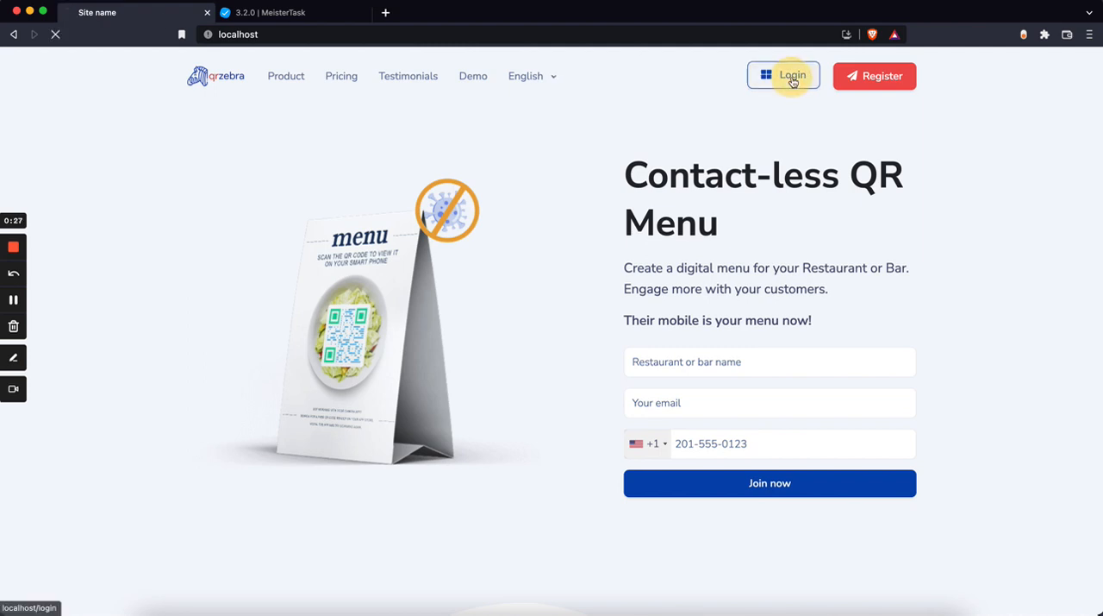
# - Sign in to QR Zebra with the demo admin credentials
pyautogui.click(791, 76)
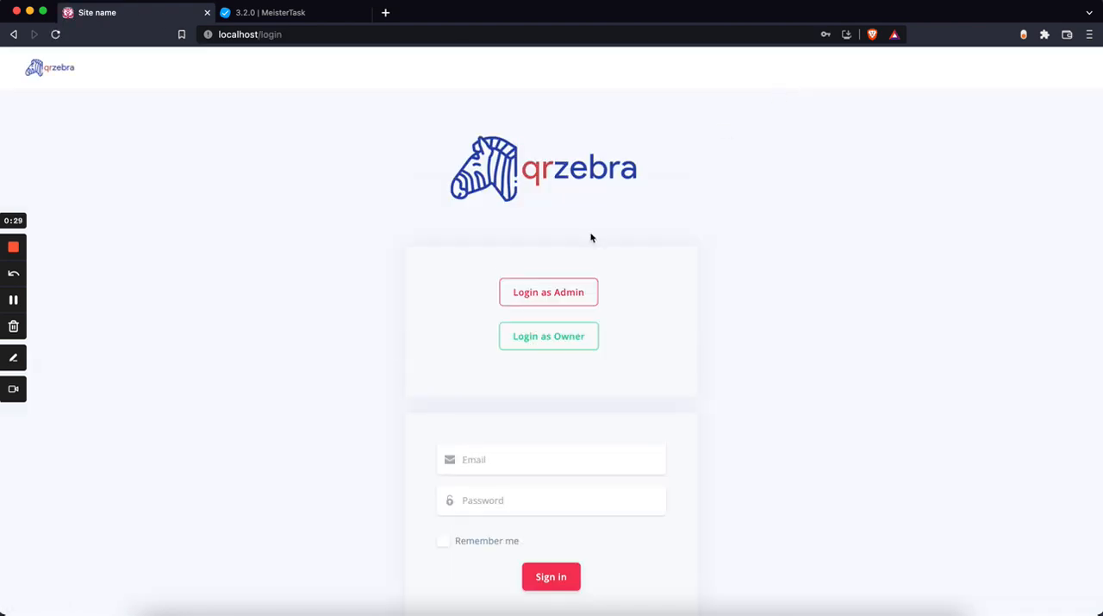
pyautogui.click(548, 291)
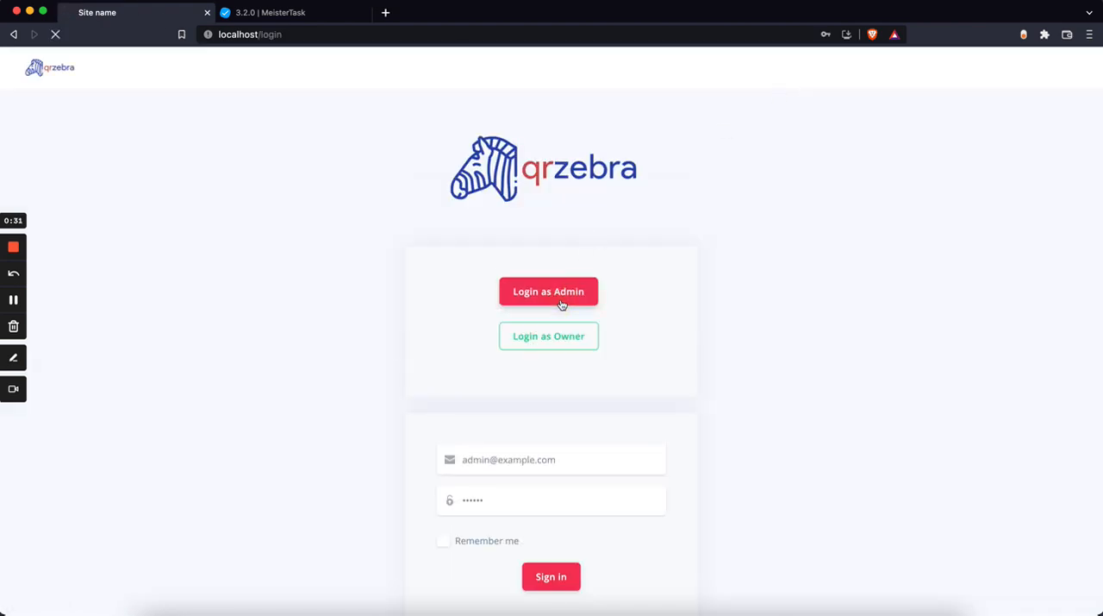
pyautogui.click(549, 290)
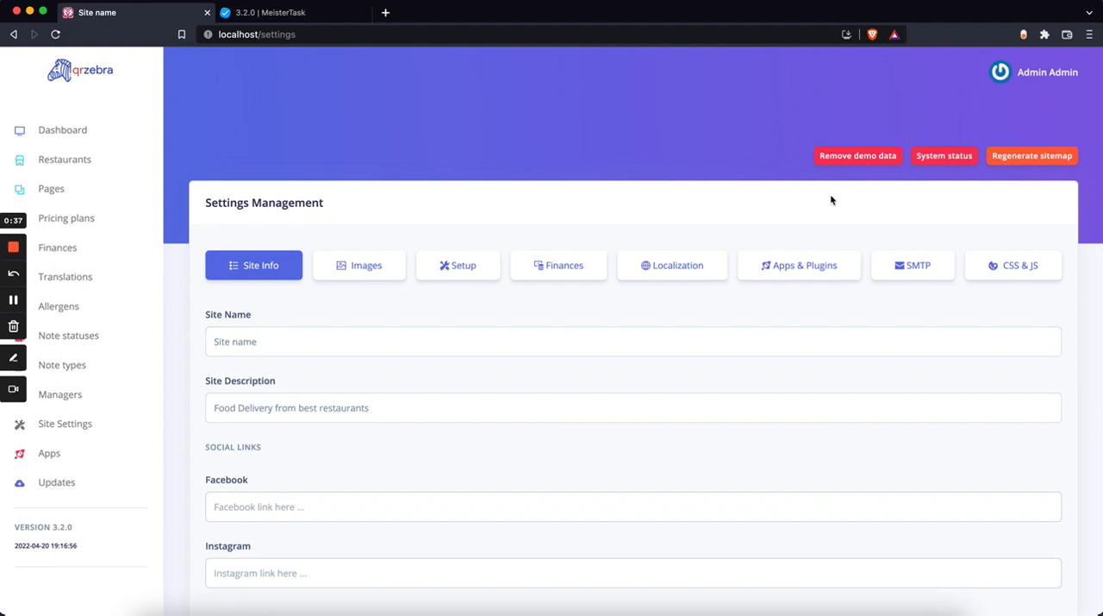
# - Open the System status check and highlight the Mail sending result
pyautogui.click(944, 156)
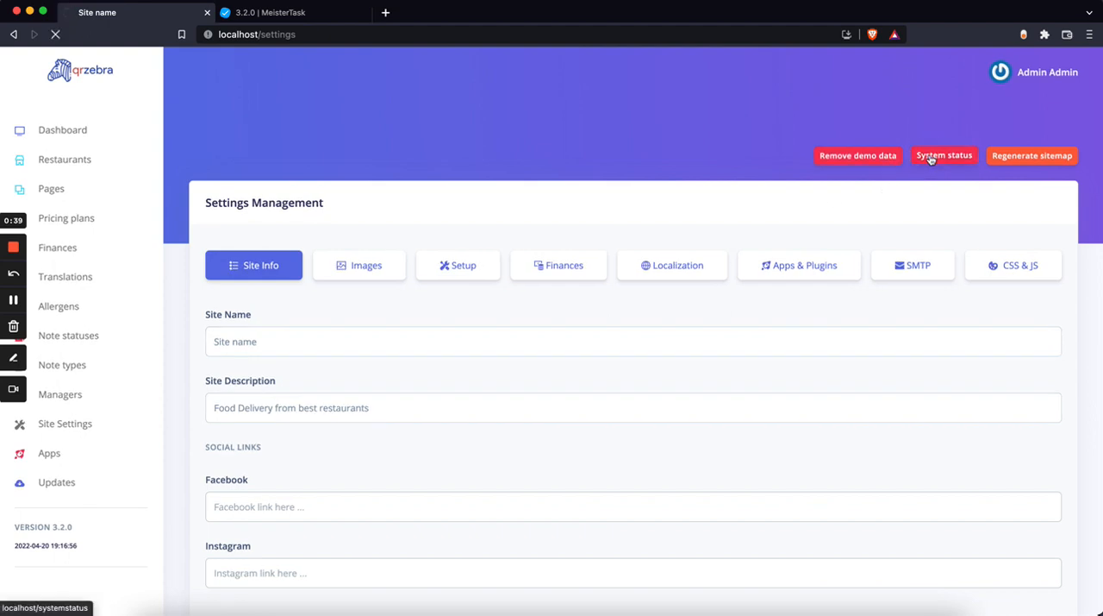
pyautogui.click(944, 156)
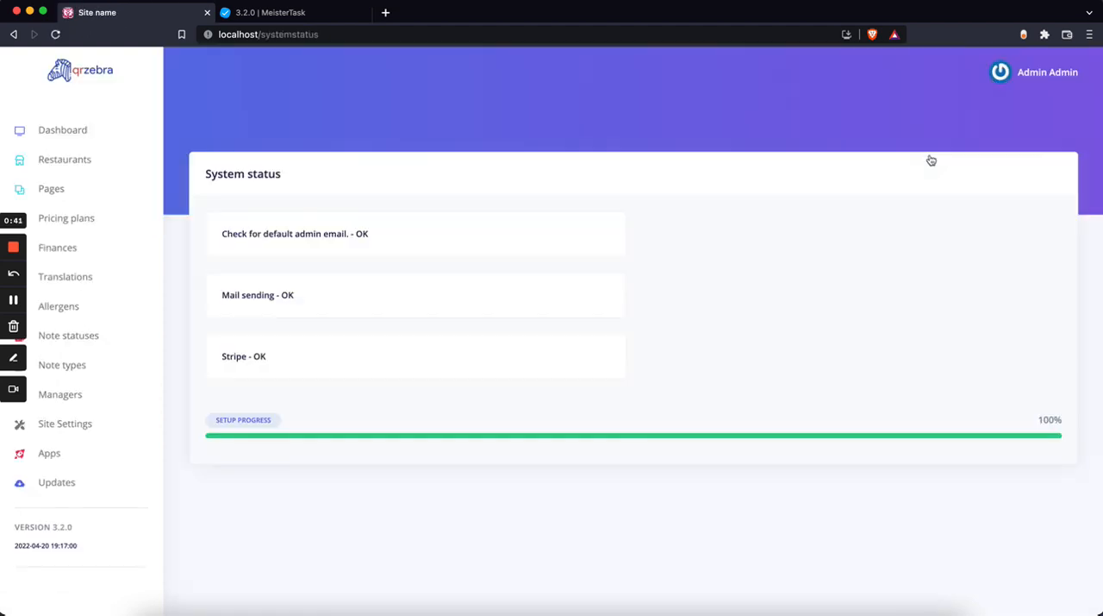
pyautogui.moveTo(760, 250)
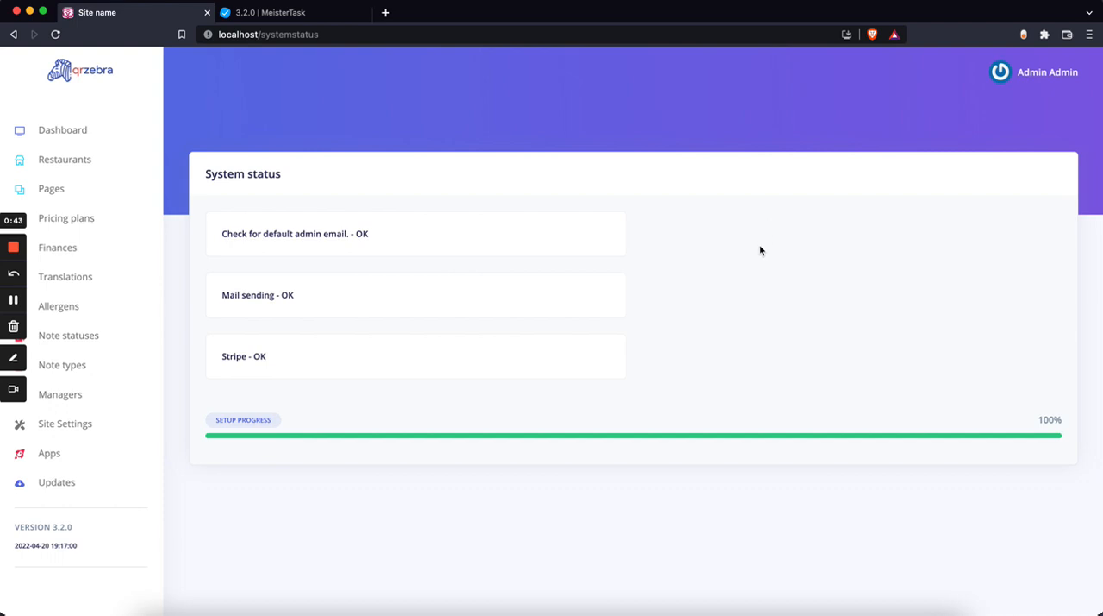
pyautogui.moveTo(725, 262)
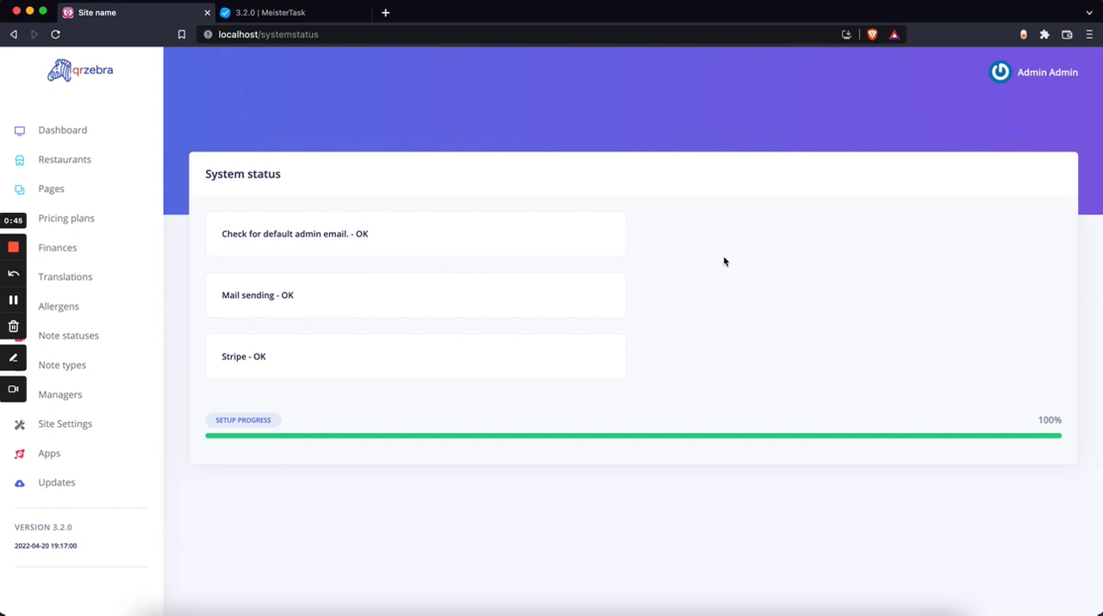
pyautogui.moveTo(276, 294)
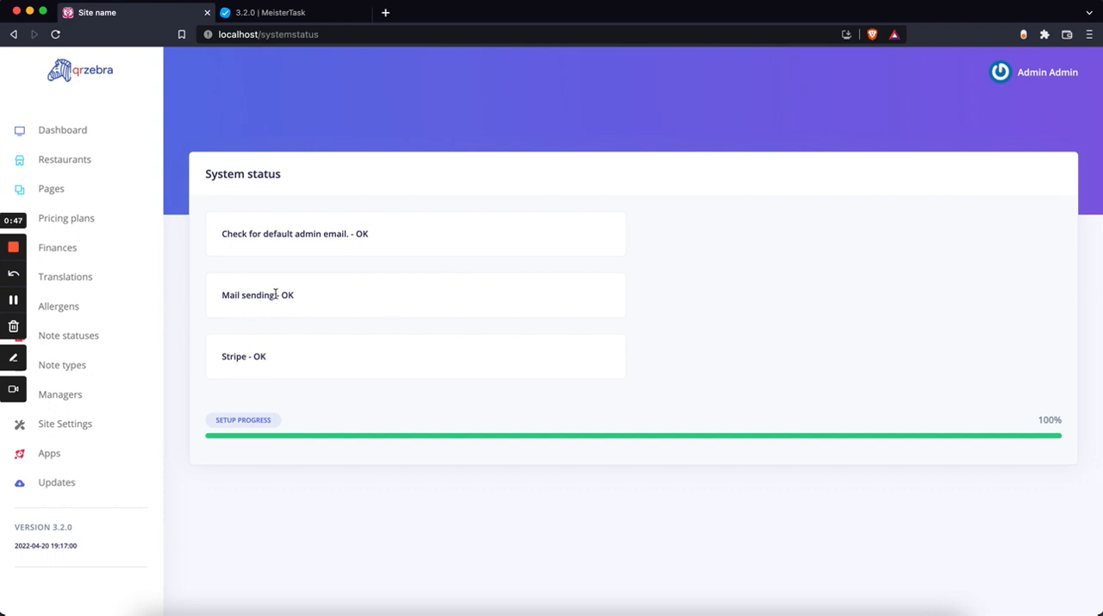
pyautogui.doubleClick(233, 356)
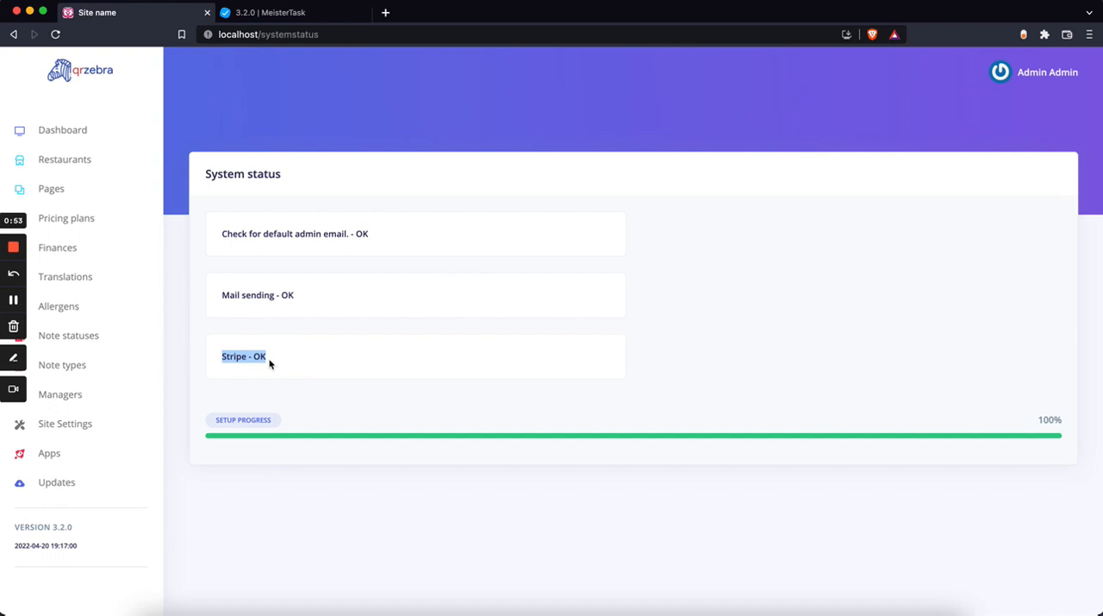
pyautogui.moveTo(62, 130)
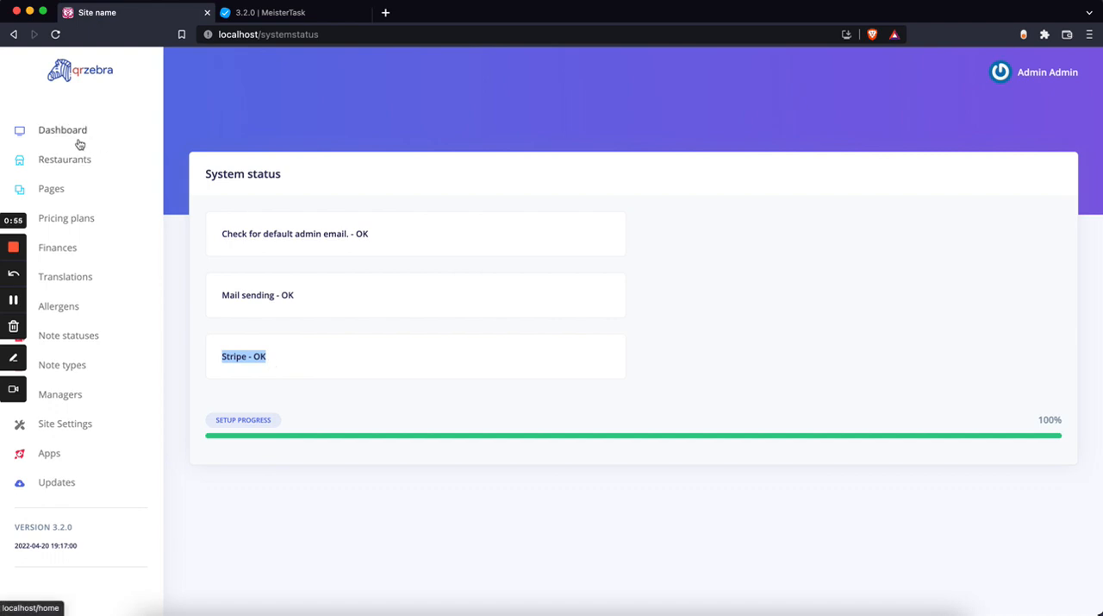
# - Visit the admin Dashboard, then reopen Site Settings System status and reload it
pyautogui.click(63, 130)
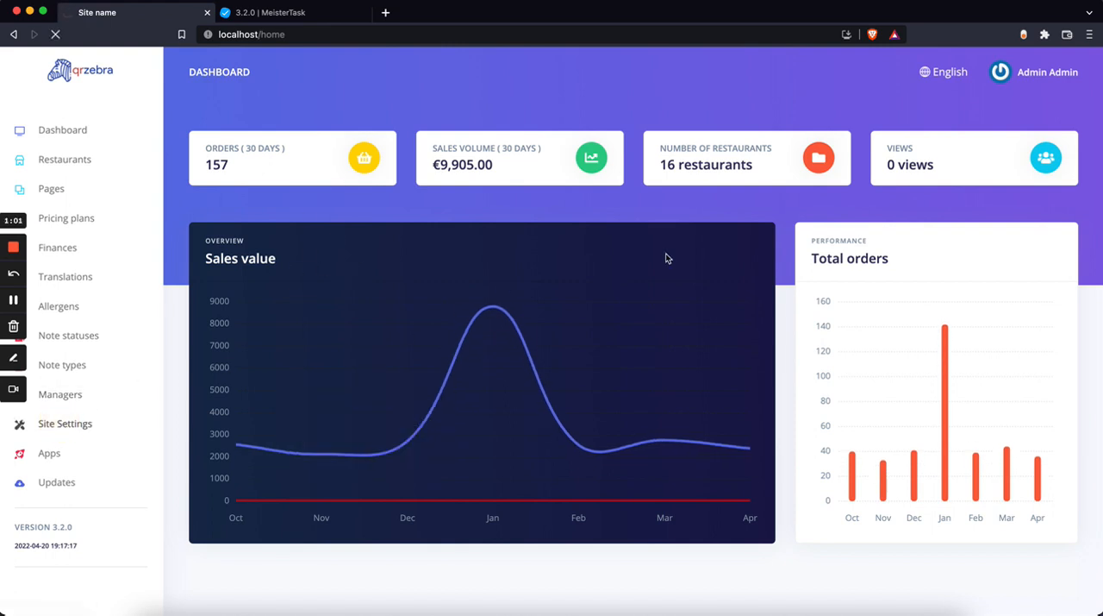
pyautogui.click(65, 424)
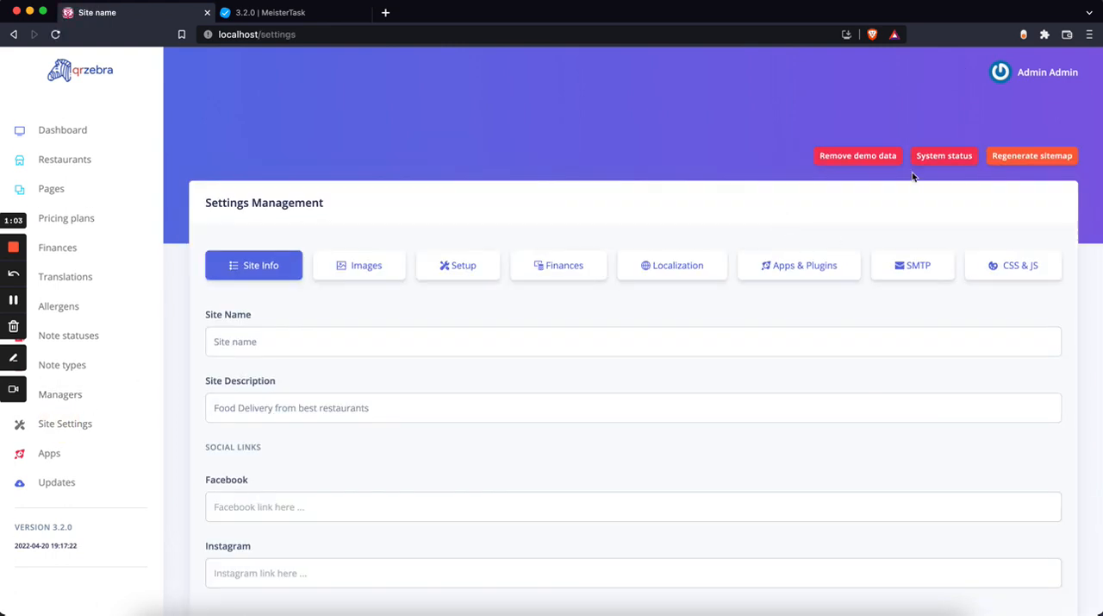
pyautogui.click(944, 155)
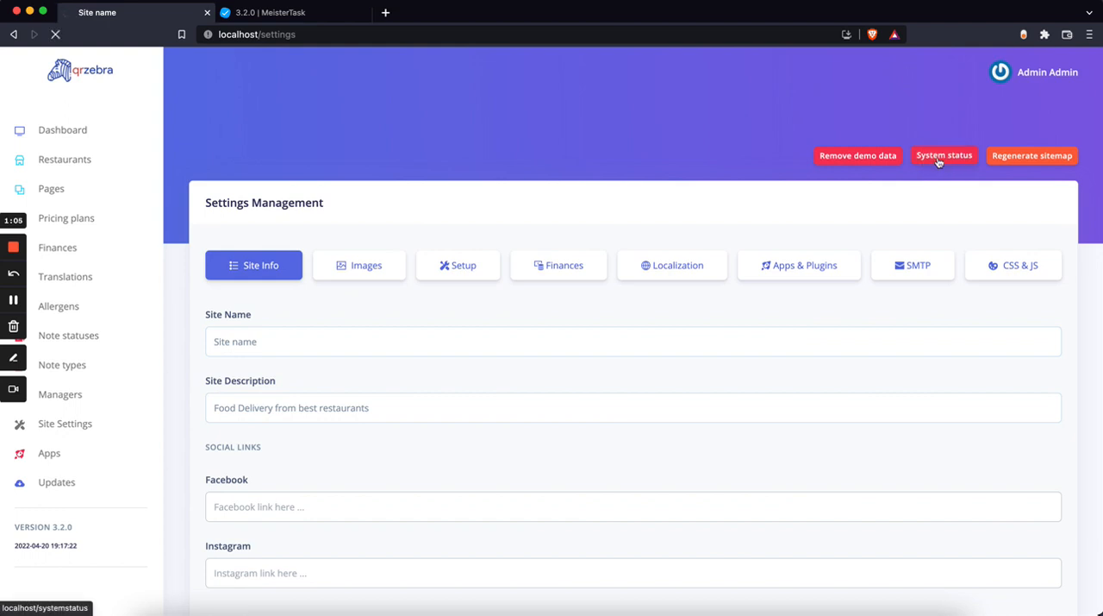
pyautogui.click(944, 156)
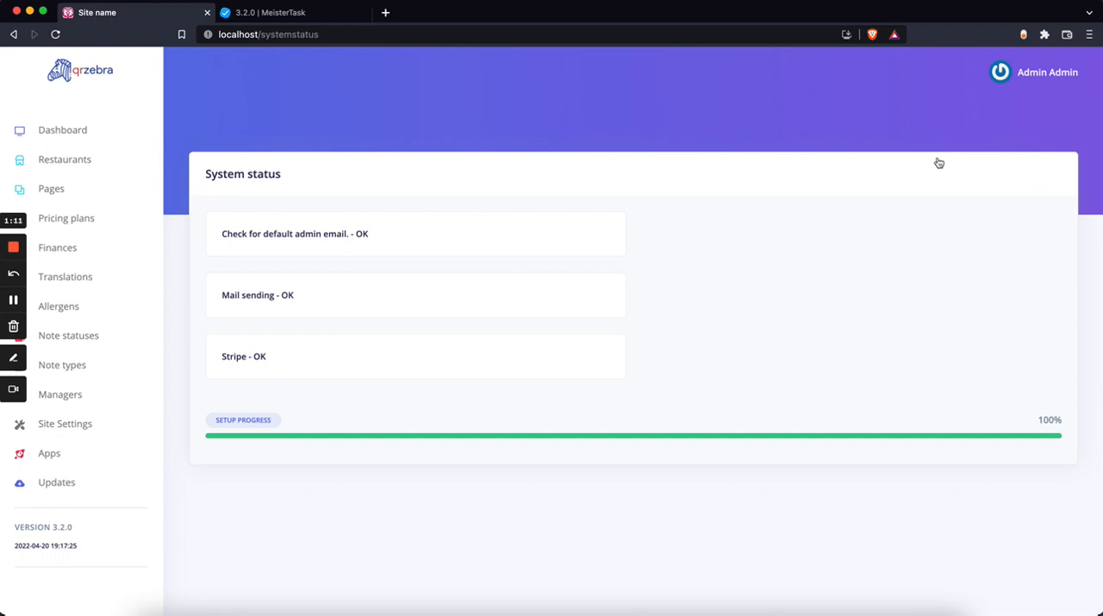
pyautogui.moveTo(629, 53)
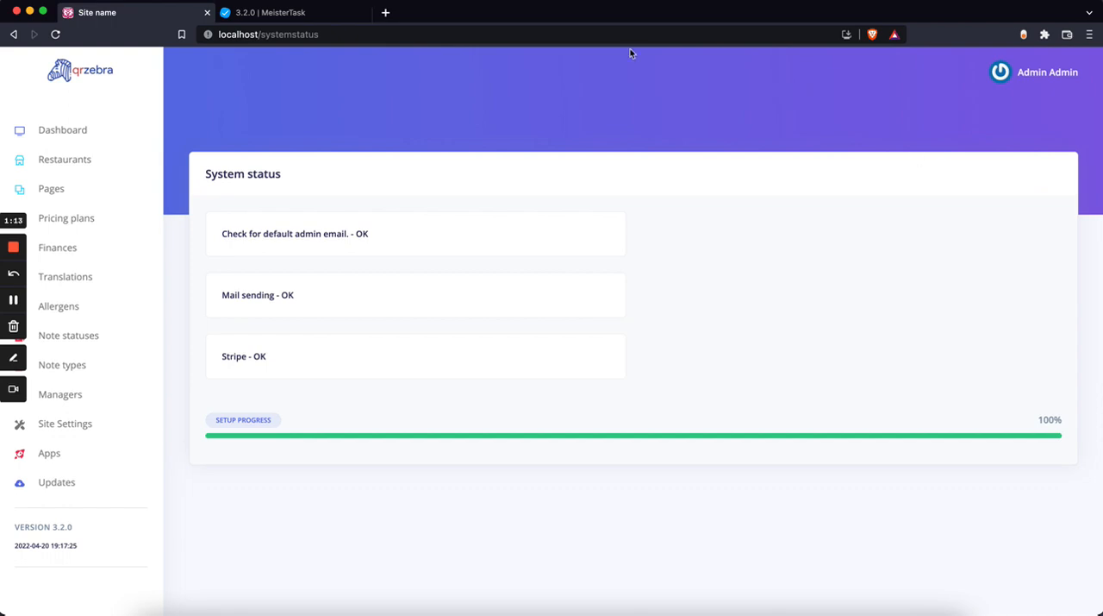
pyautogui.click(293, 12)
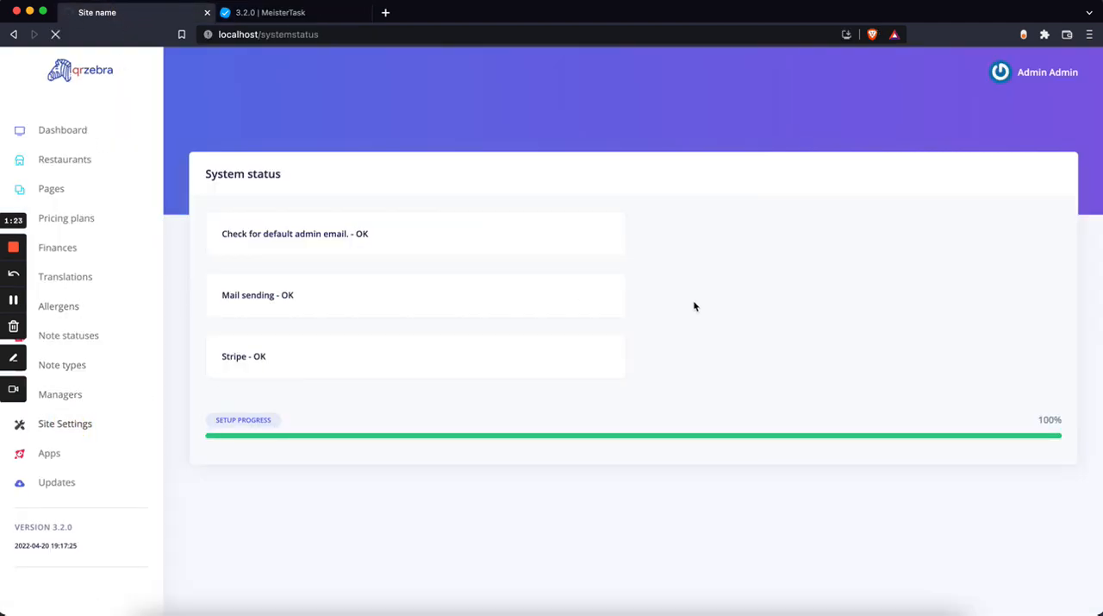
# - Highlight the JavaScript - Menu and CSS - Menu fields, then return to MeisterTask
pyautogui.click(65, 423)
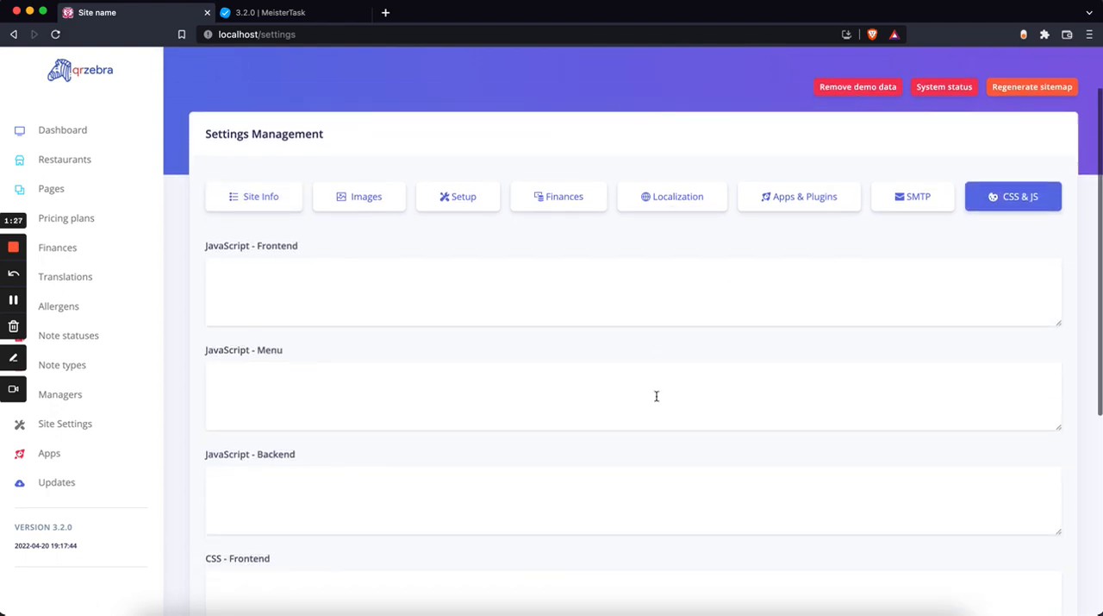
pyautogui.doubleClick(244, 349)
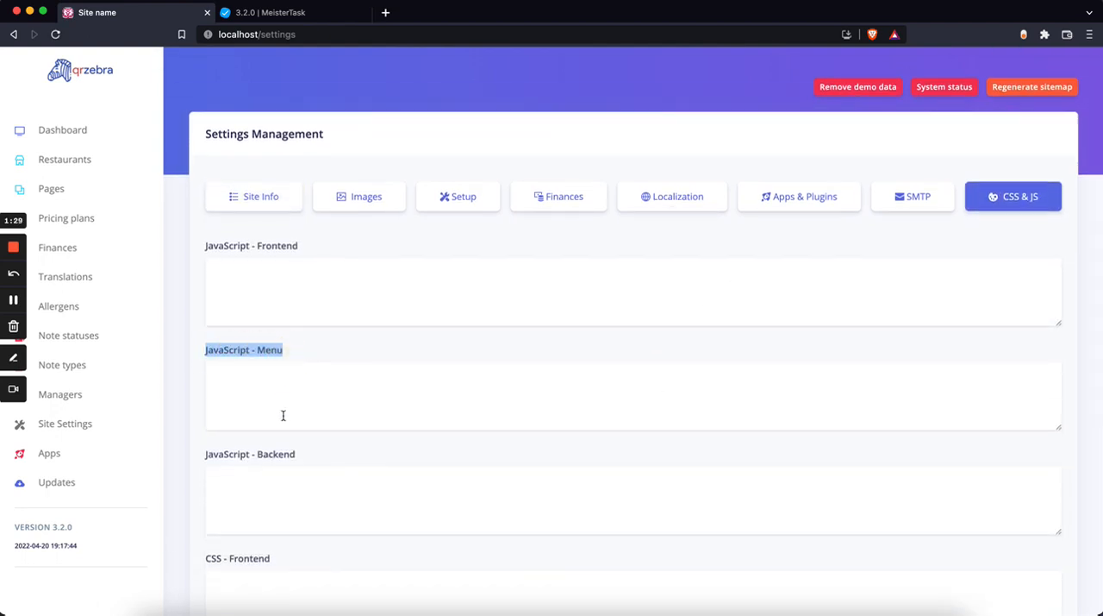
pyautogui.scroll(-3)
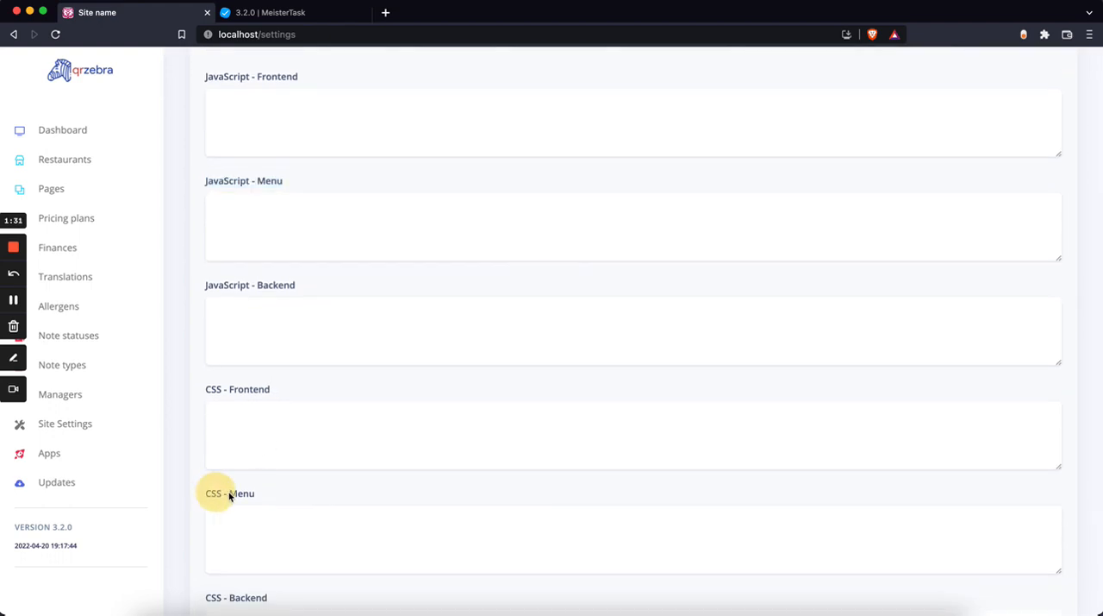
pyautogui.doubleClick(229, 492)
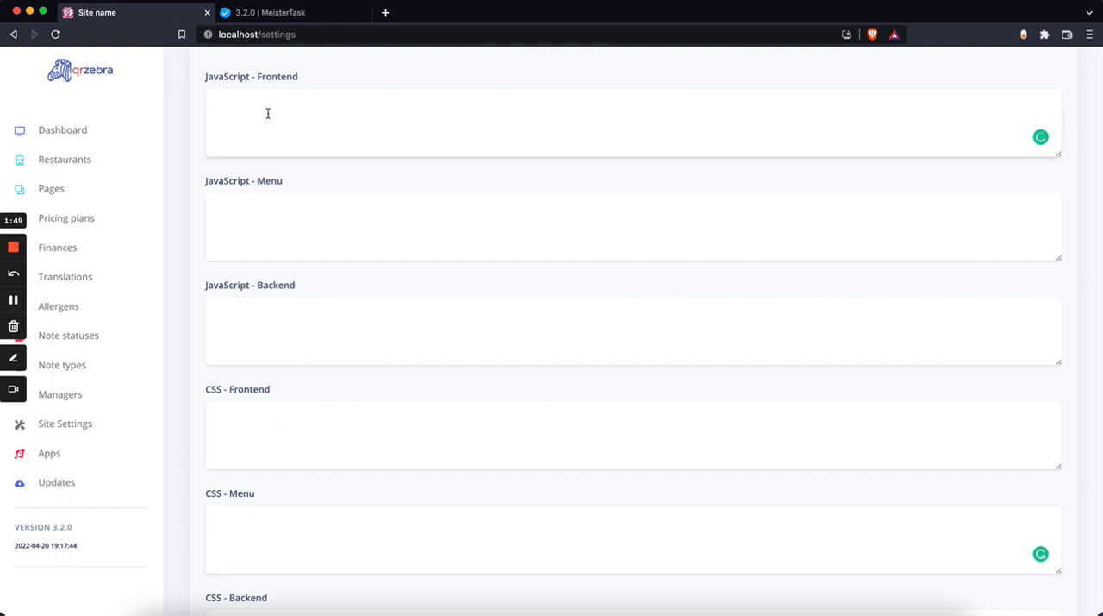
pyautogui.moveTo(276, 236)
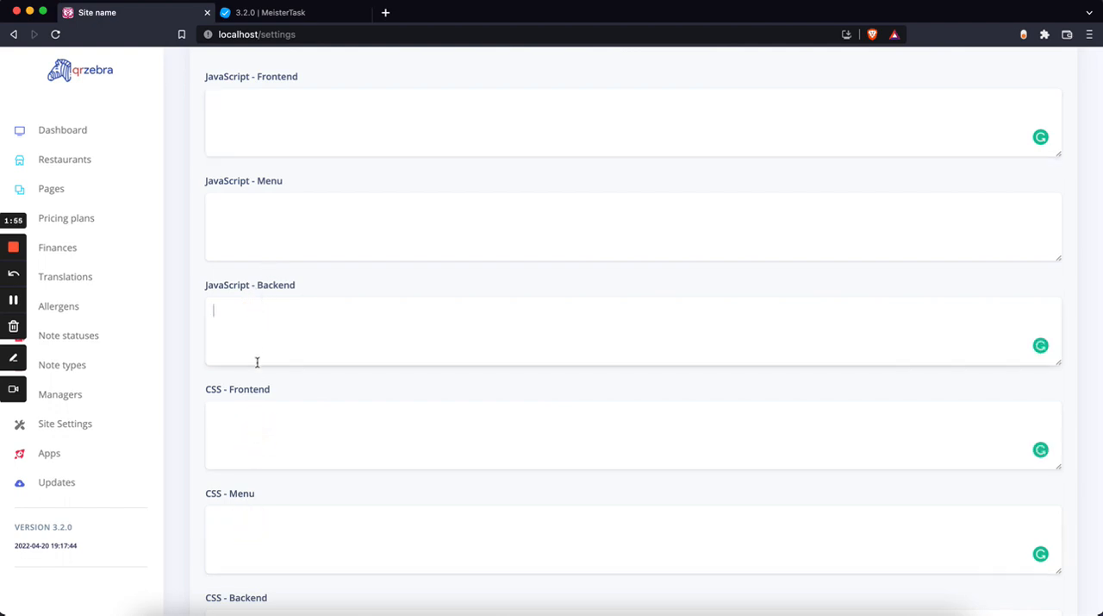
pyautogui.moveTo(253, 161)
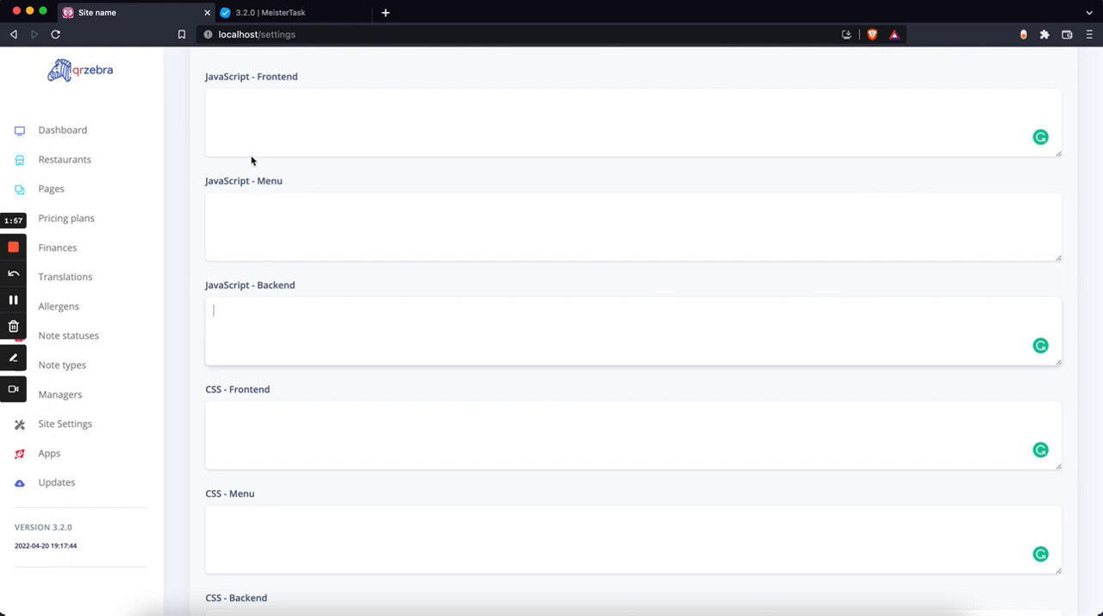
pyautogui.click(293, 12)
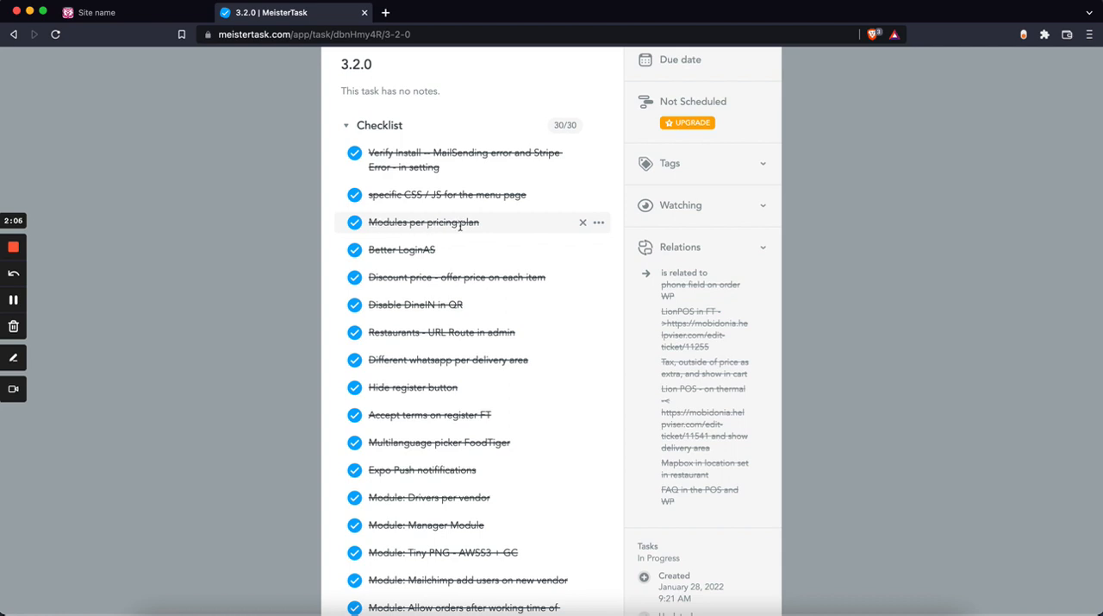
# - Open the Free pricing plan for editing in the QR Zebra admin
pyautogui.click(96, 12)
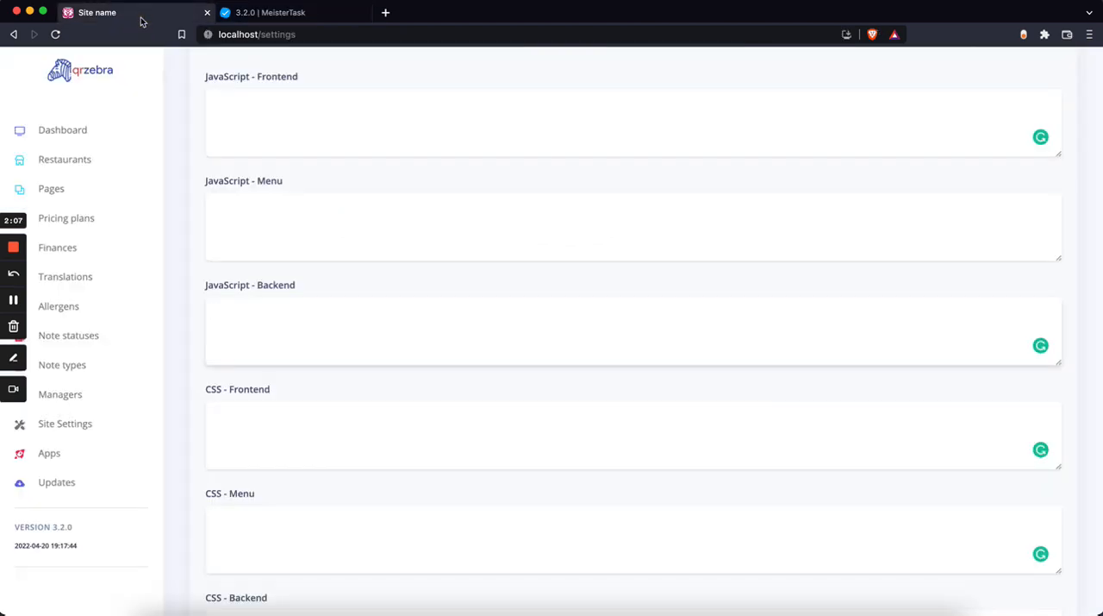
pyautogui.click(67, 218)
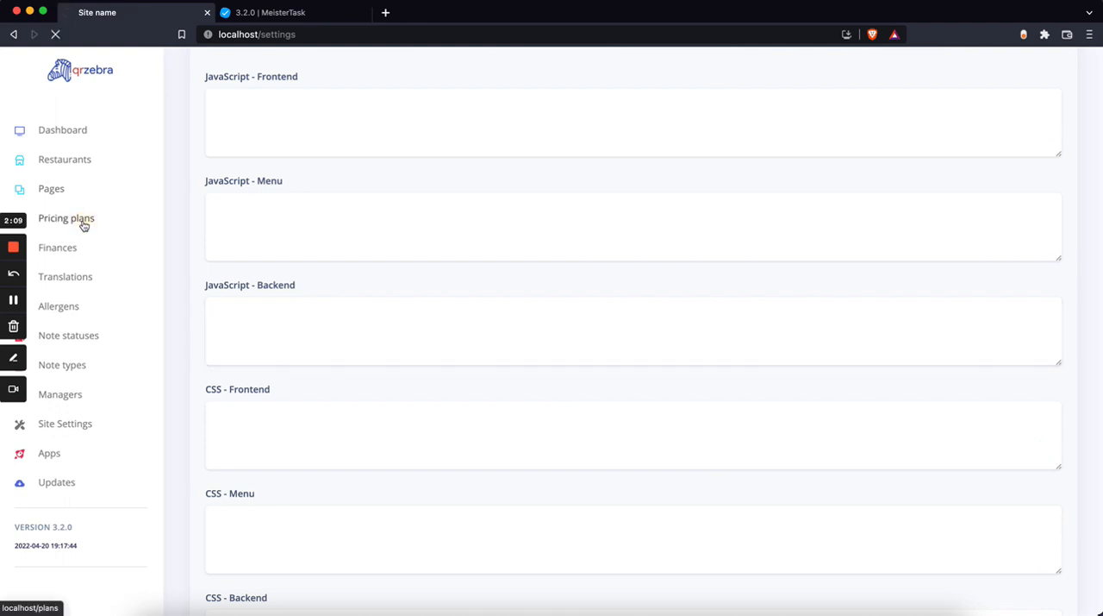
pyautogui.click(66, 217)
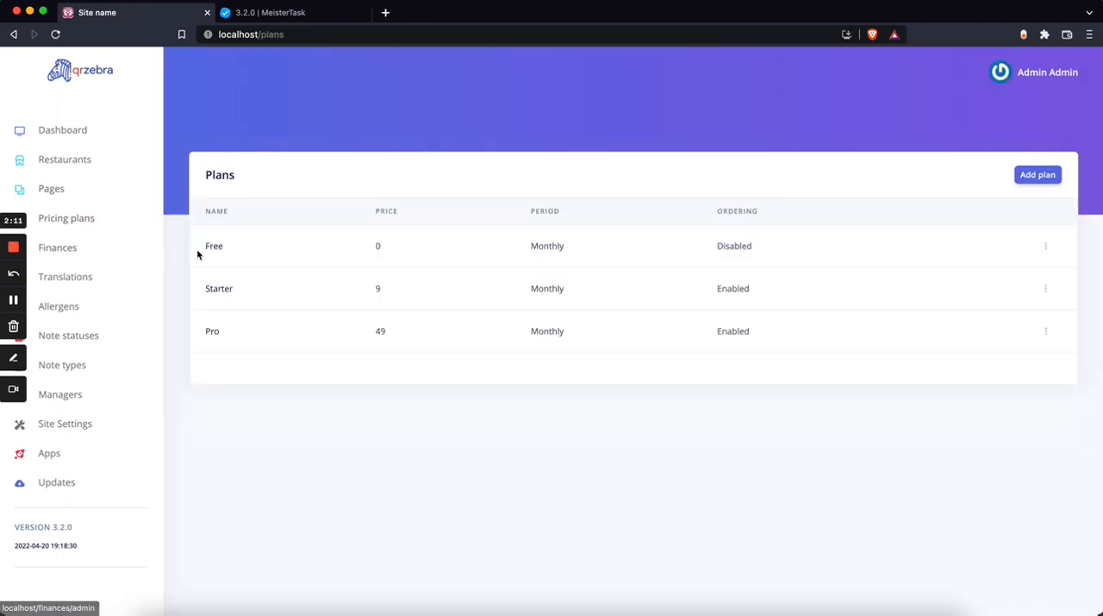
pyautogui.click(213, 246)
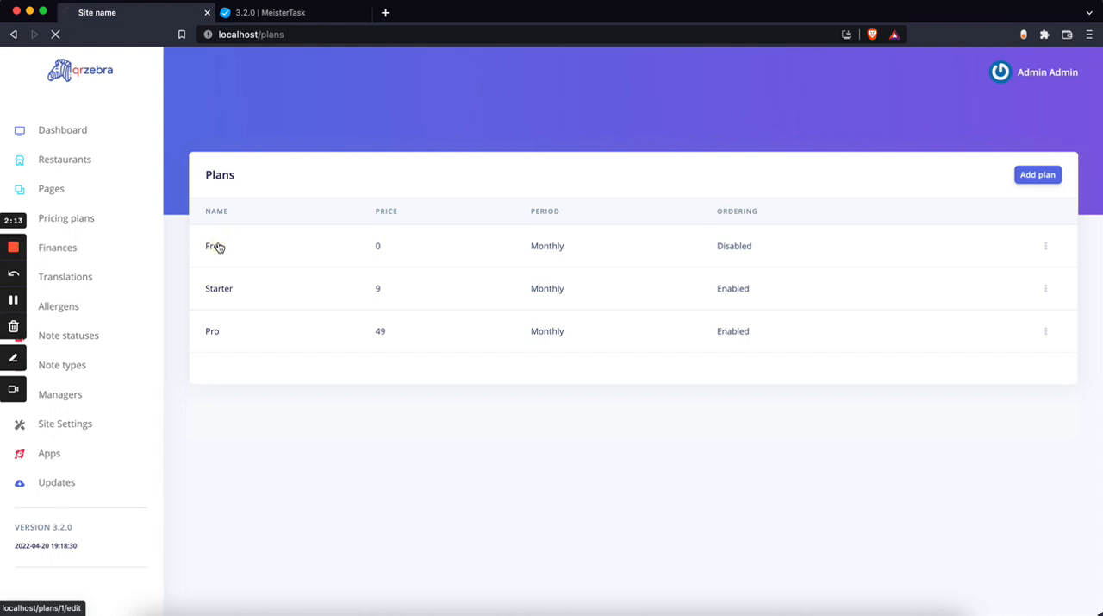
pyautogui.click(212, 246)
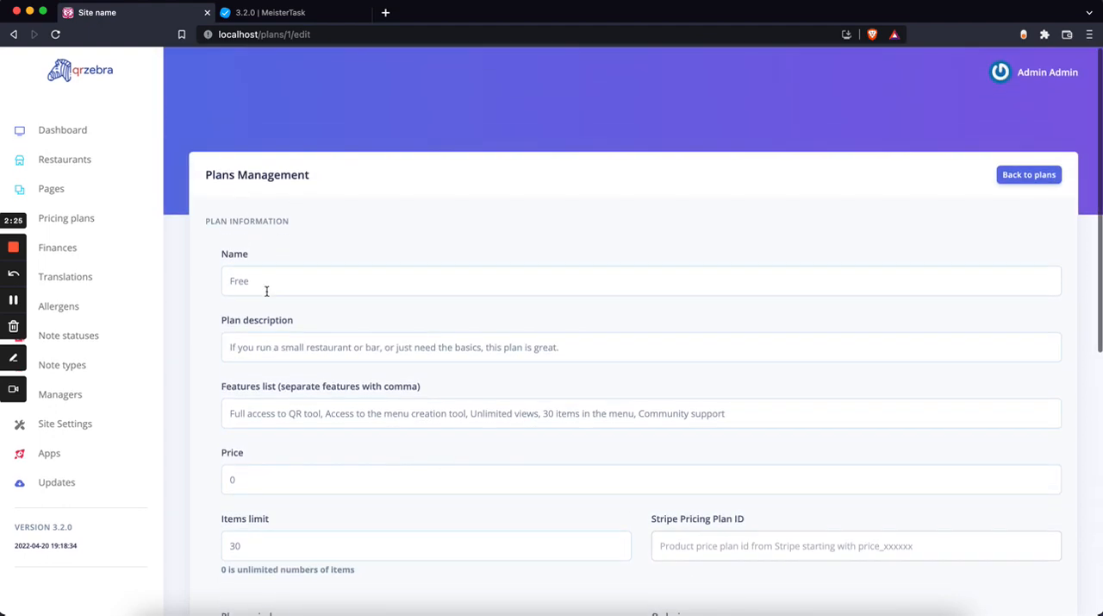
# - Select Allergens and Flutterwave as the Free plan's plugins and update the plan
pyautogui.scroll(-3)
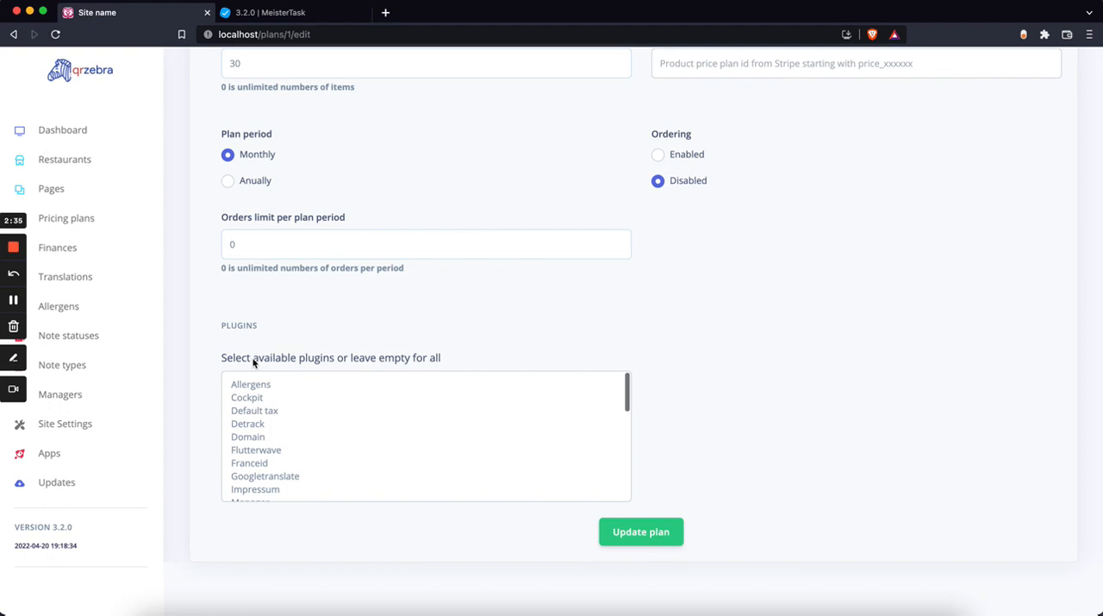
pyautogui.click(251, 384)
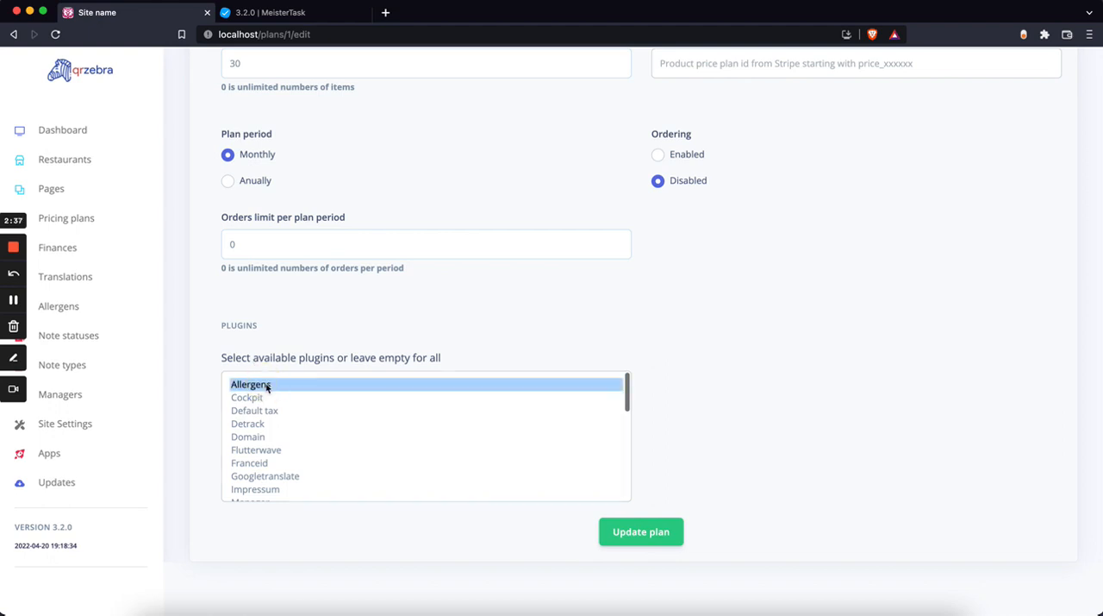
pyautogui.scroll(-3)
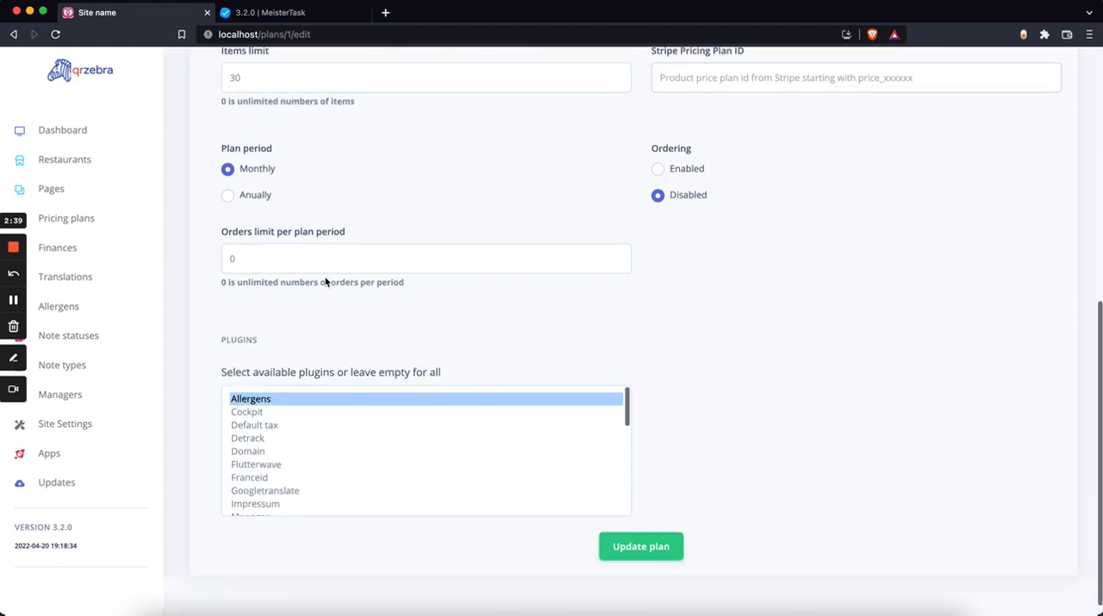
pyautogui.scroll(-3)
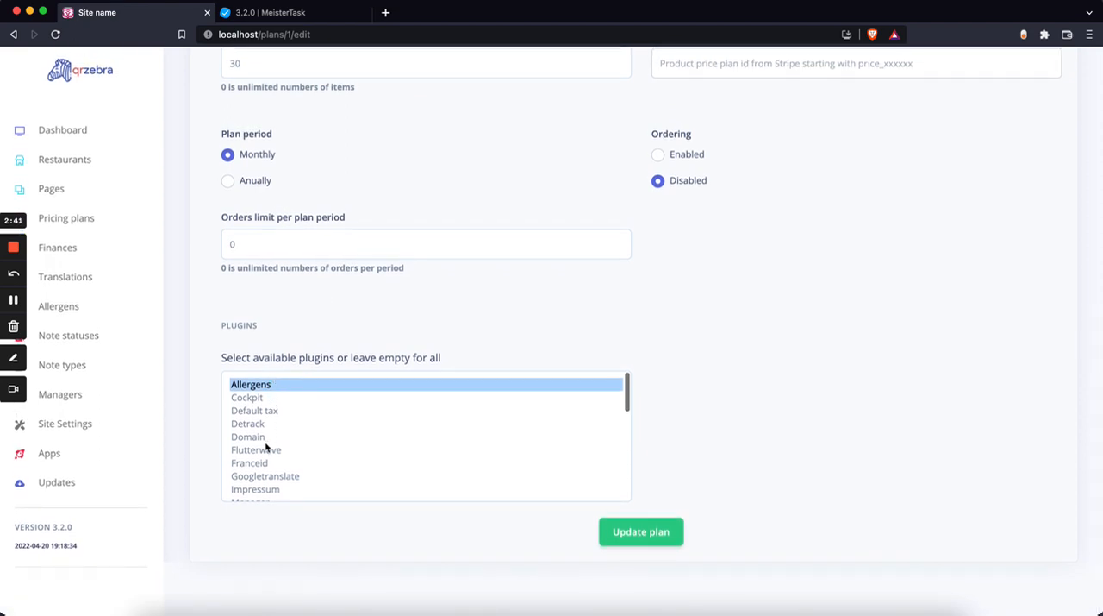
pyautogui.click(256, 449)
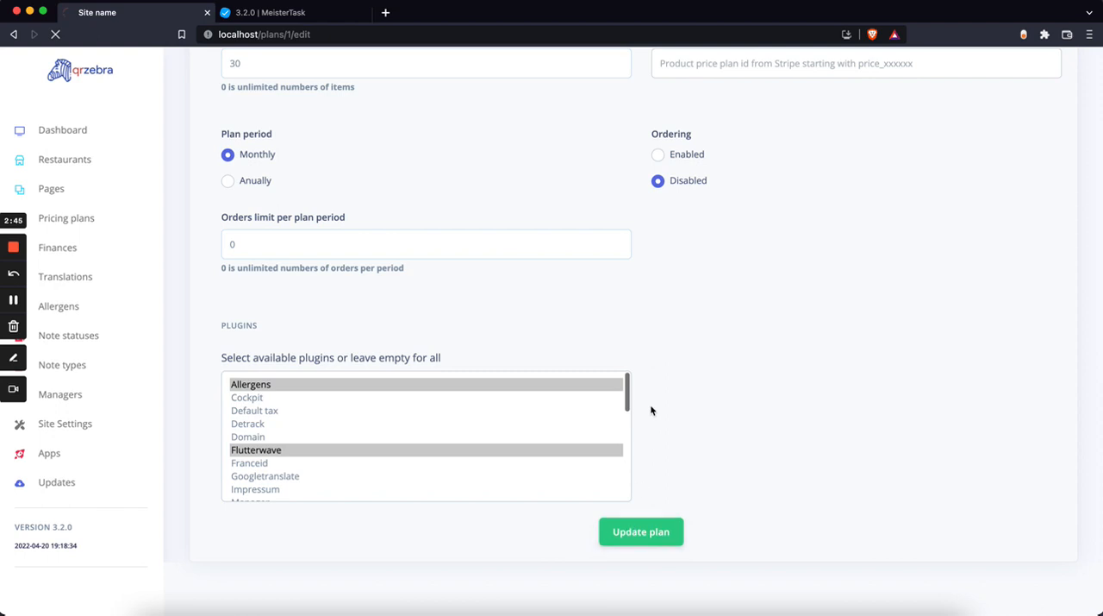
pyautogui.click(640, 531)
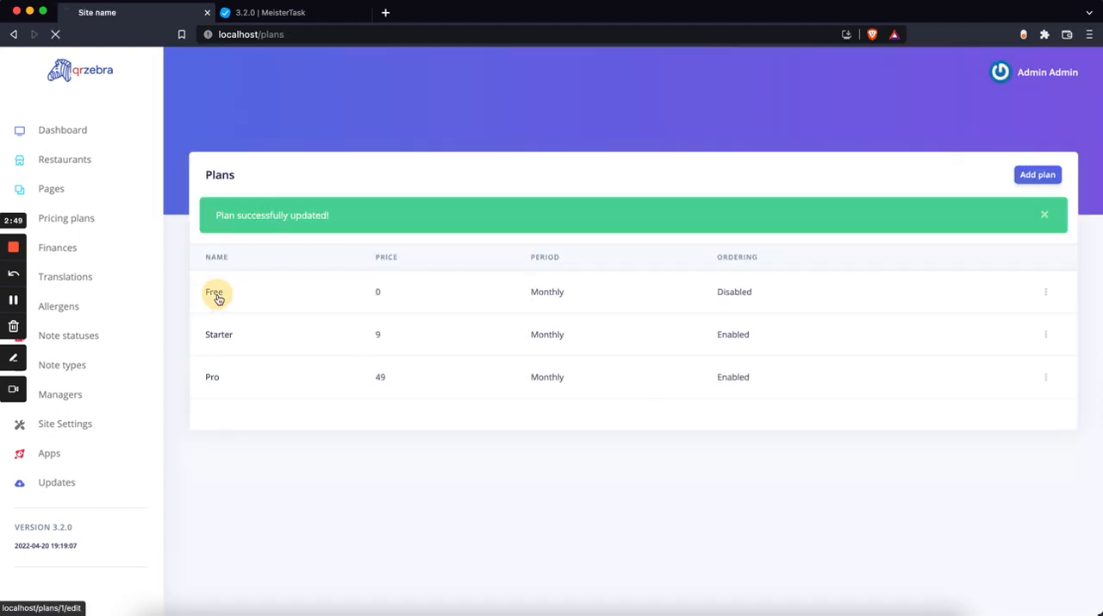
# - Reopen the Free plan to verify its plugins, then go to the restaurants list
pyautogui.click(214, 292)
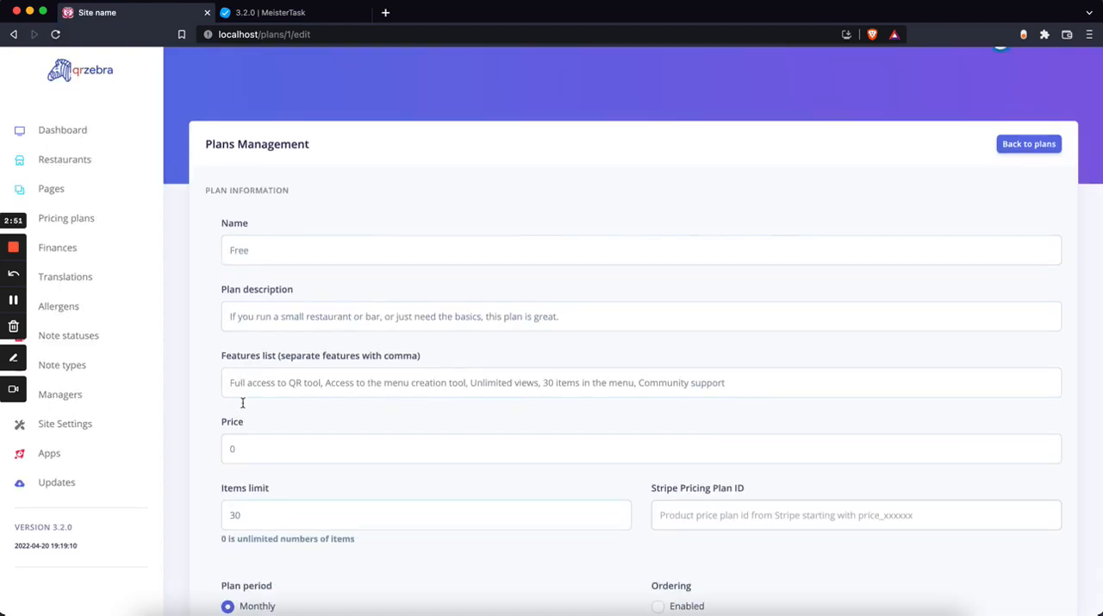
pyautogui.scroll(-3)
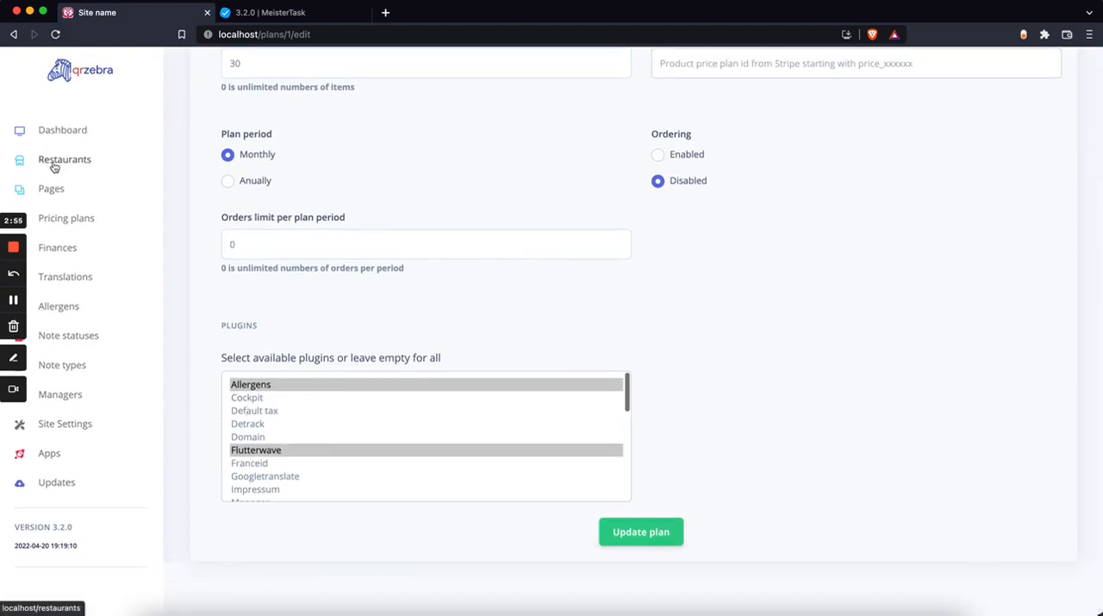
pyautogui.click(64, 159)
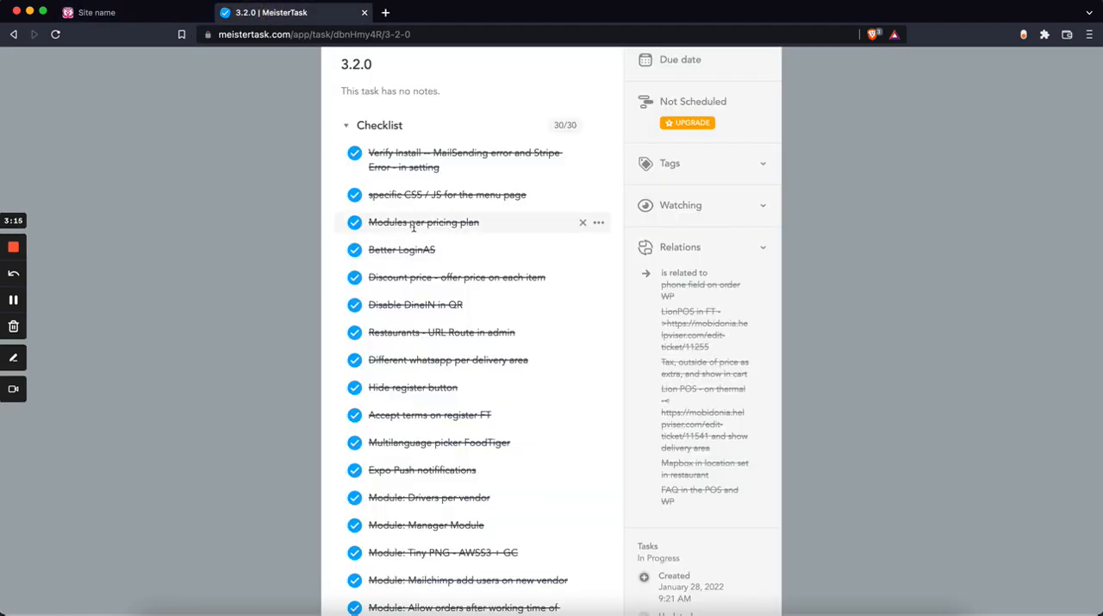
pyautogui.moveTo(402, 249)
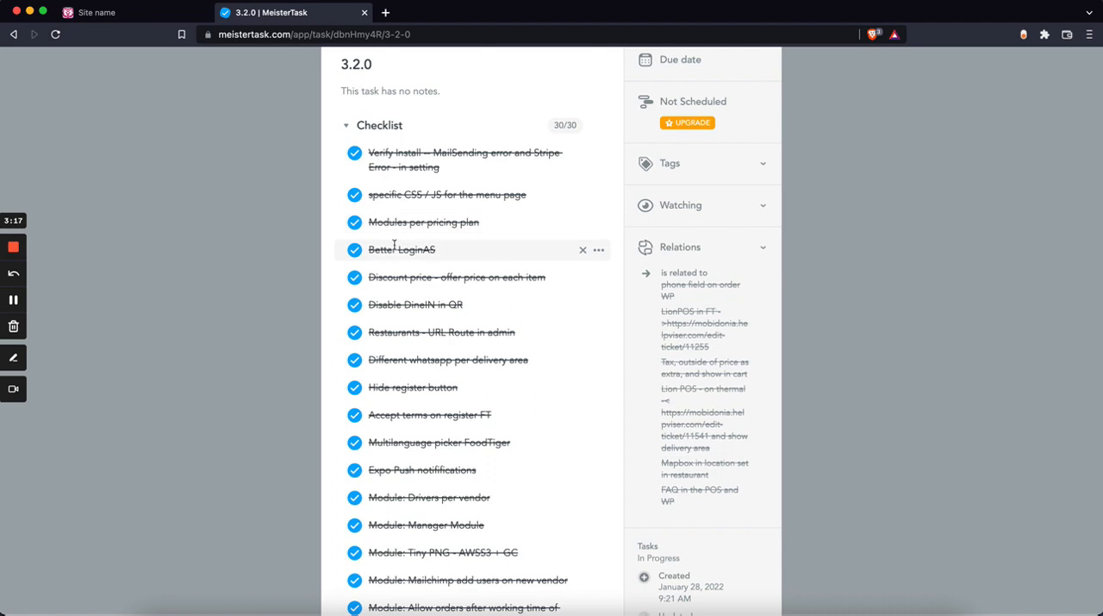
pyautogui.click(402, 249)
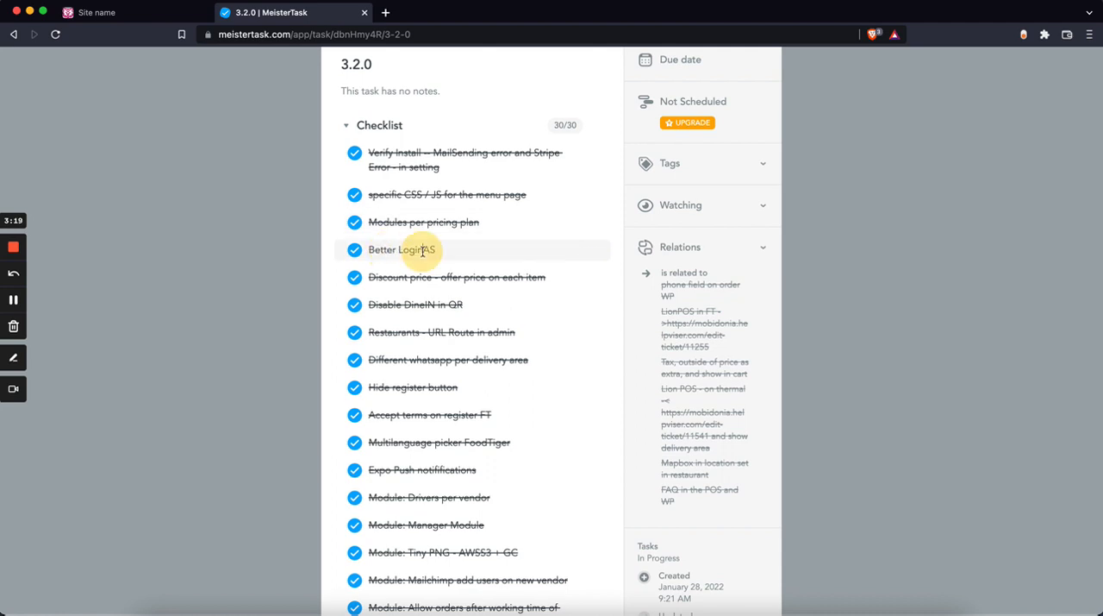
pyautogui.click(97, 12)
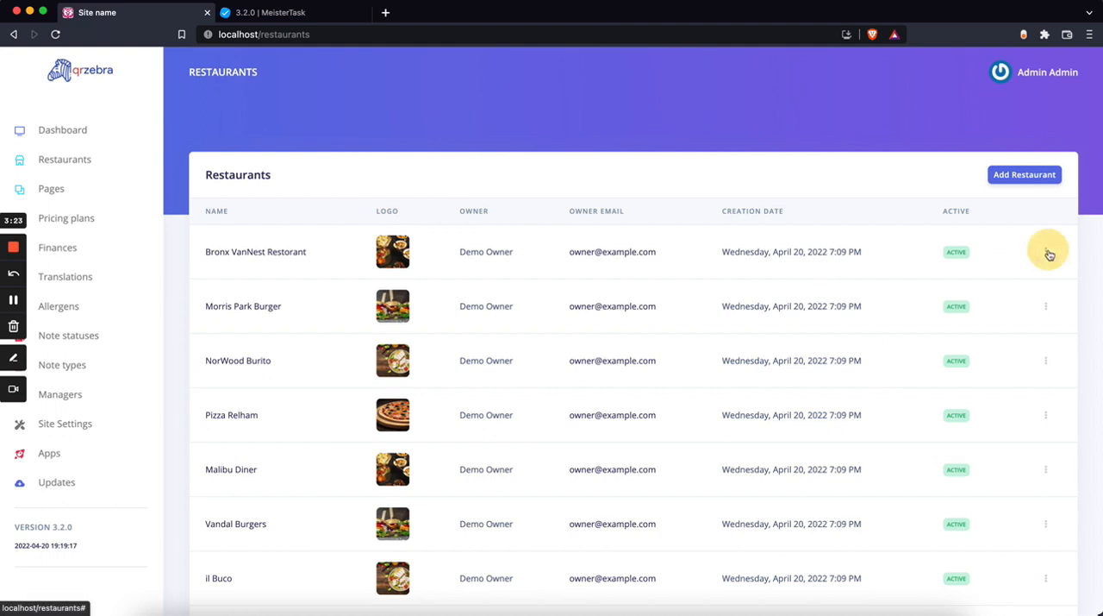
# - Open and dismiss Bronx VanNest Restorant's actions menu, then view restaurants page 2
pyautogui.click(1046, 250)
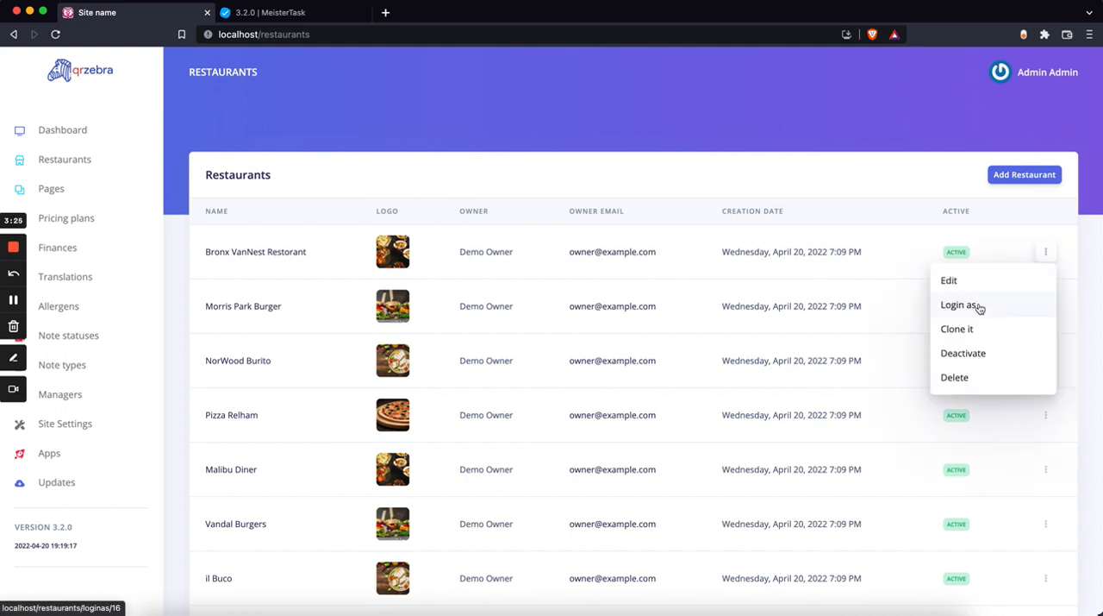
pyautogui.moveTo(1028, 131)
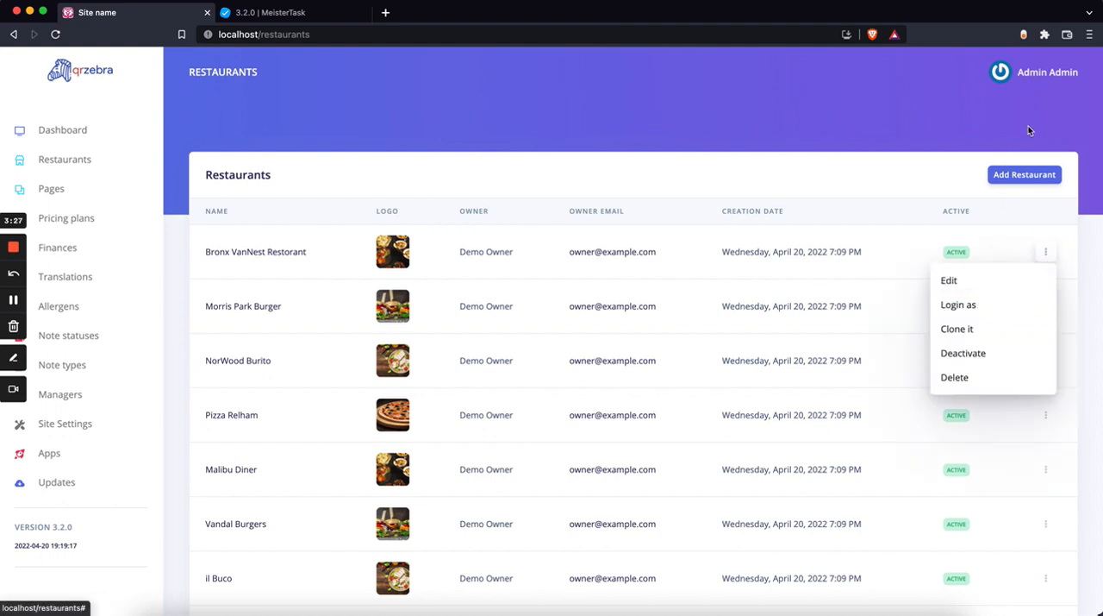
pyautogui.click(980, 129)
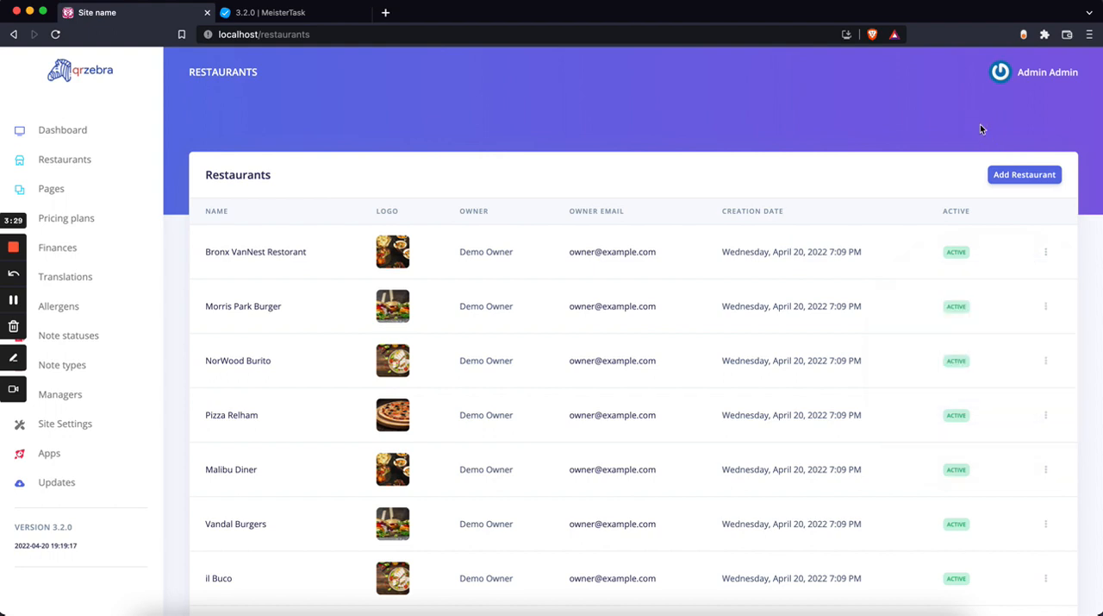
pyautogui.scroll(-3)
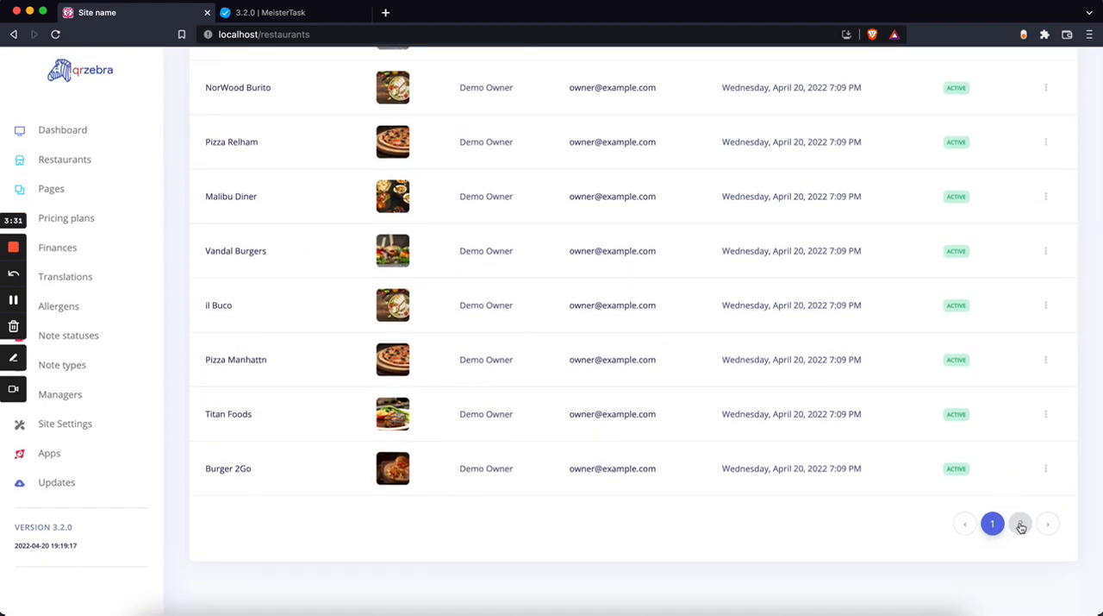
pyautogui.click(1021, 523)
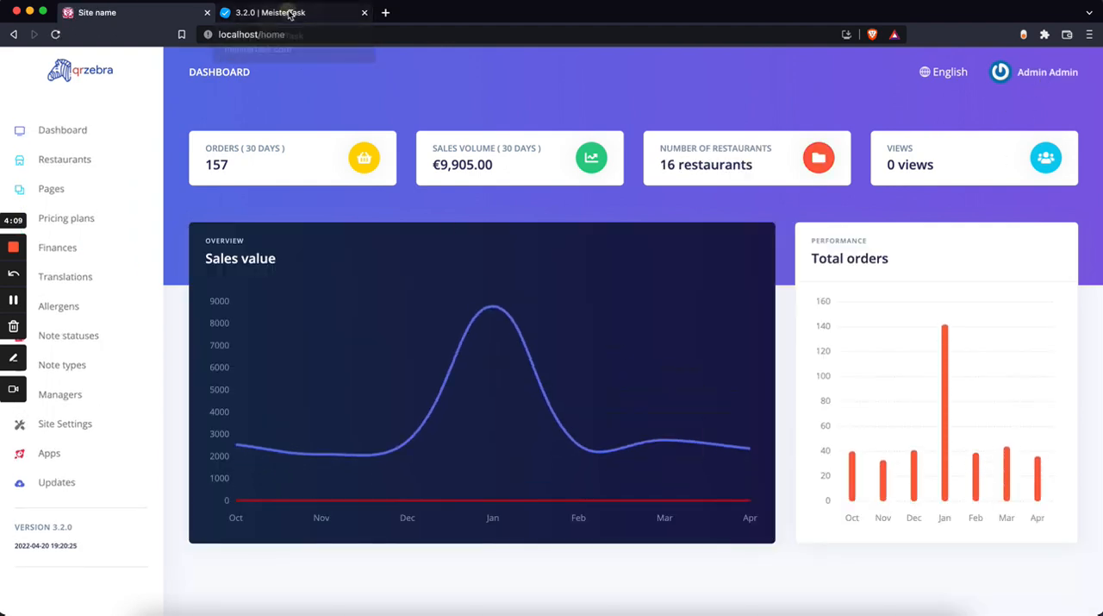
# - Find Leuka Pizza on restaurants page 2 and use Login as for its owner
pyautogui.click(293, 12)
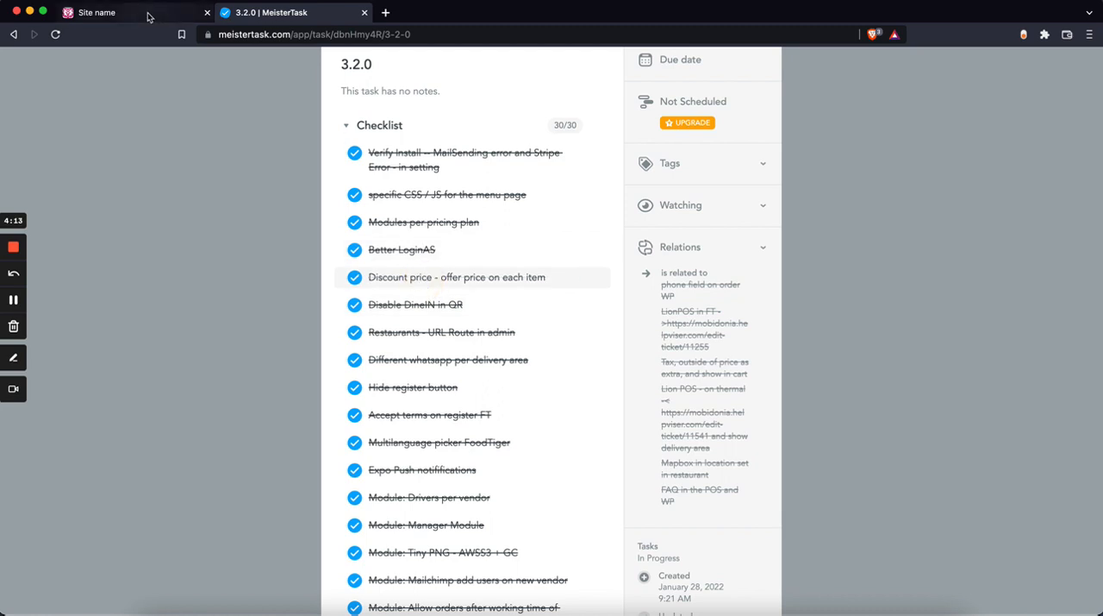
pyautogui.click(97, 12)
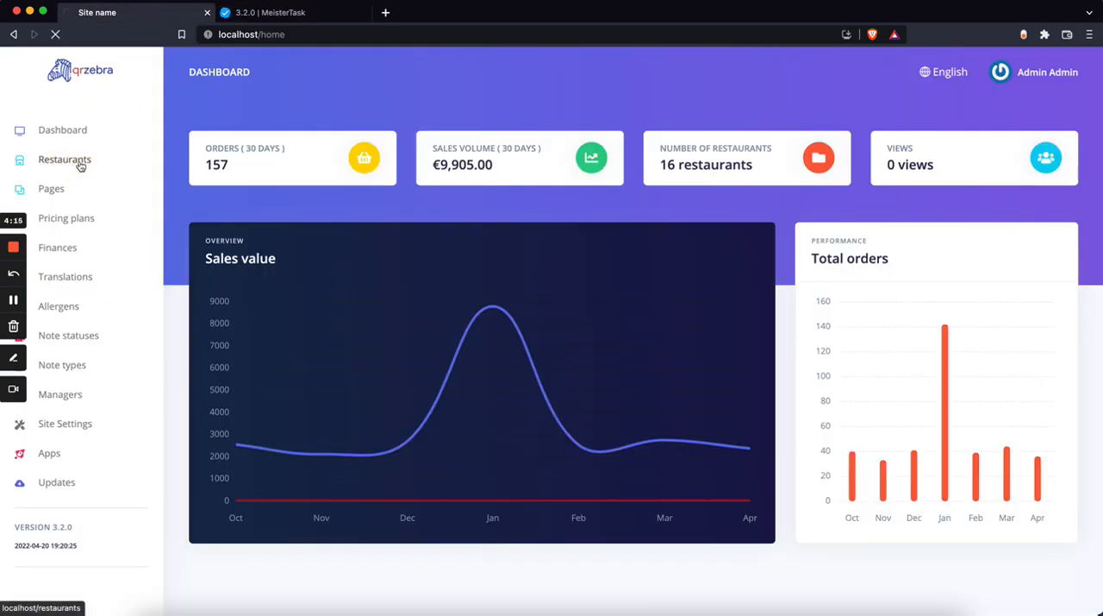
pyautogui.click(65, 158)
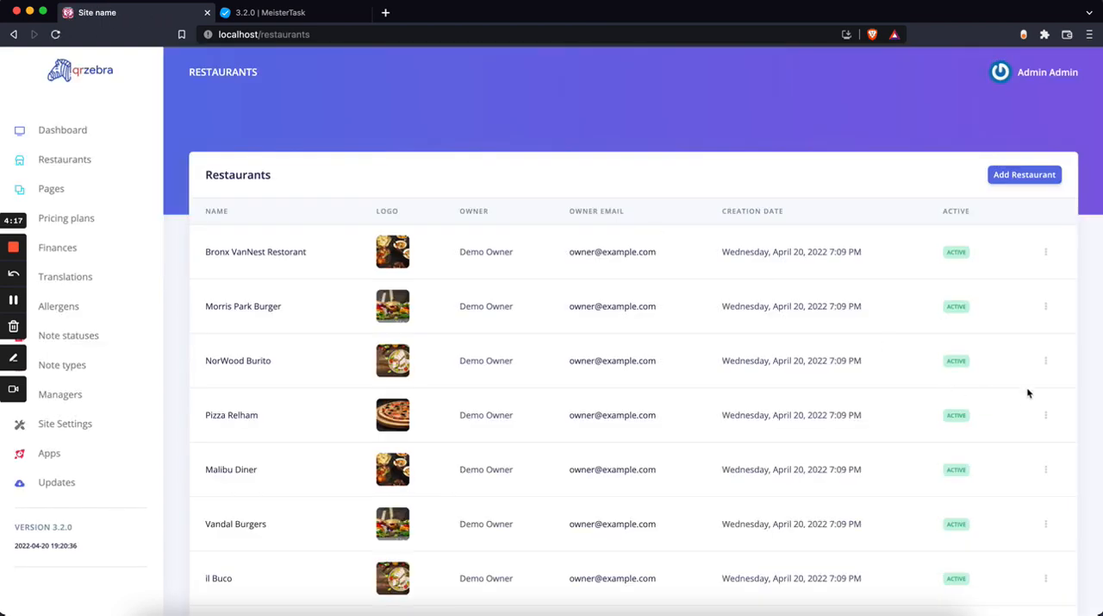
pyautogui.scroll(-3)
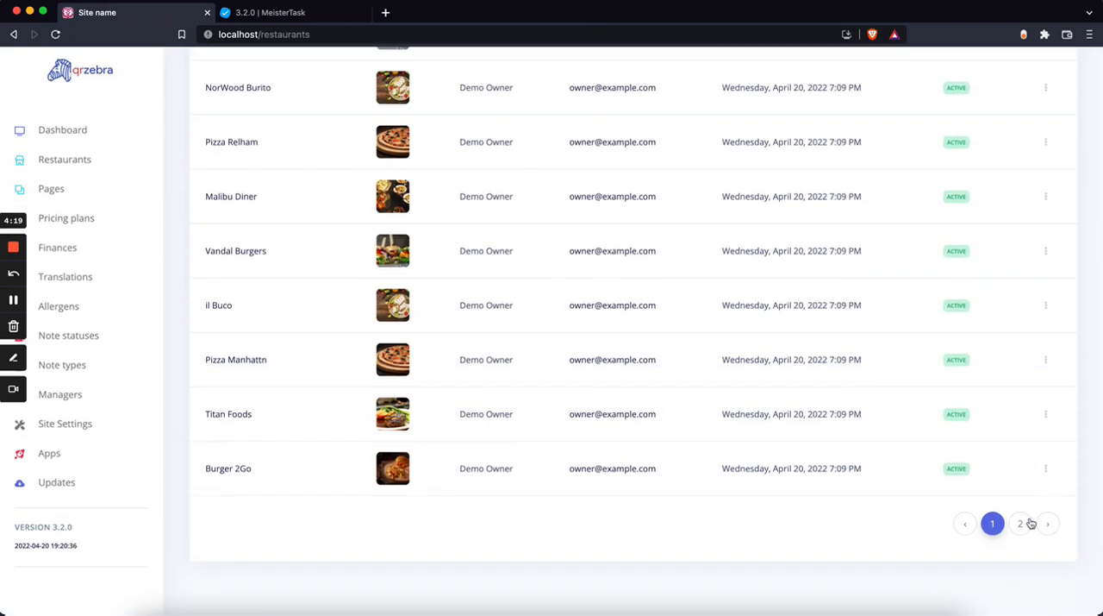
pyautogui.click(1021, 523)
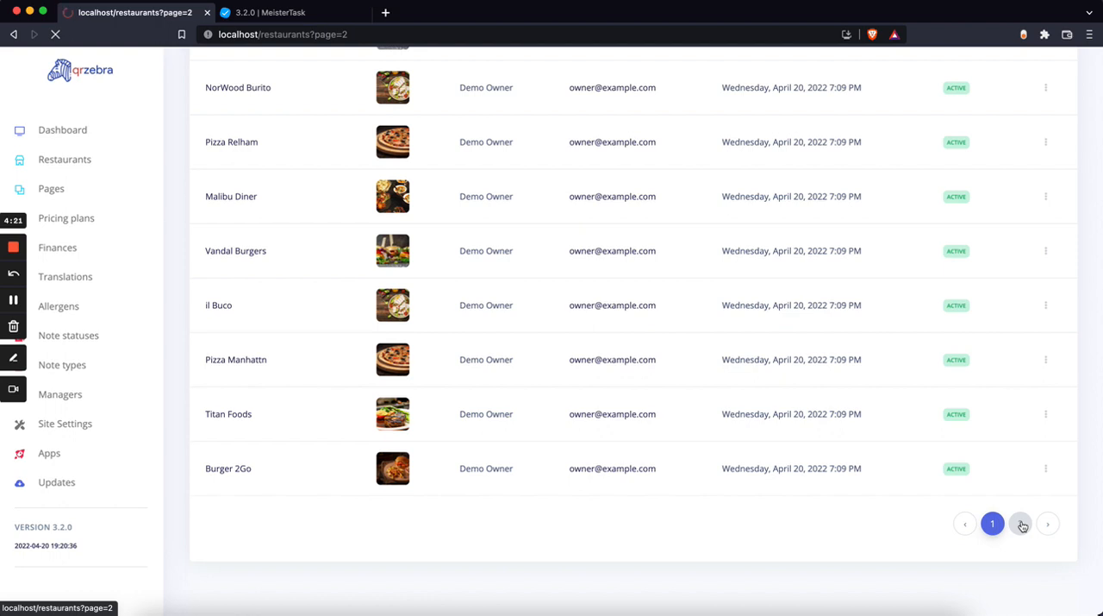
pyautogui.click(1020, 524)
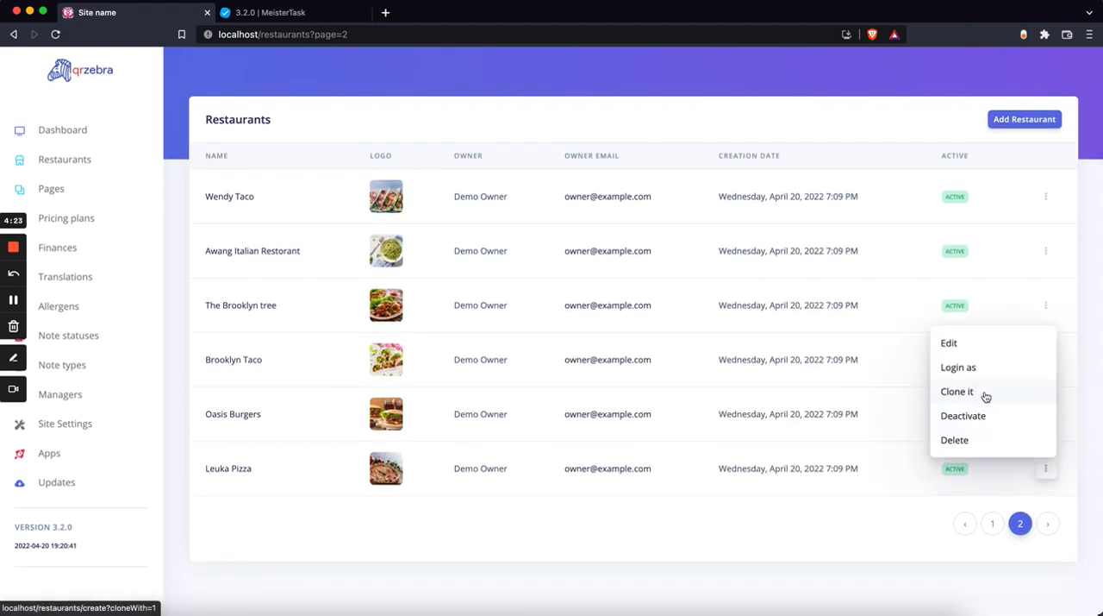
pyautogui.click(957, 391)
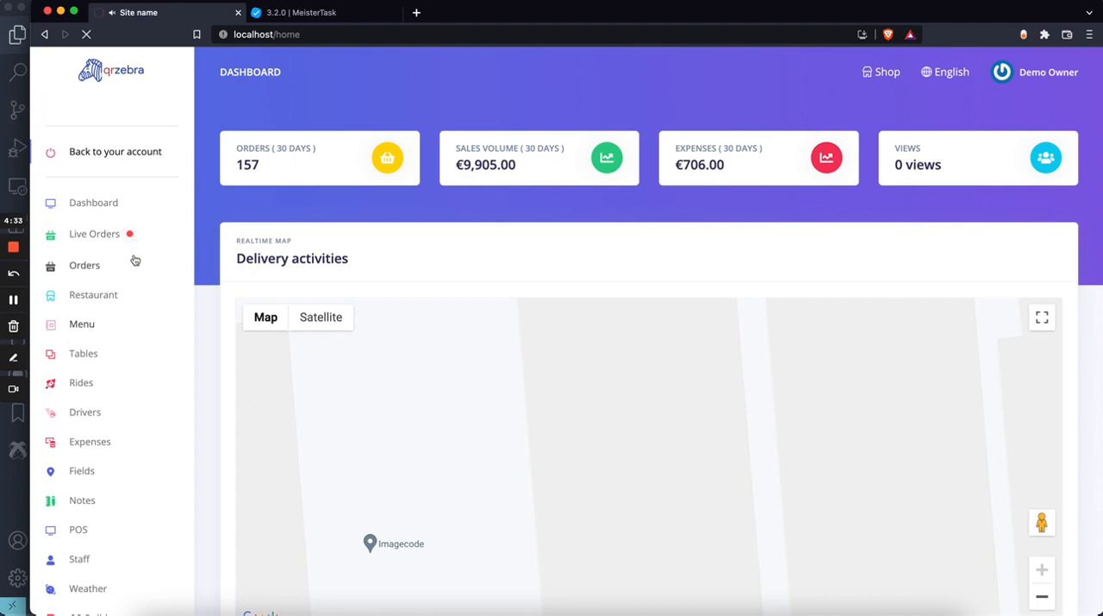
# - Set Caprese Salad's discounted price to 12.34, save, and open the public Leuka Pizza menu
pyautogui.click(82, 324)
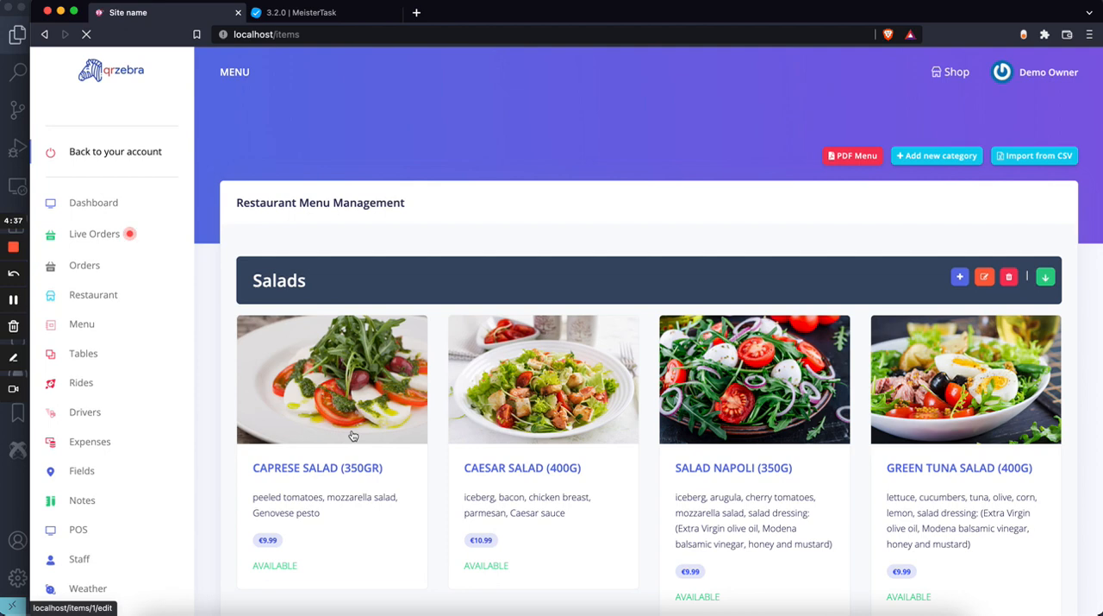
pyautogui.scroll(-3)
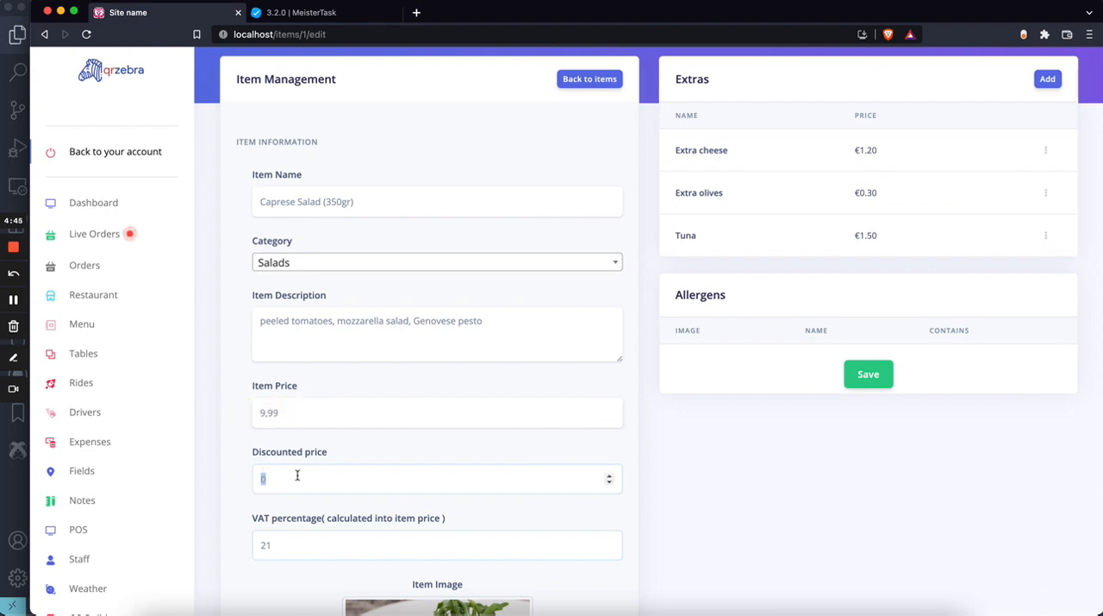
pyautogui.write('12.34')
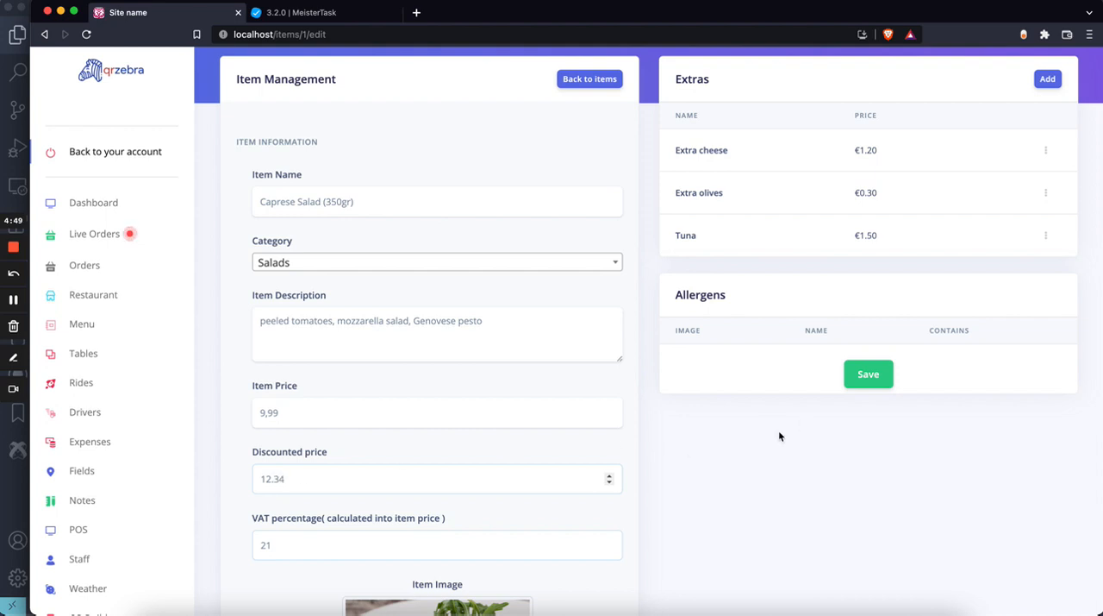
pyautogui.scroll(-3)
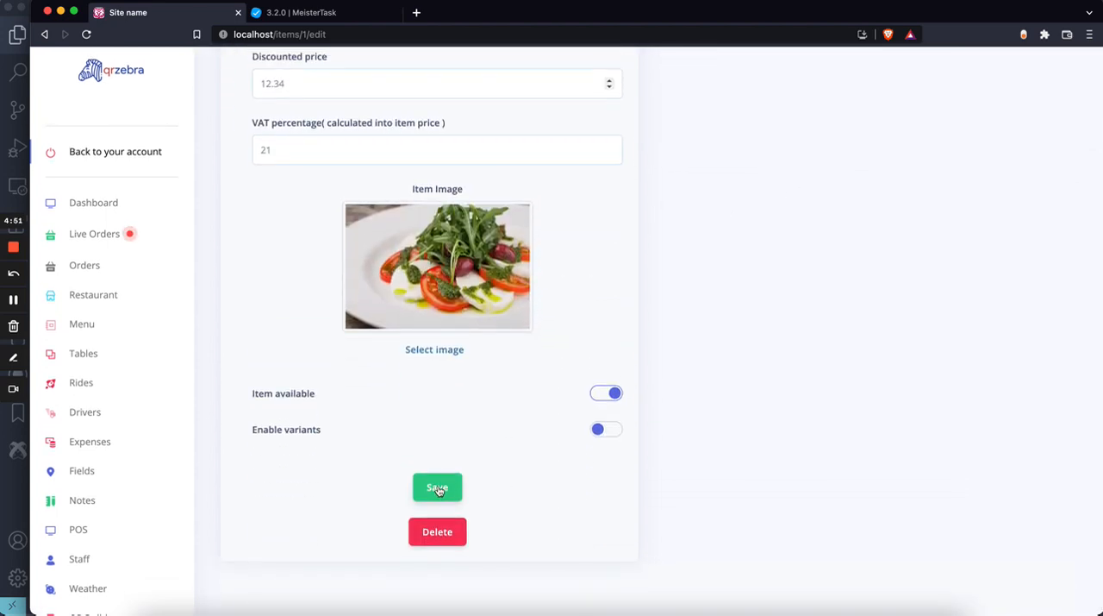
pyautogui.click(437, 487)
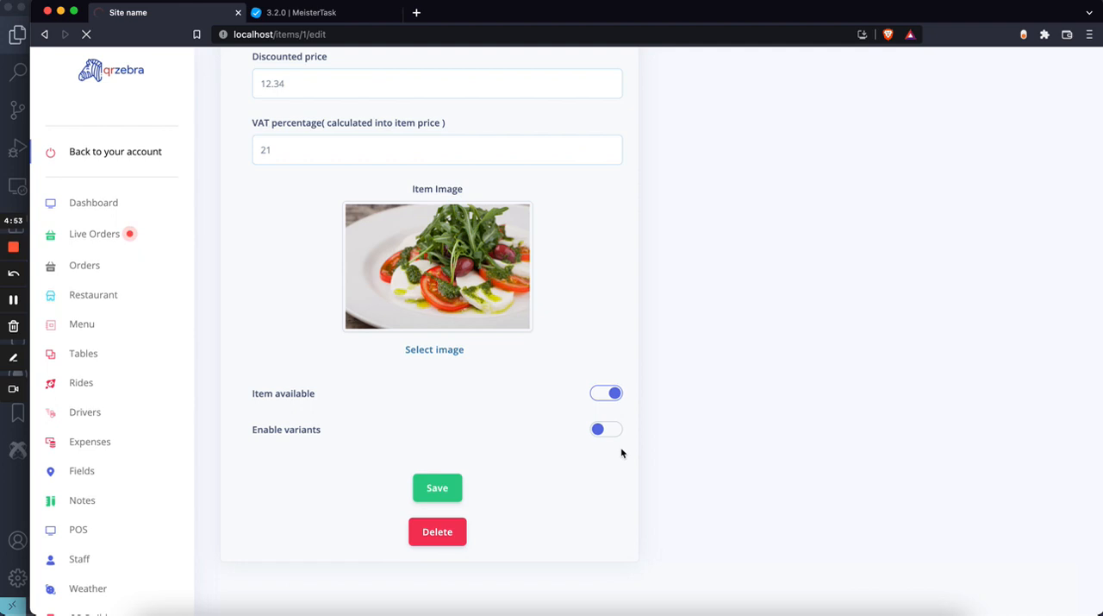
pyautogui.click(437, 487)
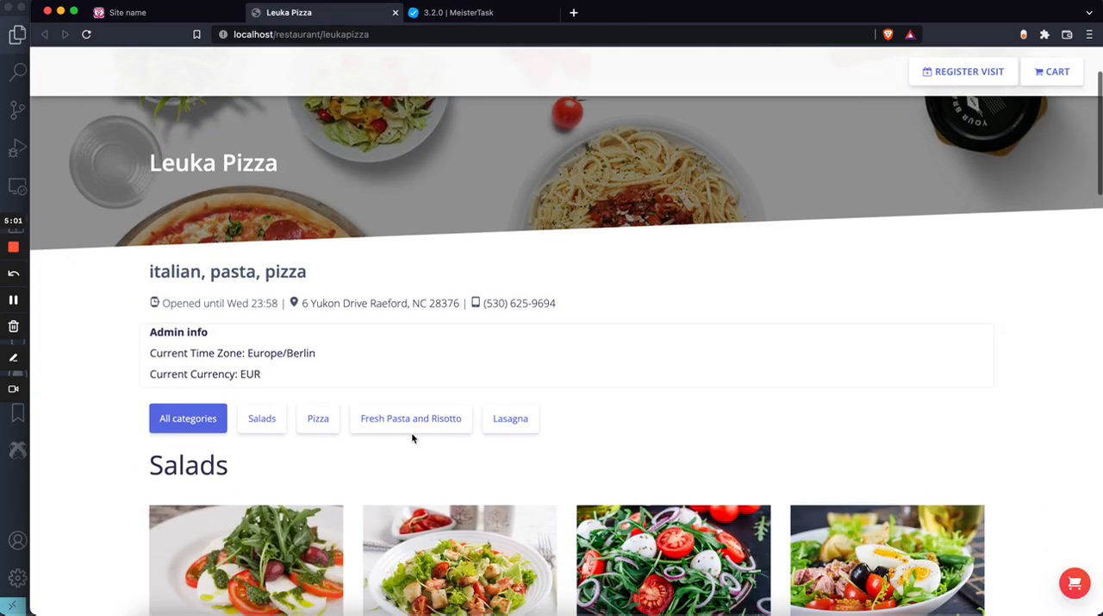
# - Scroll to Salads showing Caprese Salad at €9.99 over €12.34, then open the checklist
pyautogui.scroll(-3)
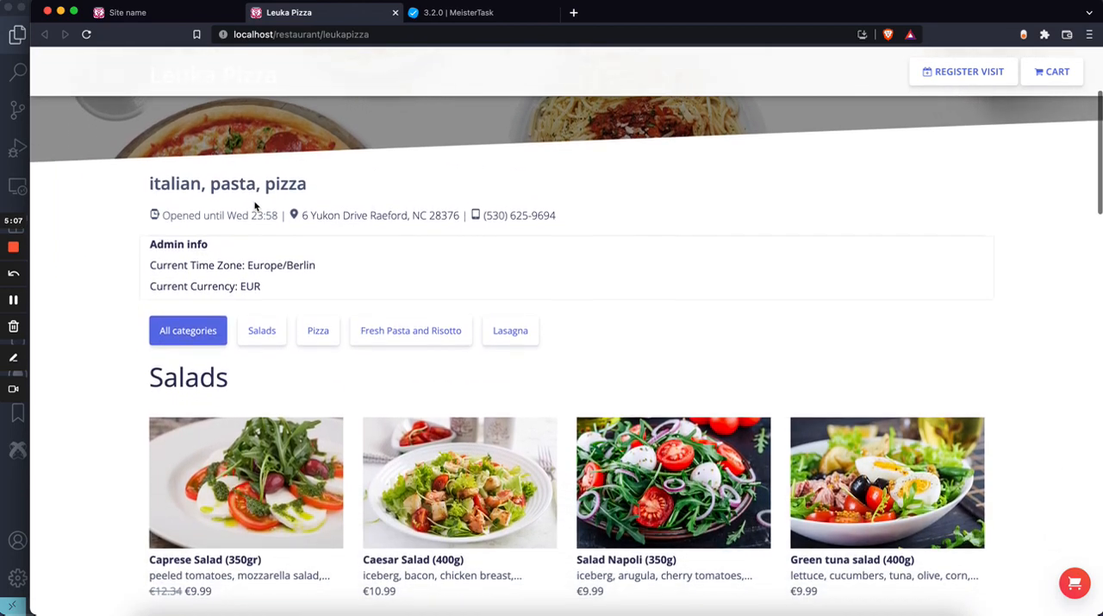
pyautogui.scroll(-3)
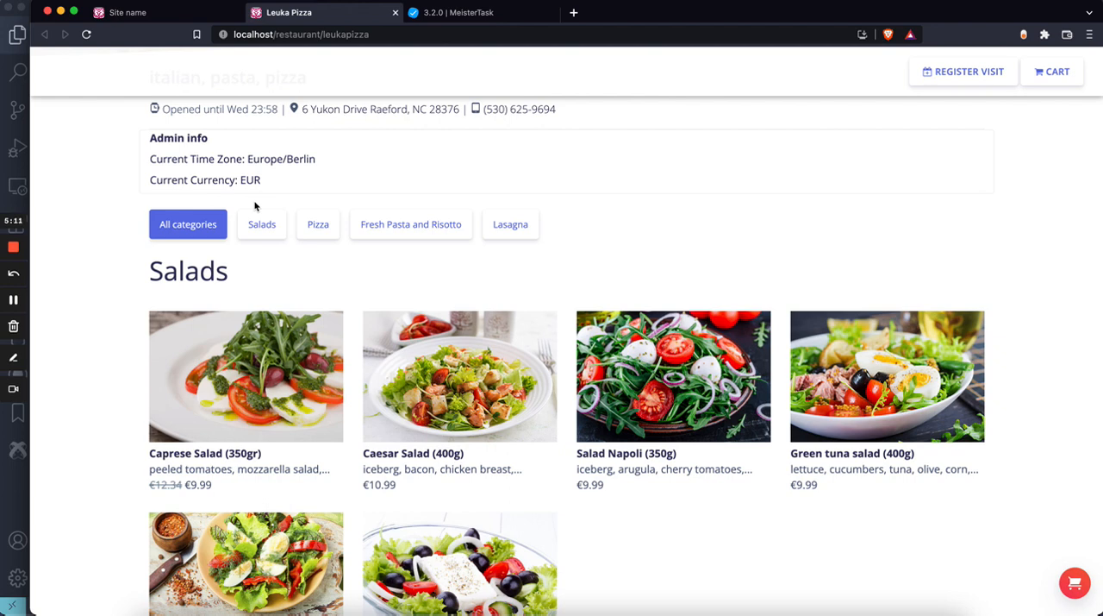
pyautogui.moveTo(186, 491)
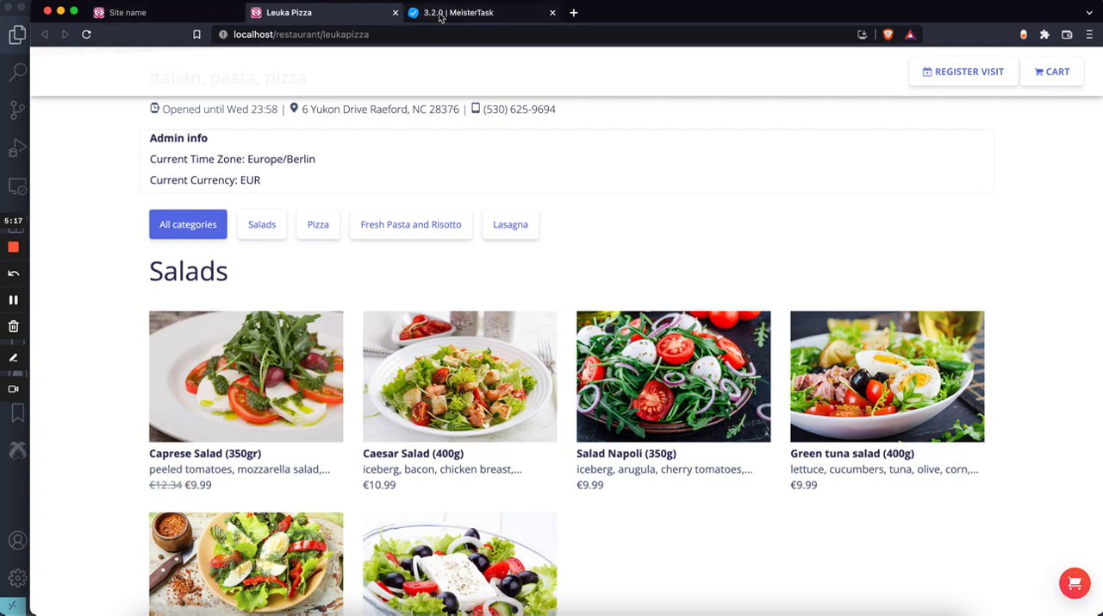
pyautogui.click(472, 12)
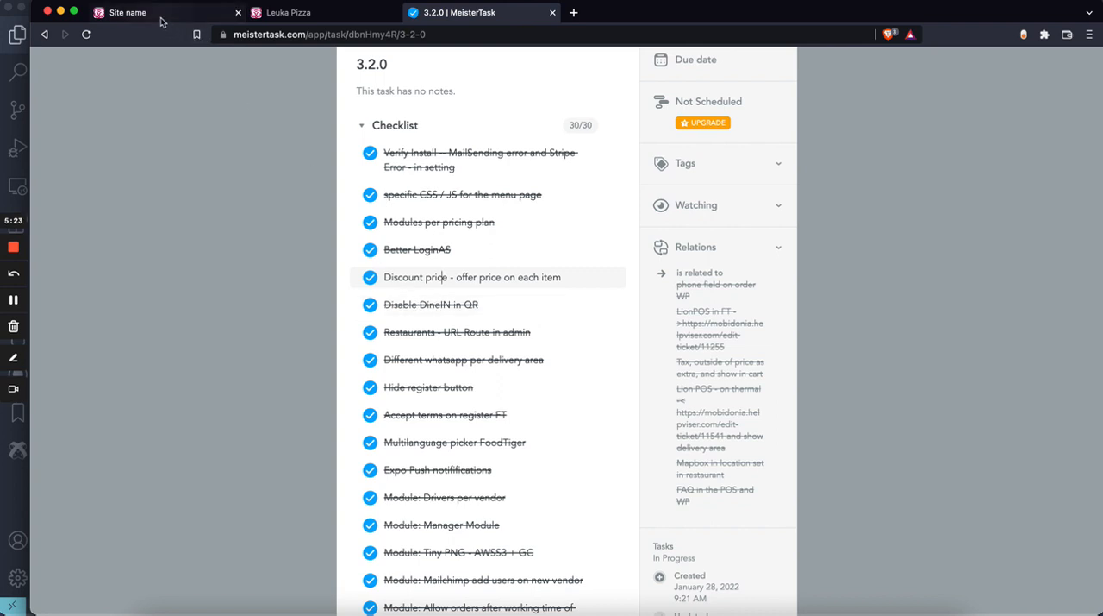
# - Turn Dine In off and back on in Leuka Pizza's restaurant settings
pyautogui.click(128, 12)
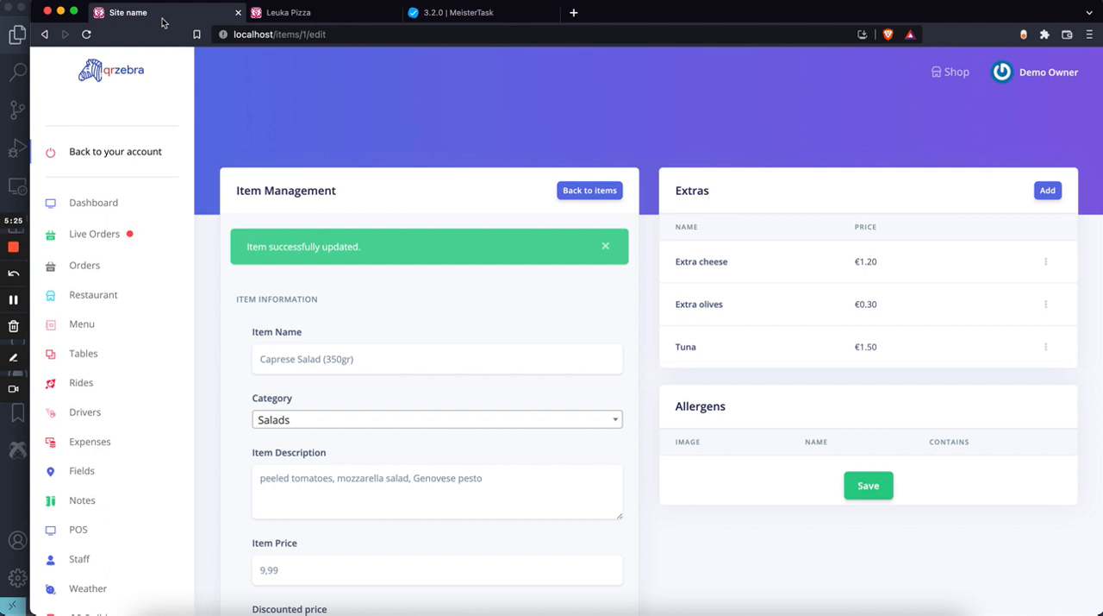
pyautogui.moveTo(93, 294)
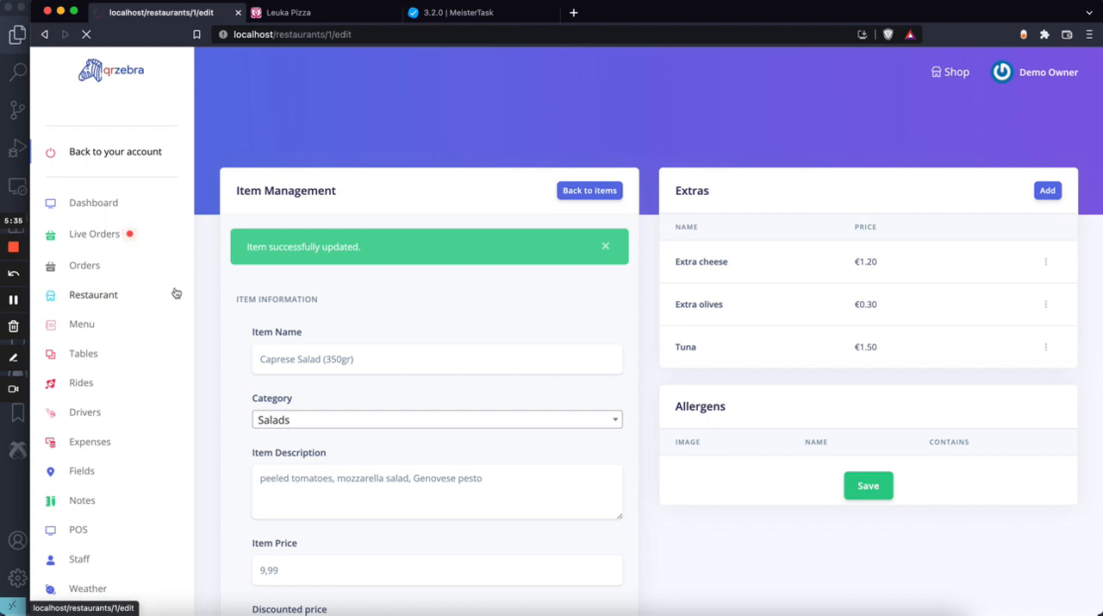
pyautogui.click(93, 294)
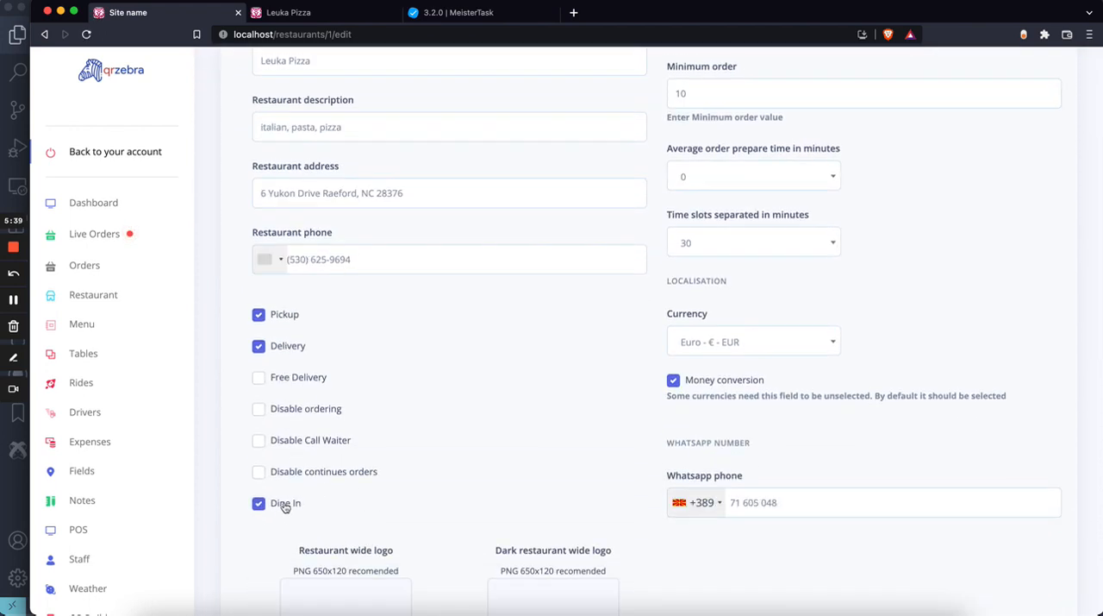
pyautogui.click(259, 502)
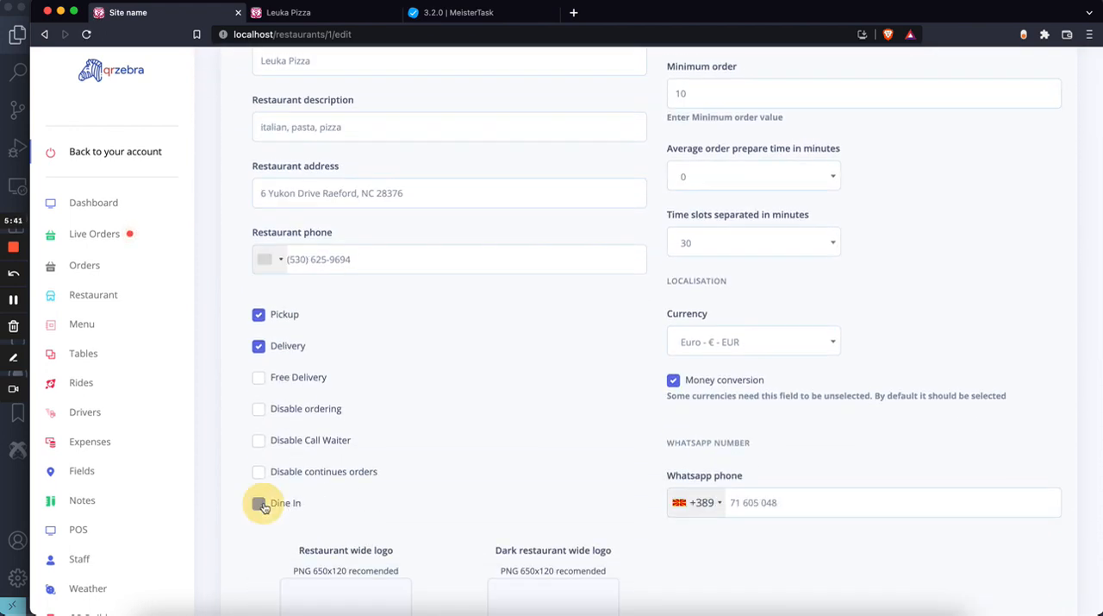
pyautogui.click(258, 502)
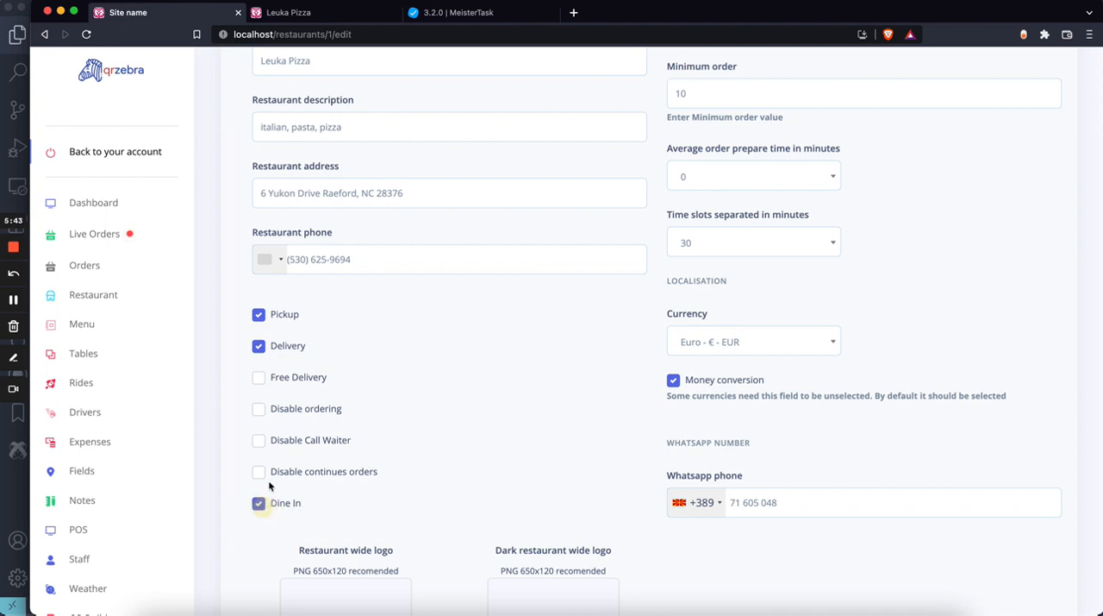
# - Highlight 'restaurants' in the settings page address, then return to the checklist
pyautogui.click(483, 12)
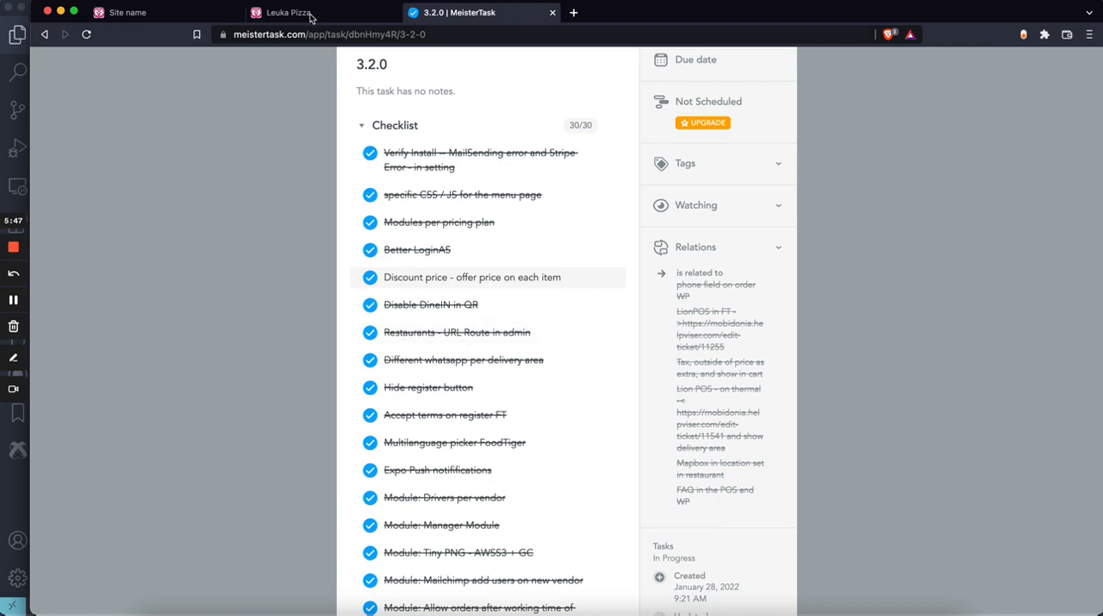
pyautogui.click(128, 12)
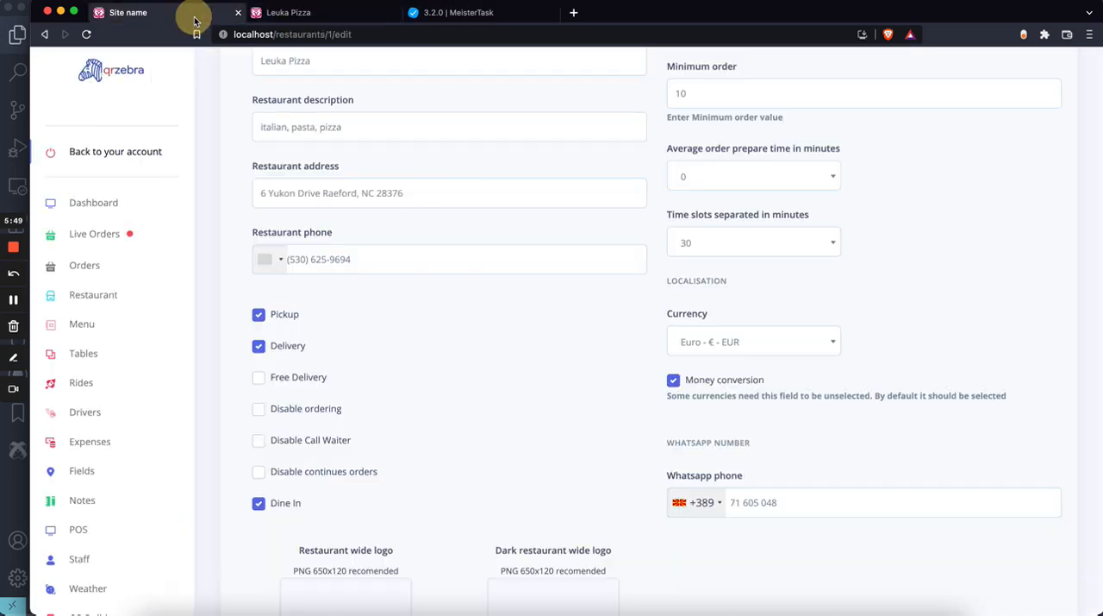
pyautogui.doubleClick(301, 35)
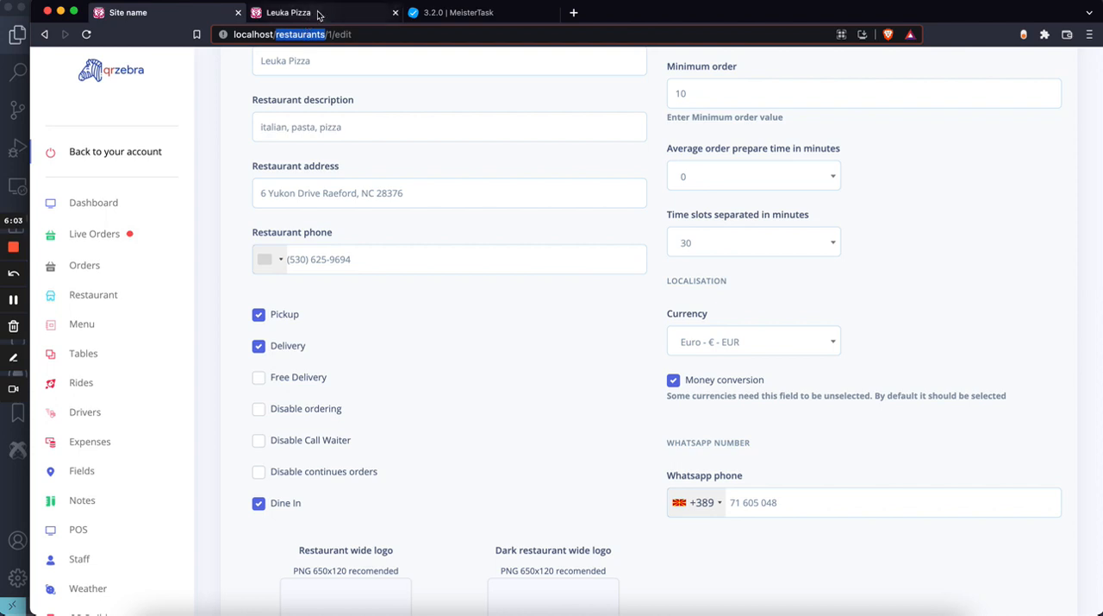
pyautogui.click(452, 12)
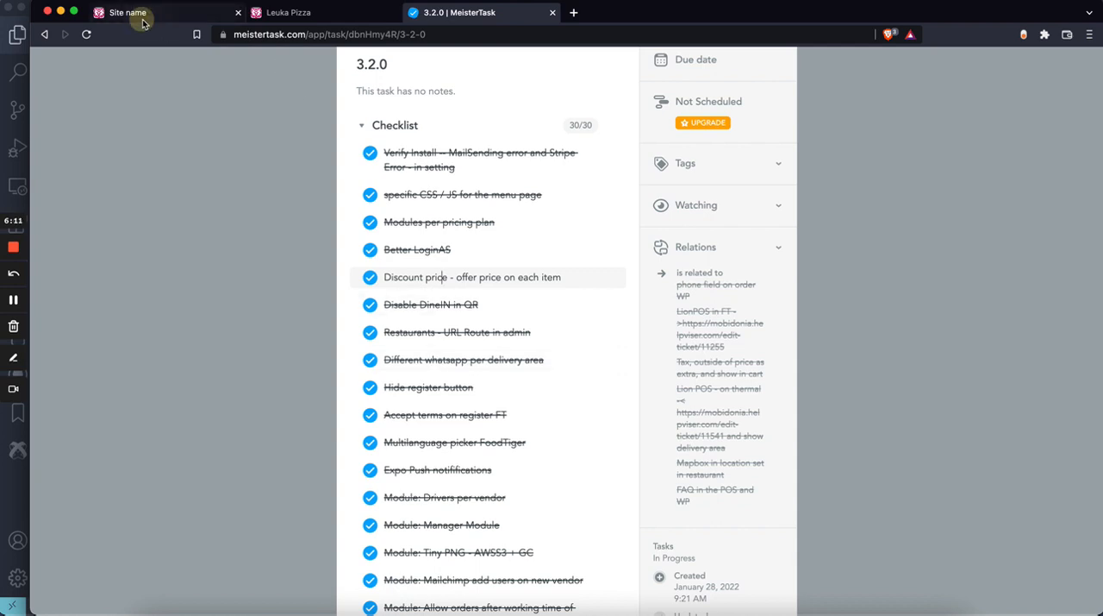
# - Edit the Nearby delivery area and click into its new Phone field
pyautogui.click(128, 12)
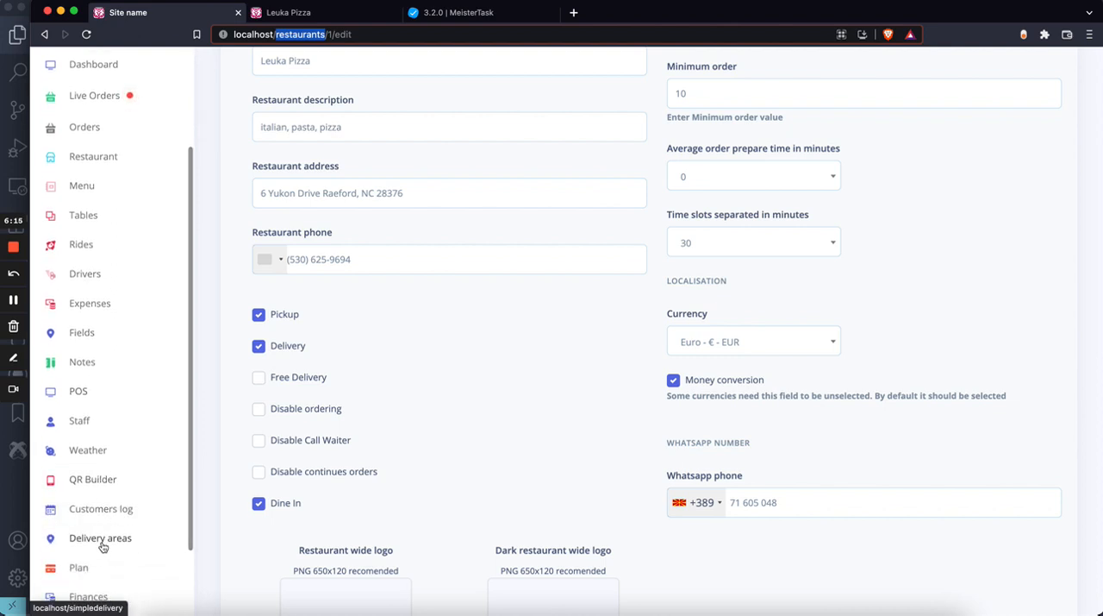
pyautogui.click(100, 537)
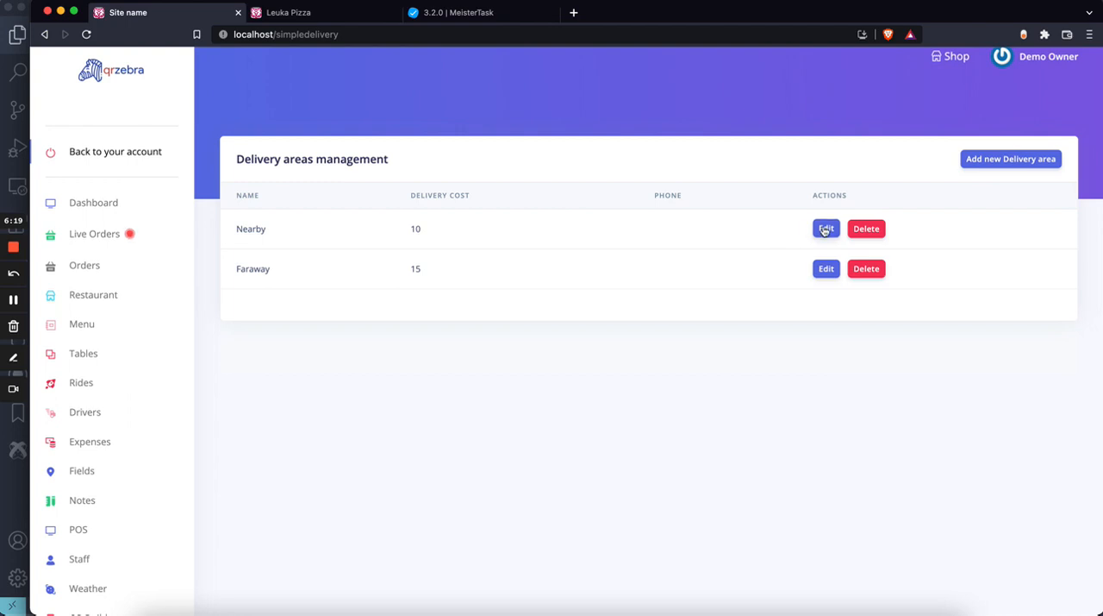
pyautogui.click(825, 228)
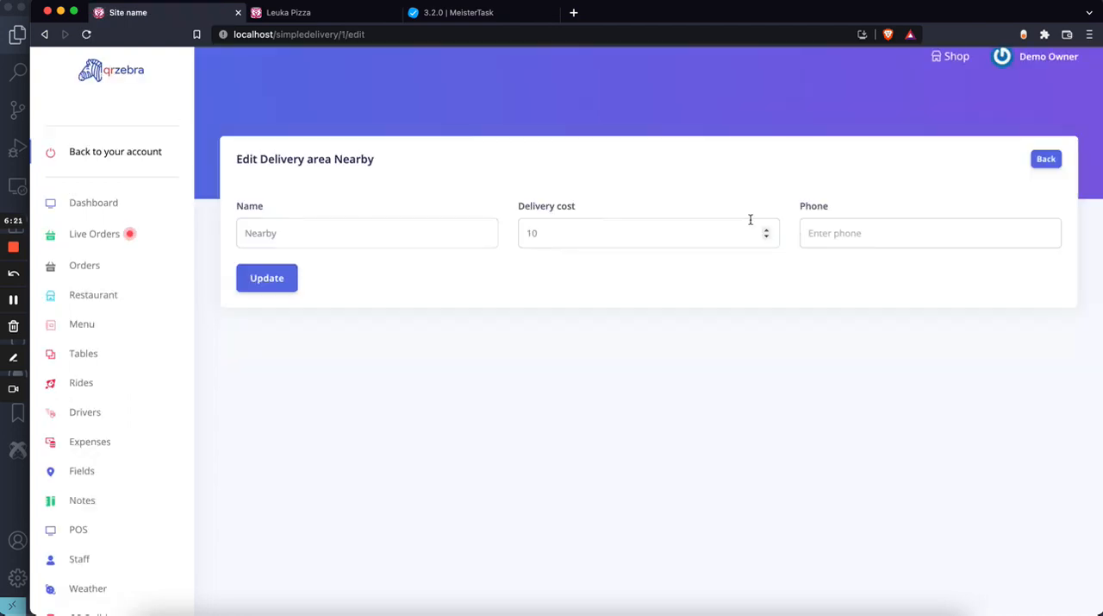
pyautogui.click(930, 232)
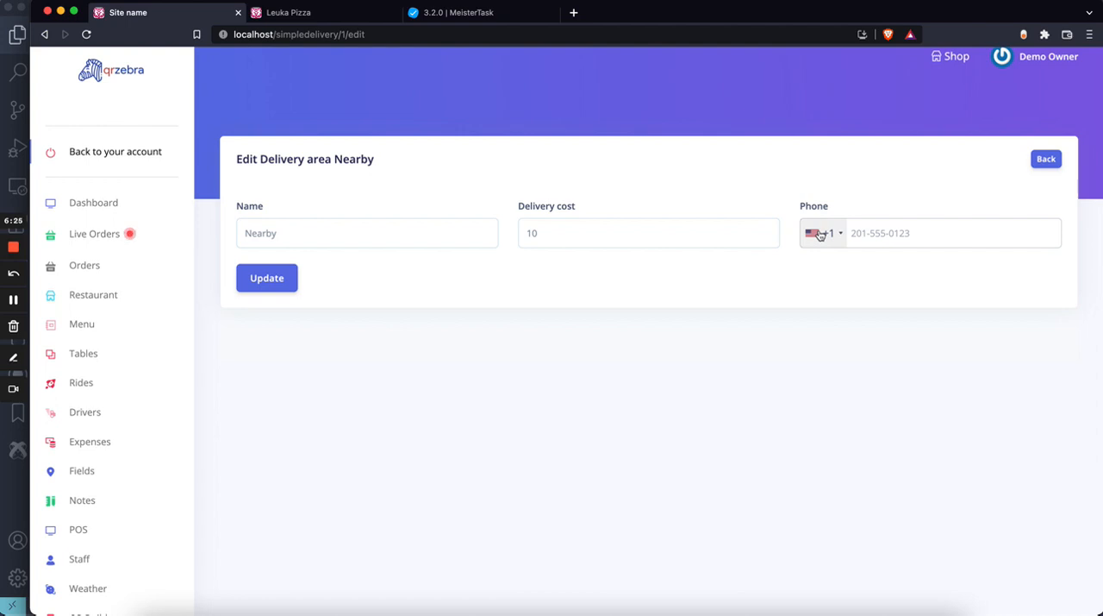
pyautogui.moveTo(821, 233)
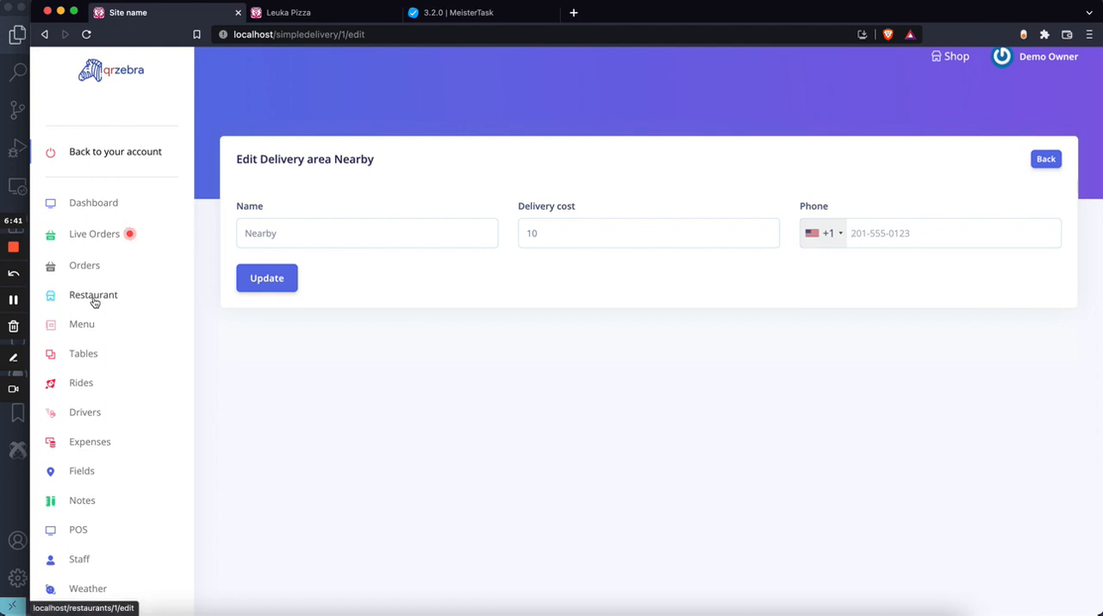
# - Switch to the MeisterTask 3.2.0 checklist tab
pyautogui.click(457, 12)
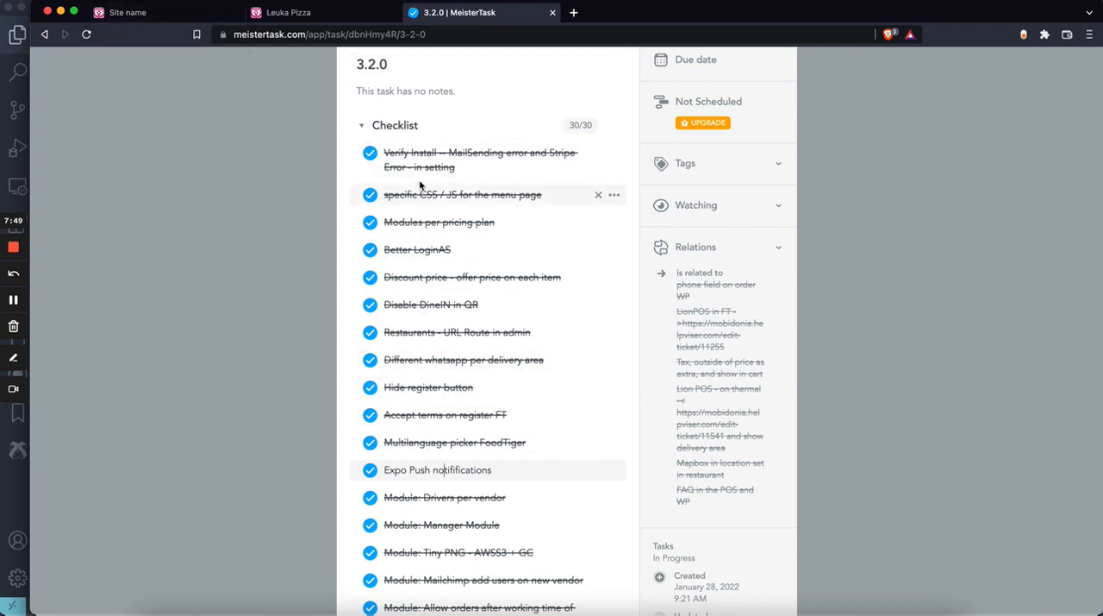
pyautogui.scroll(-3)
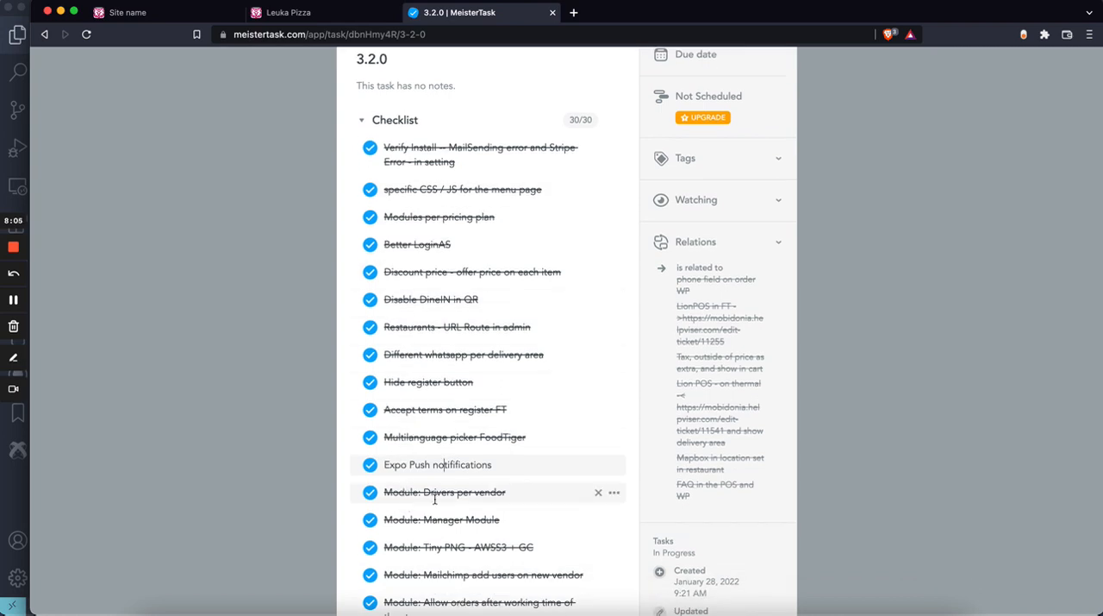
pyautogui.scroll(-3)
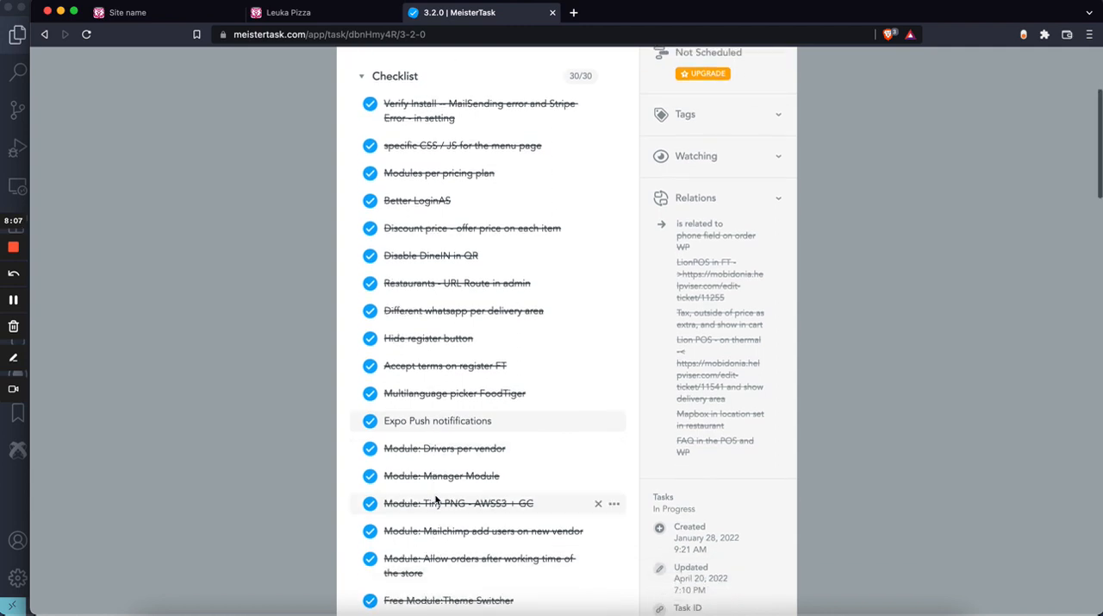
pyautogui.scroll(-3)
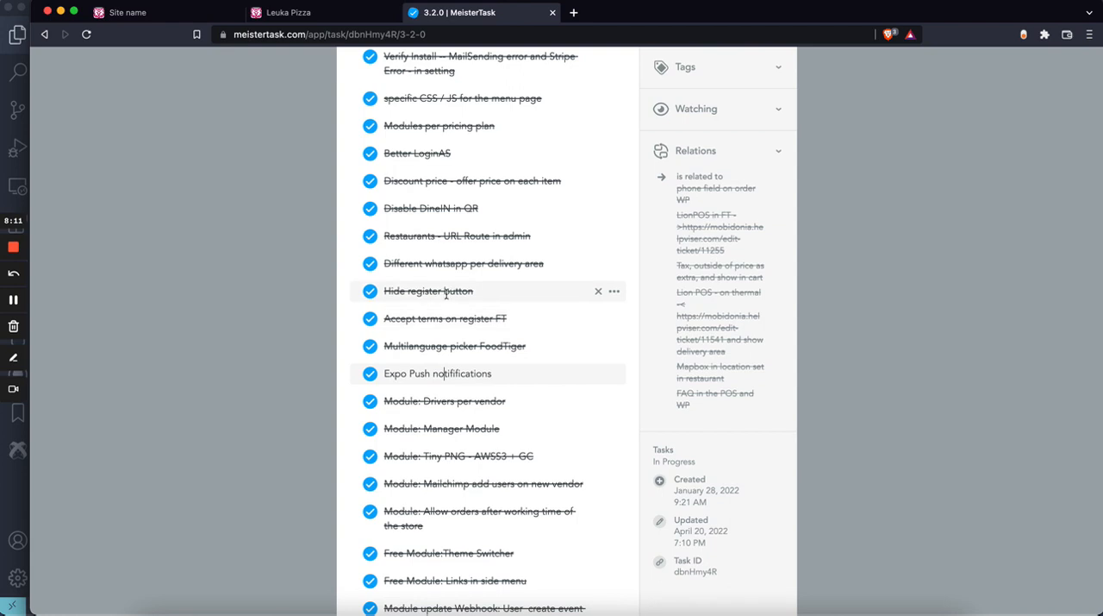
pyautogui.scroll(-3)
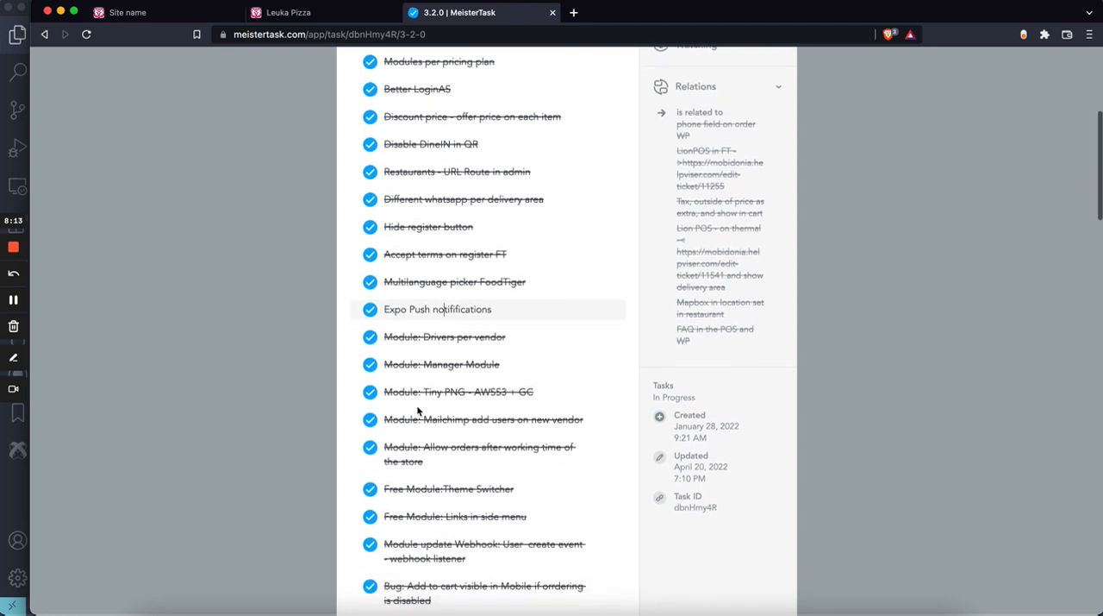
pyautogui.scroll(-3)
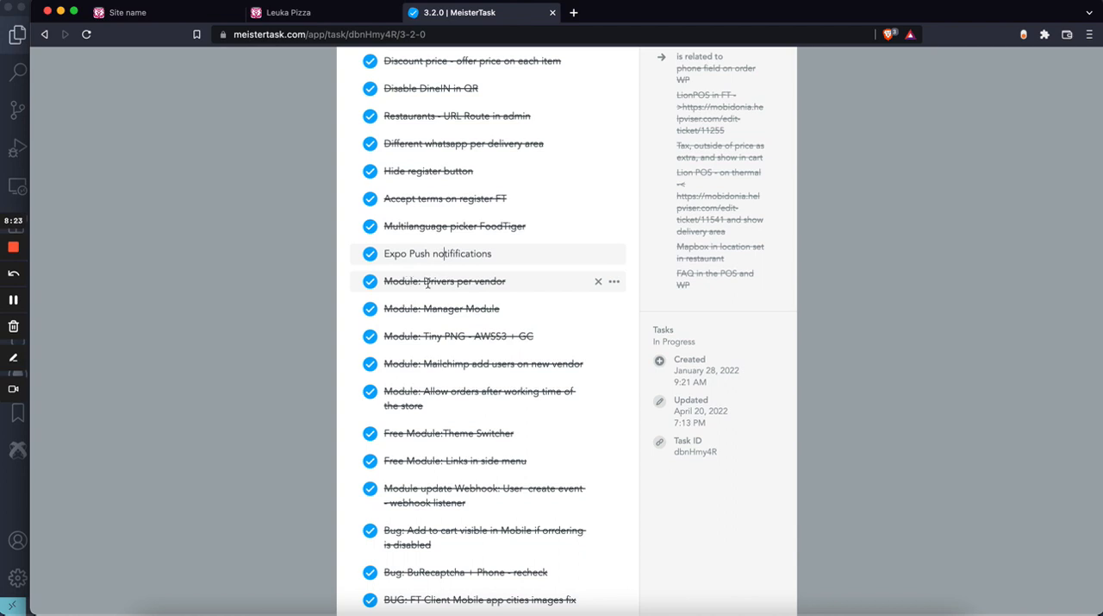
pyautogui.moveTo(441, 308)
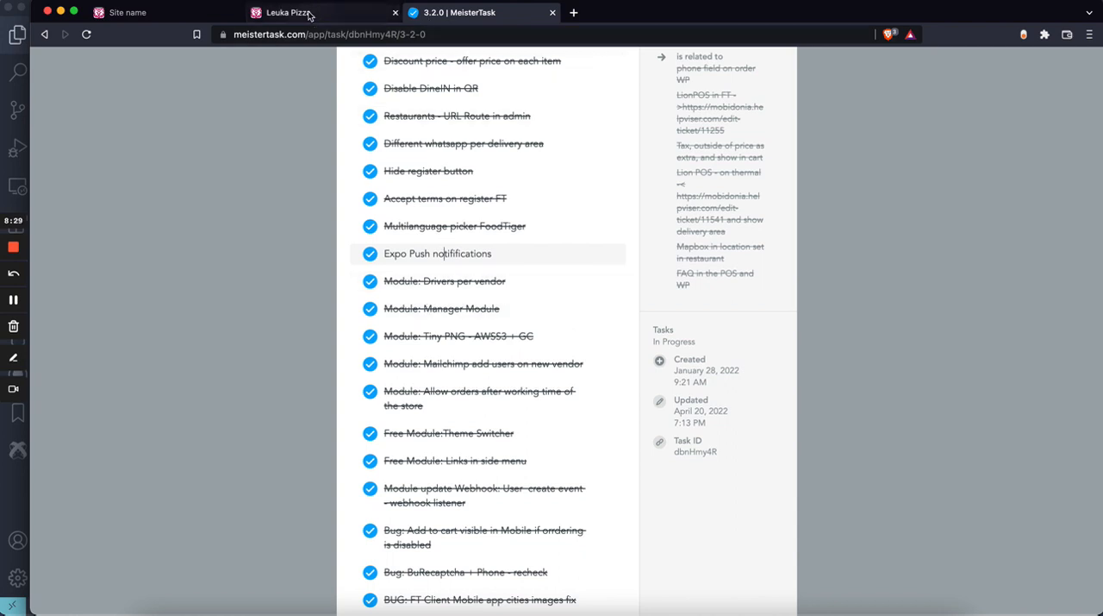
# - Open the empty Drivers list, glance at the Leuka Pizza storefront, then return to Drivers
pyautogui.click(128, 12)
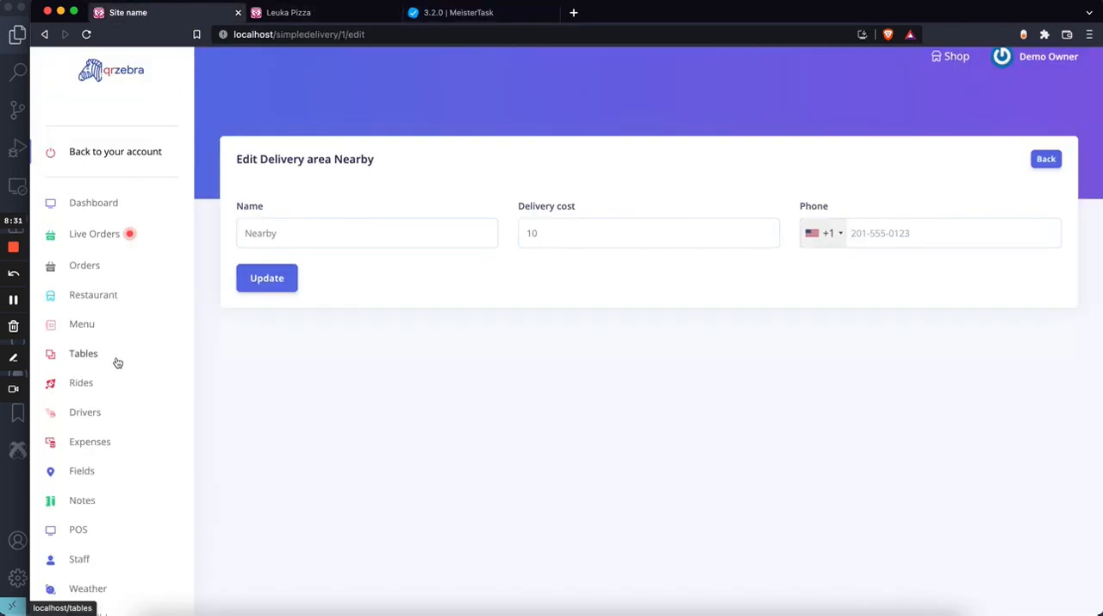
pyautogui.scroll(-3)
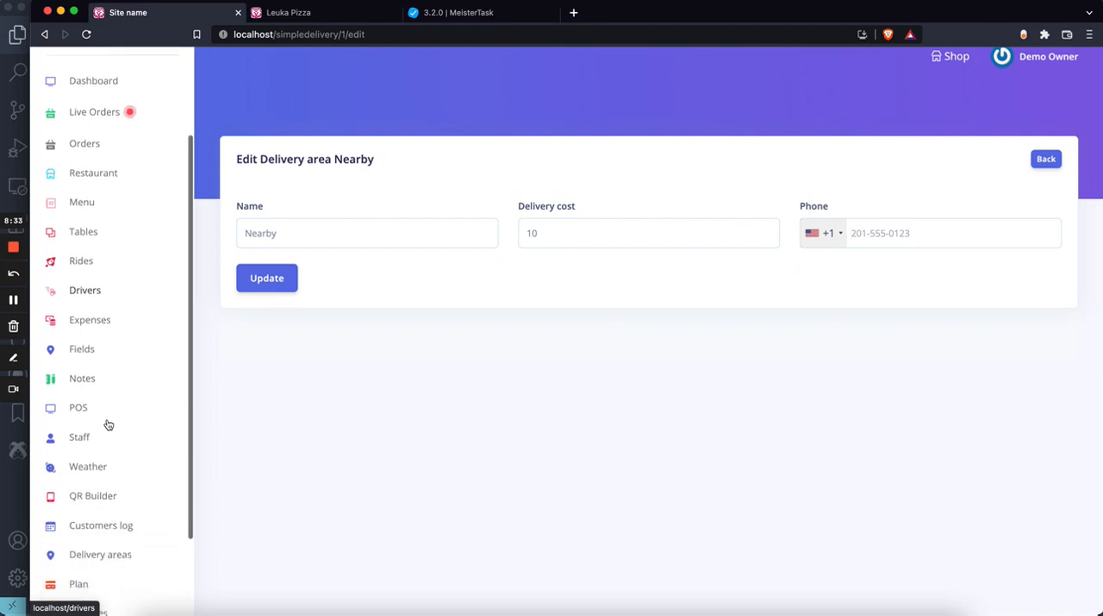
pyautogui.scroll(-3)
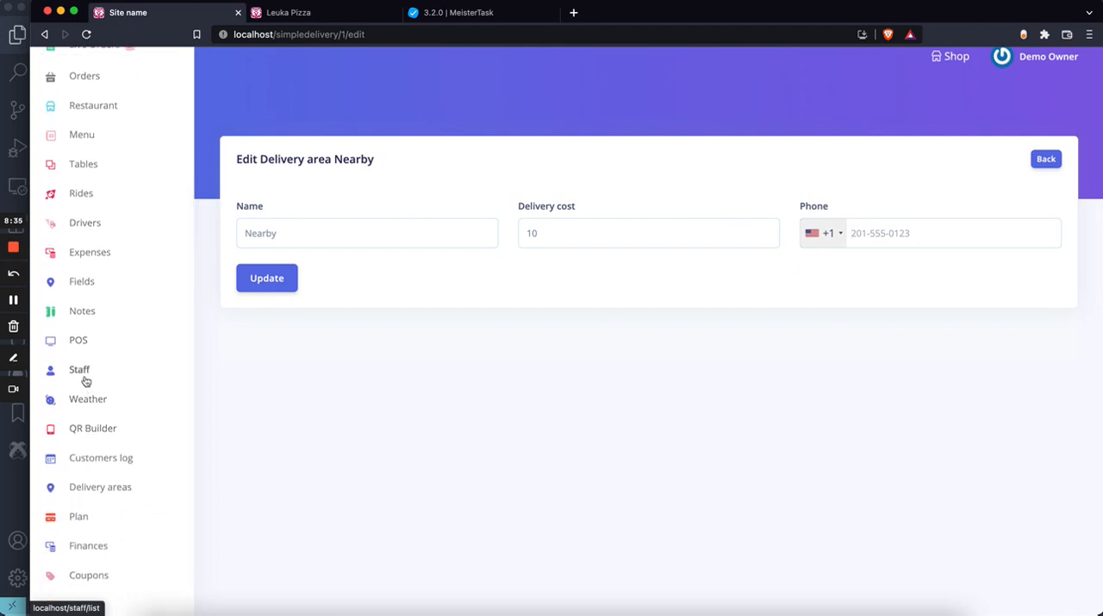
pyautogui.click(84, 222)
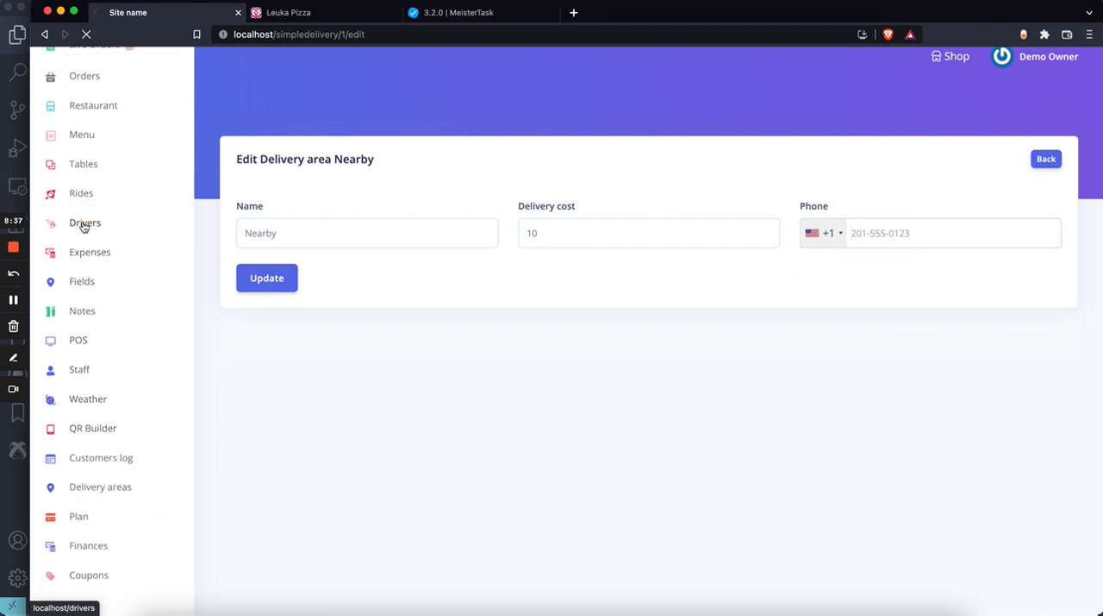
pyautogui.click(84, 222)
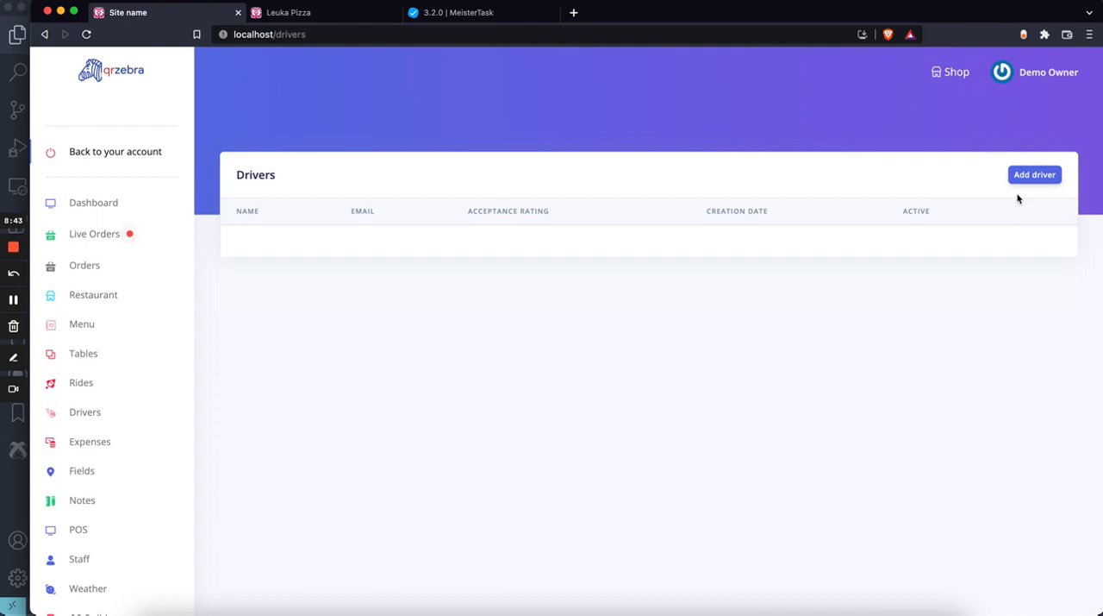
pyautogui.moveTo(678, 292)
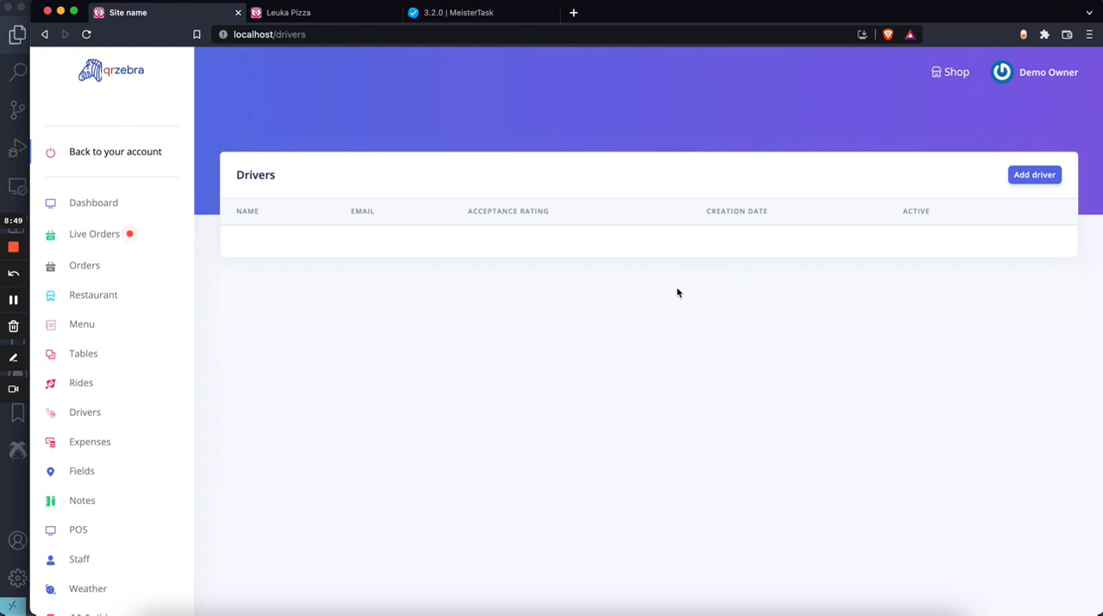
pyautogui.moveTo(675, 235)
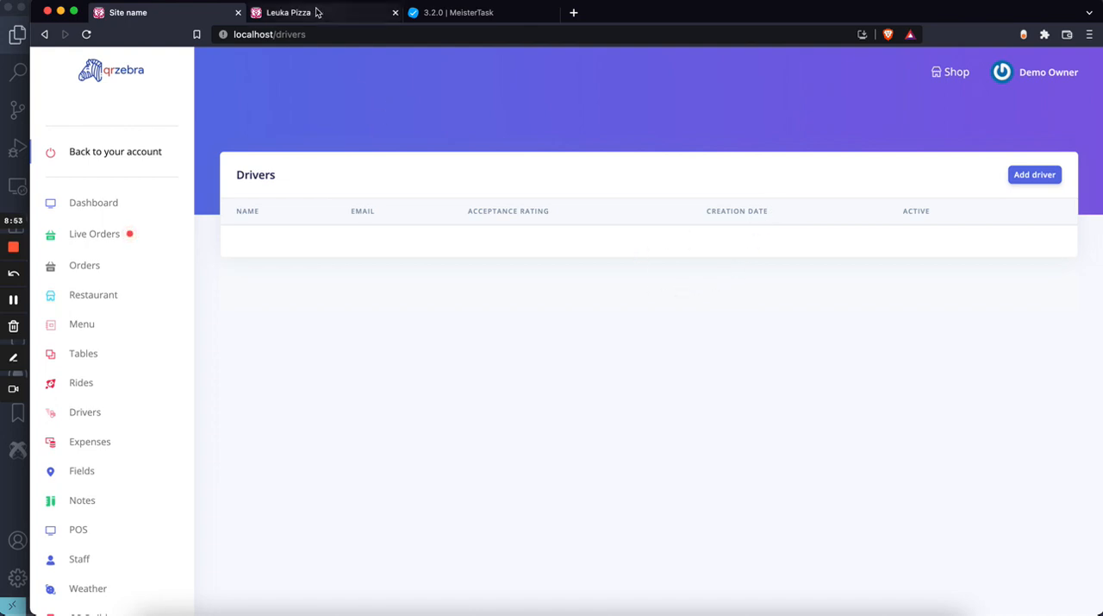
pyautogui.click(289, 12)
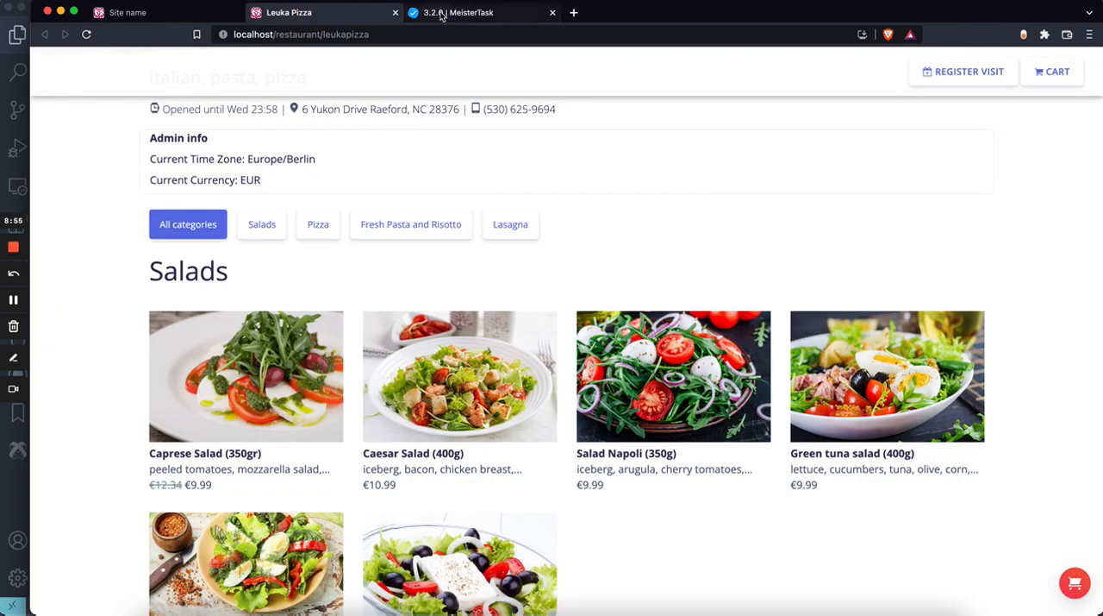
pyautogui.click(472, 13)
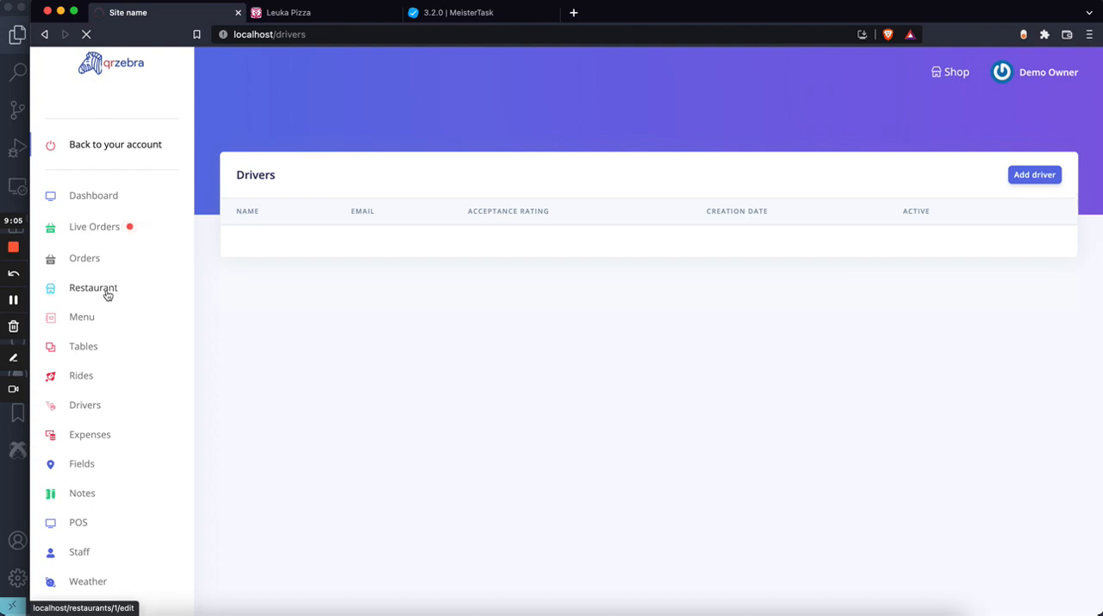
# - Open Restaurant > Apps settings, scroll to Manager and select the manager email field
pyautogui.click(93, 287)
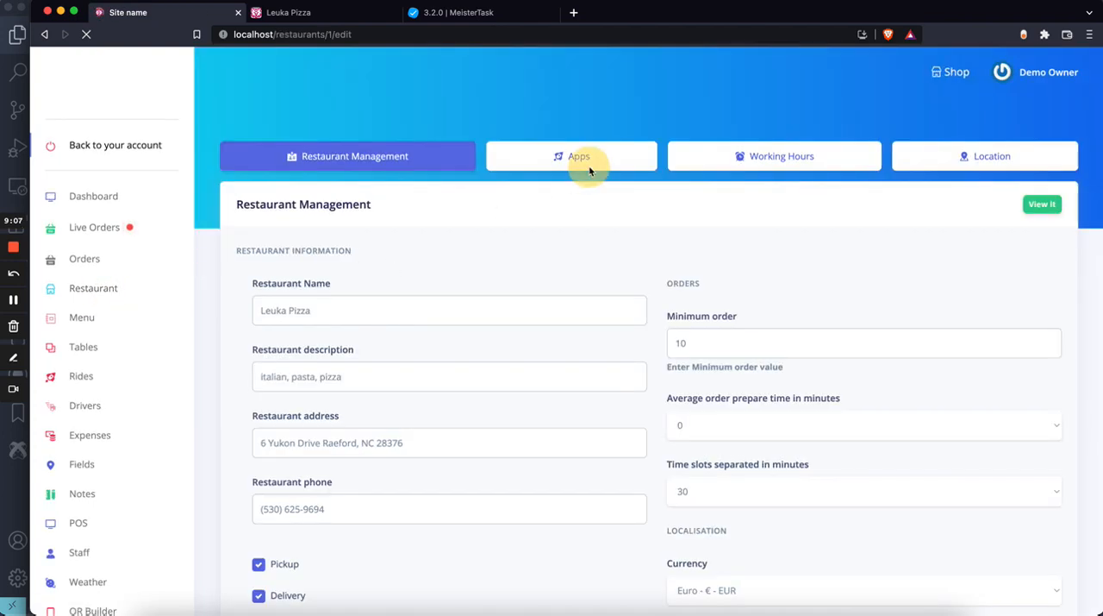
pyautogui.click(571, 156)
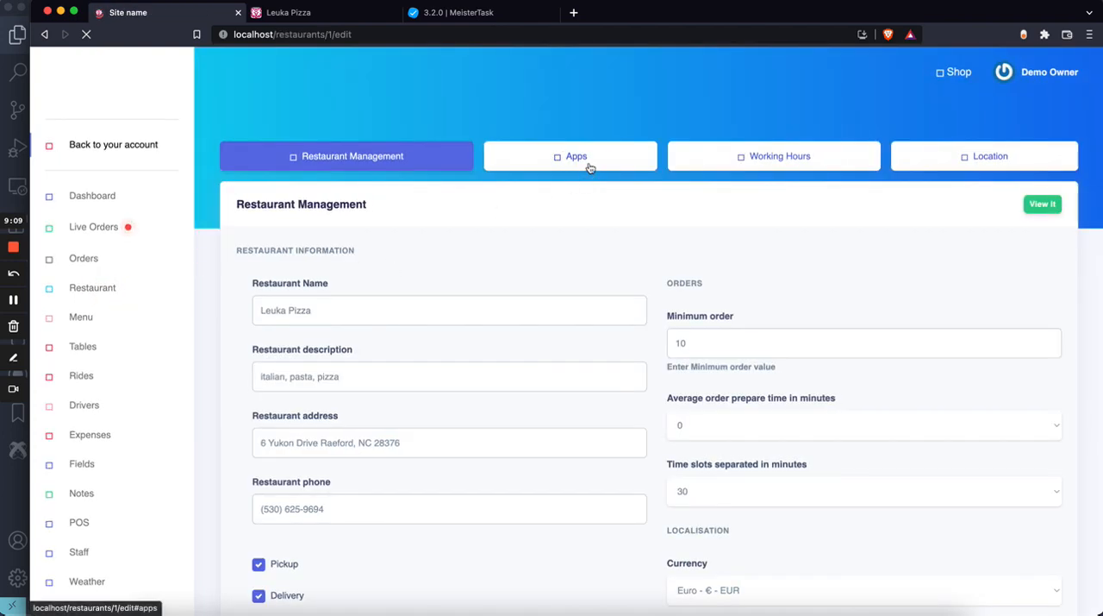
pyautogui.click(570, 156)
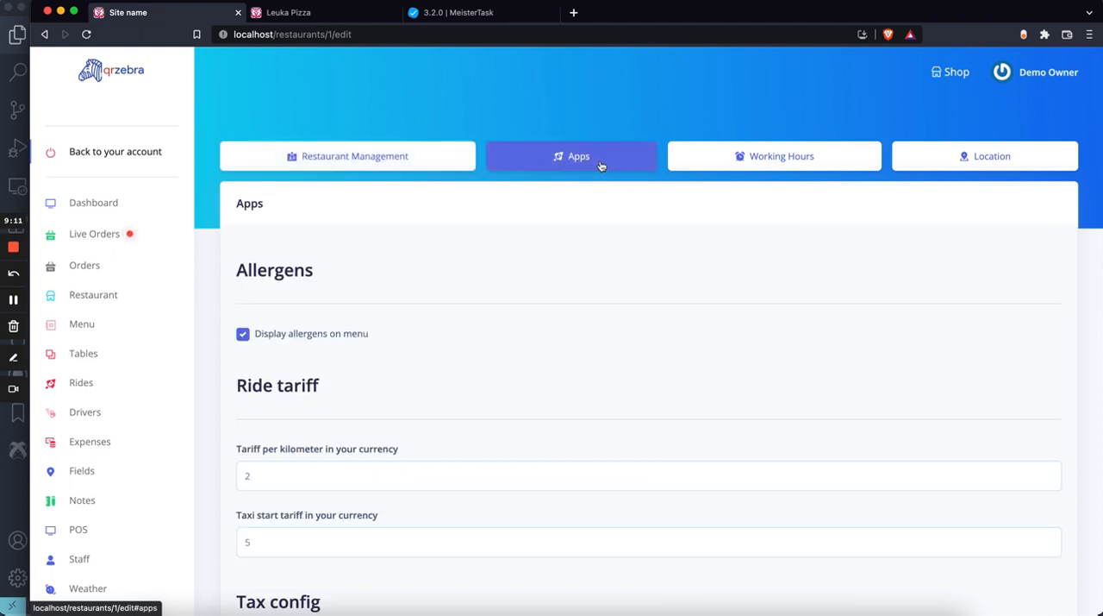
pyautogui.scroll(-3)
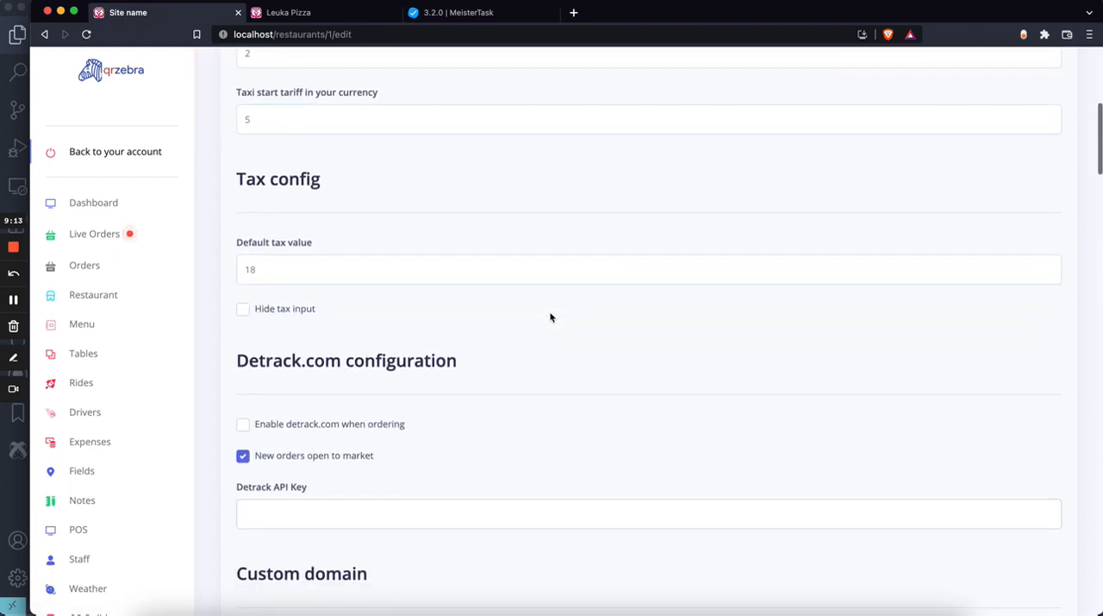
pyautogui.scroll(-3)
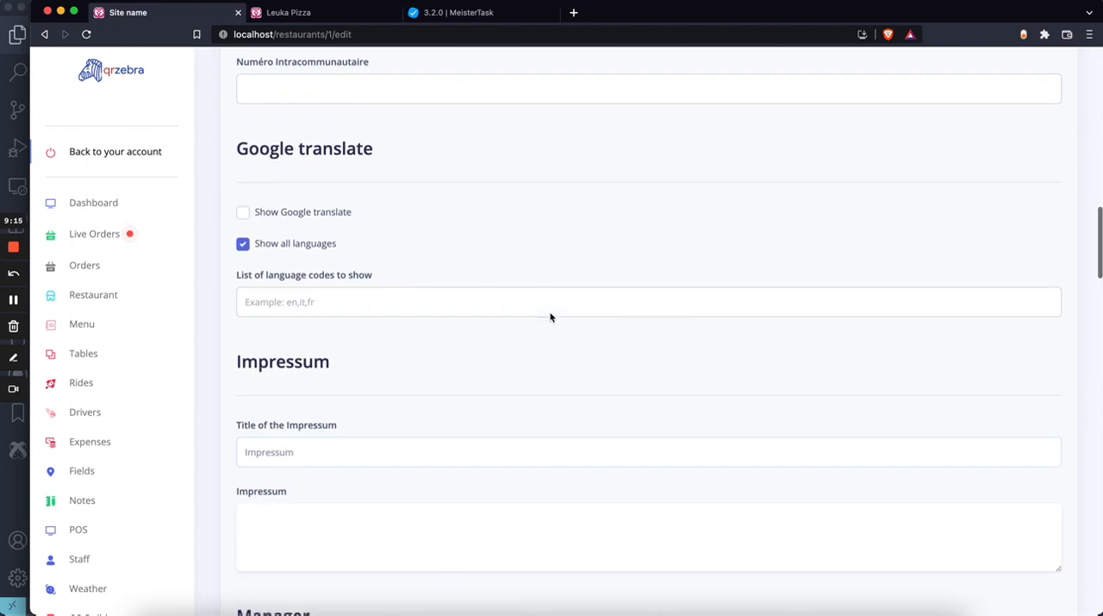
pyautogui.scroll(-3)
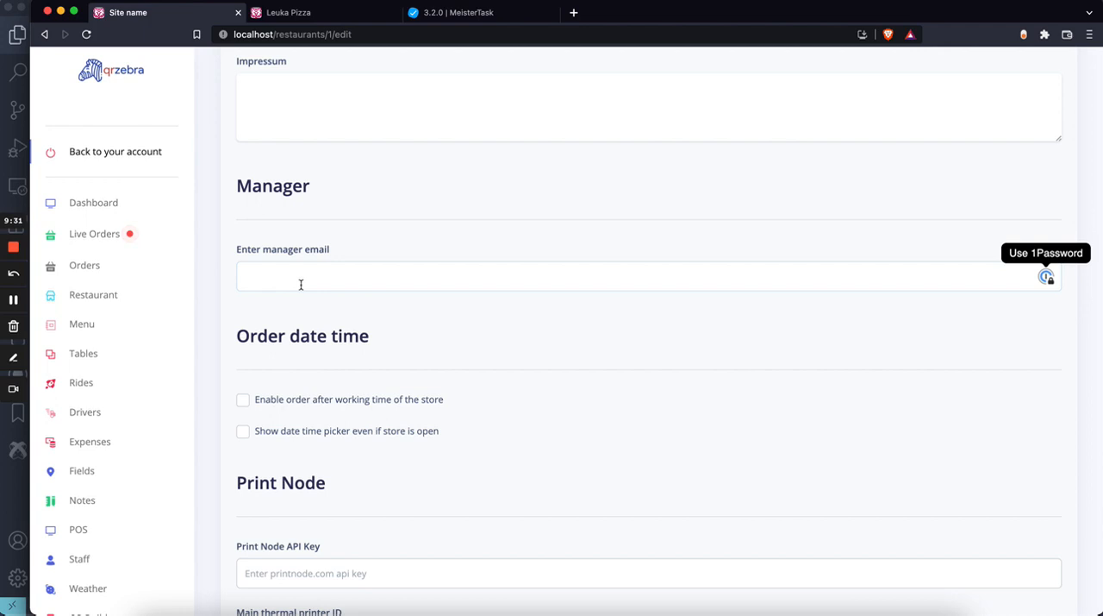
pyautogui.click(301, 275)
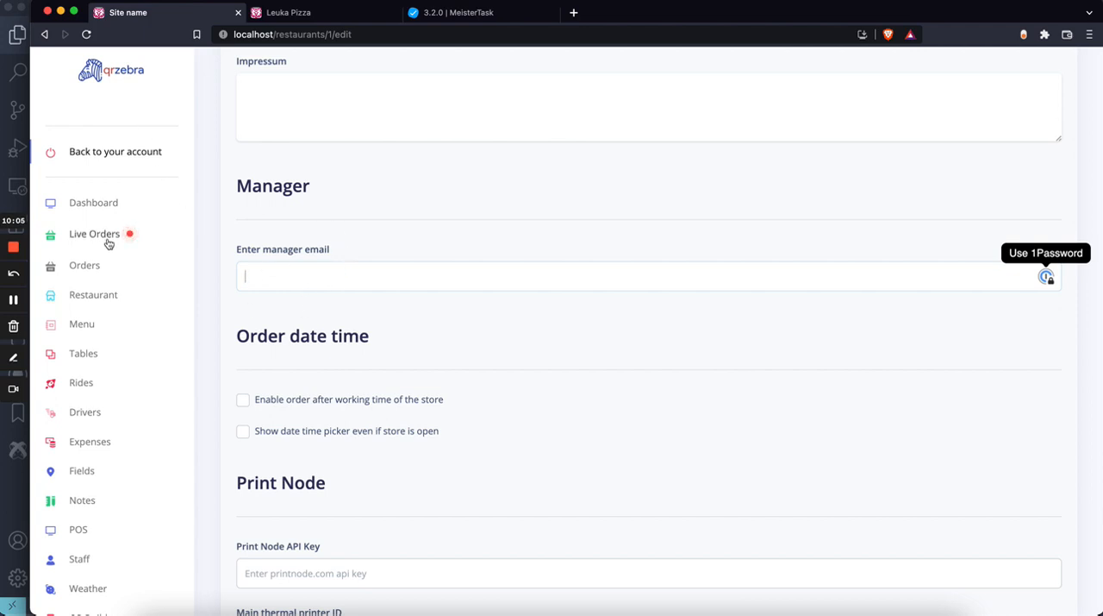
pyautogui.moveTo(214, 201)
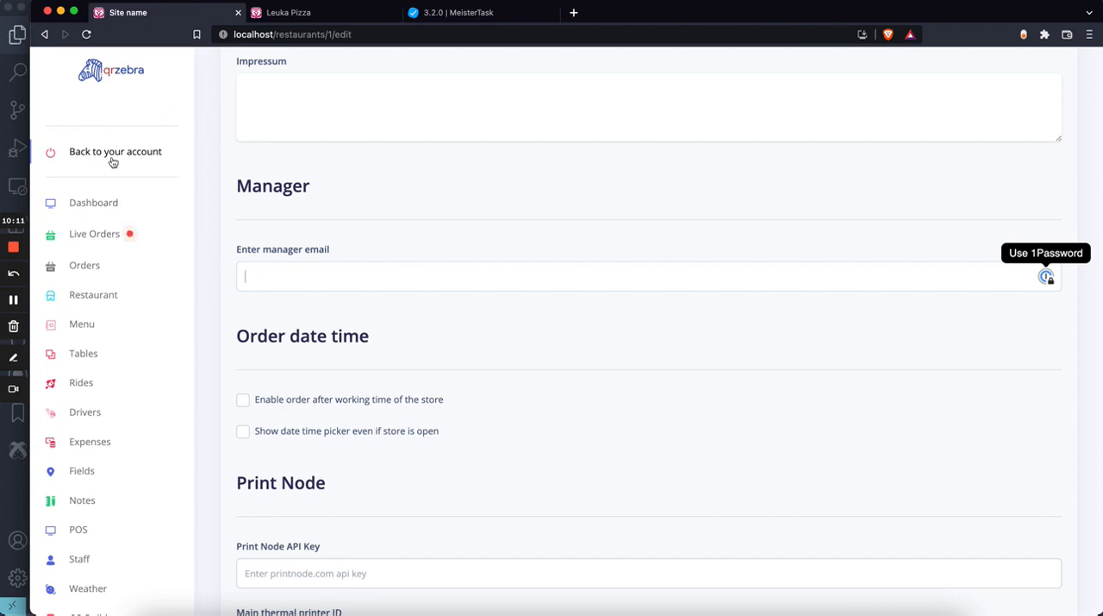
pyautogui.moveTo(94, 177)
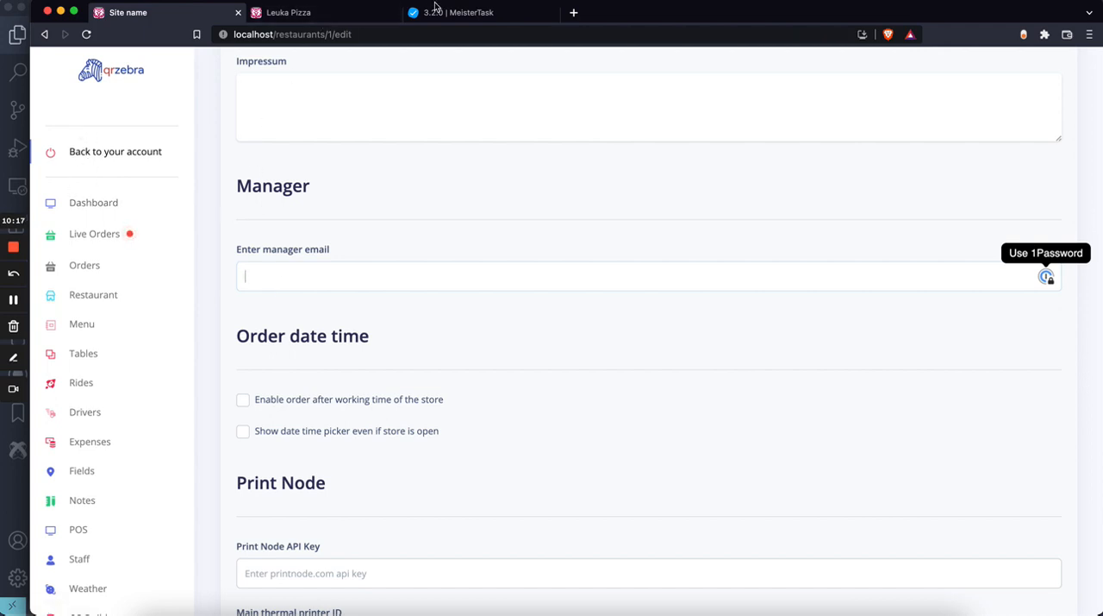
pyautogui.click(470, 12)
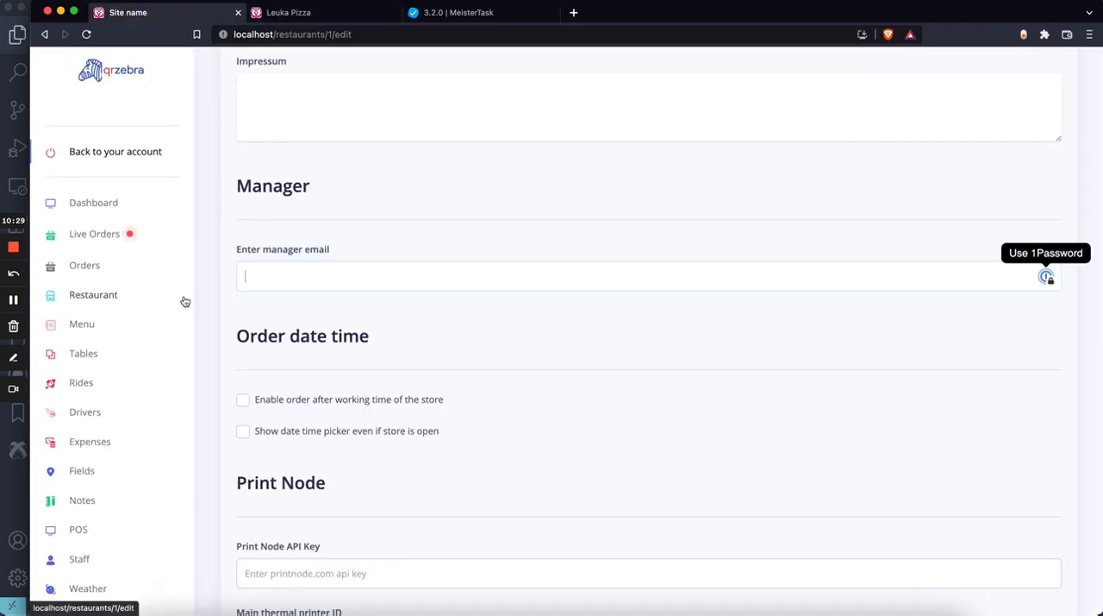
pyautogui.scroll(3)
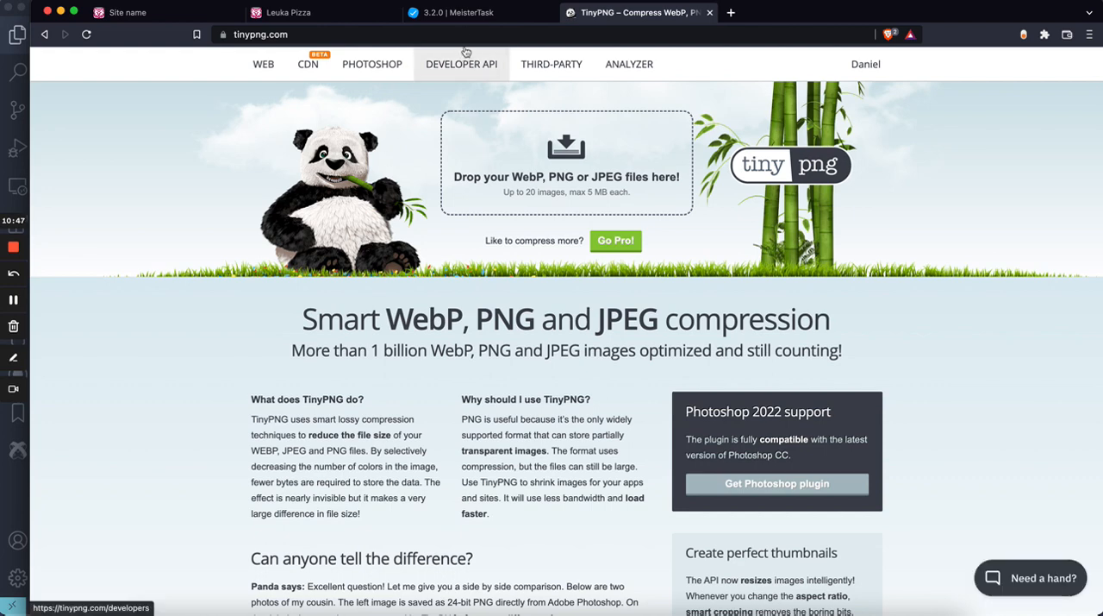
# - Open tinypng.com and tick 'Module: Tiny PNG - AWSS3 + GC' on the MeisterTask checklist
pyautogui.click(456, 12)
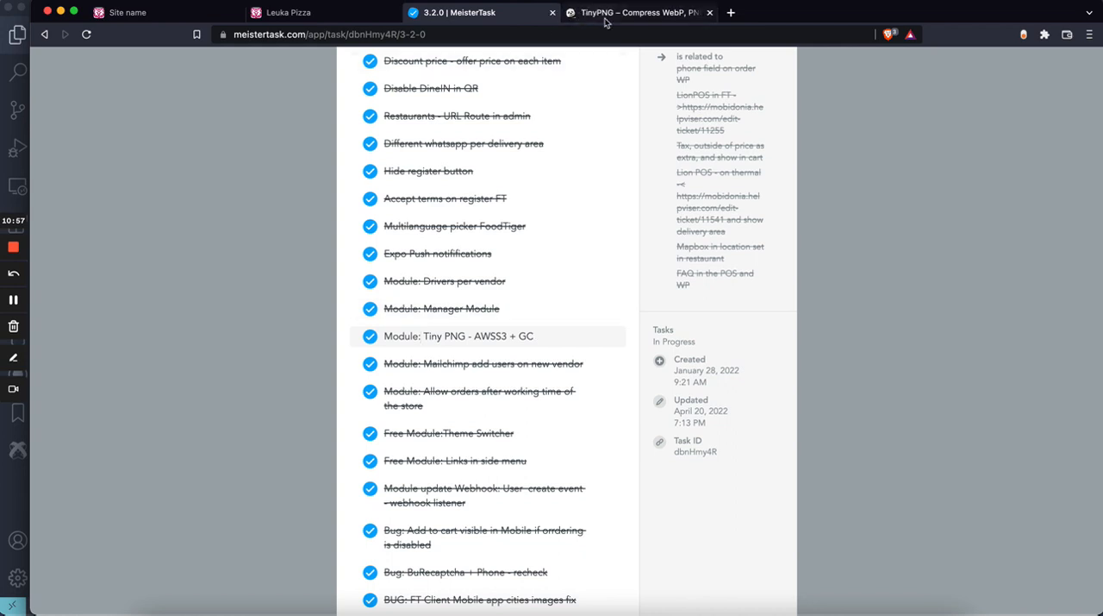
pyautogui.moveTo(638, 12)
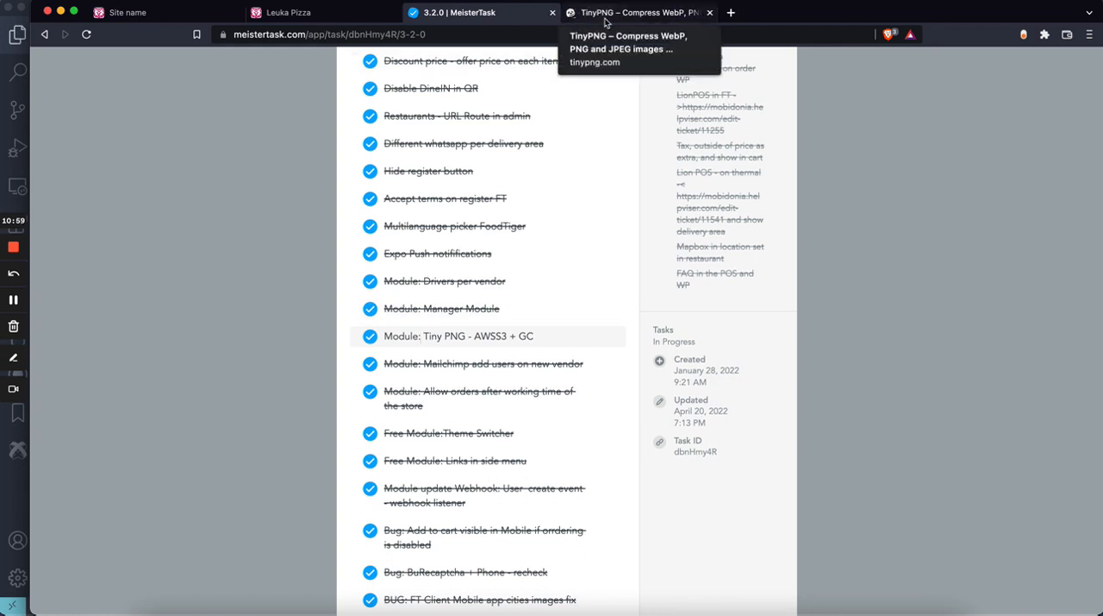
pyautogui.click(638, 12)
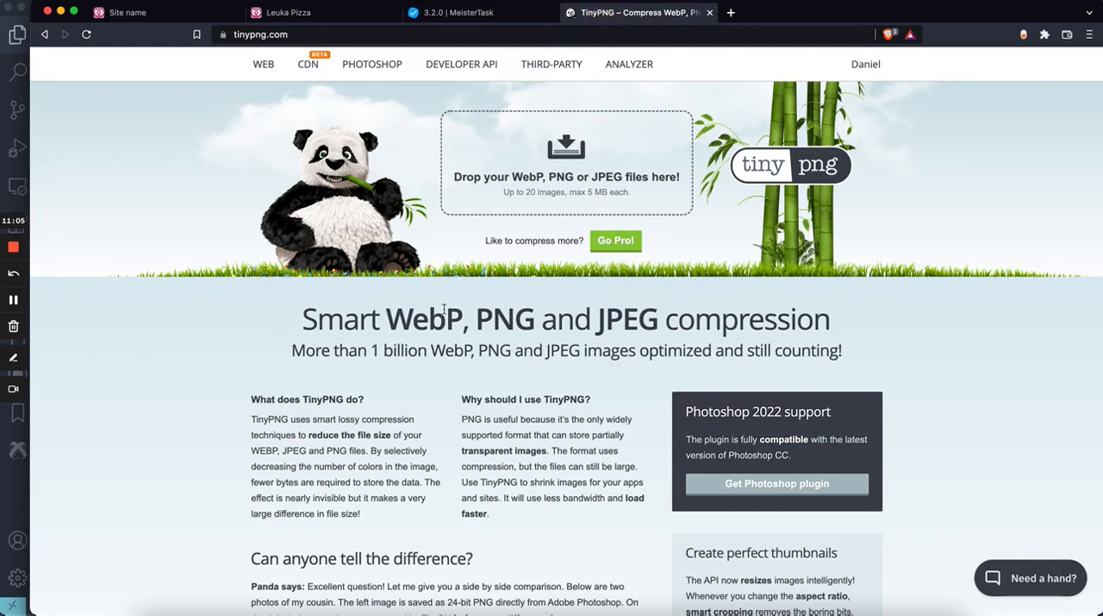
pyautogui.moveTo(481, 288)
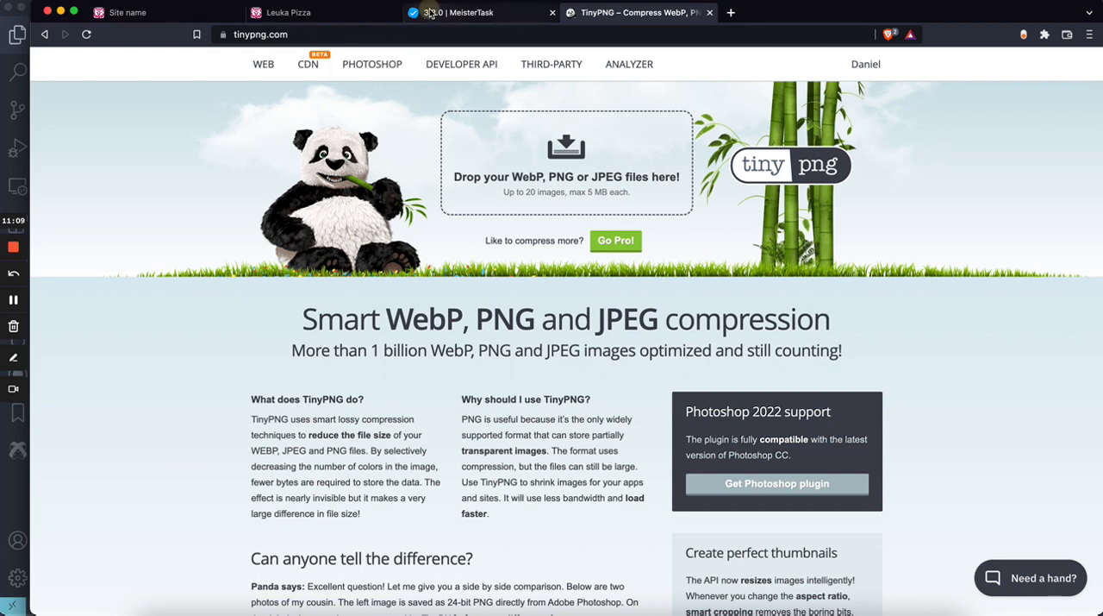
pyautogui.click(470, 12)
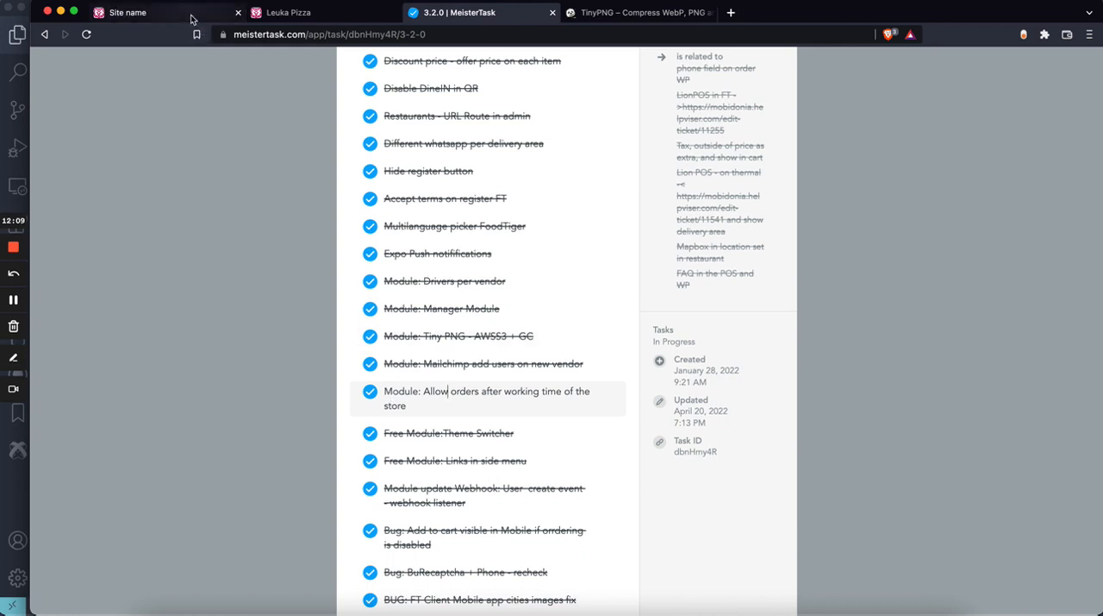
# - Return to the QR Zebra admin and open Site Settings on the Apps & Plugins tab
pyautogui.click(129, 12)
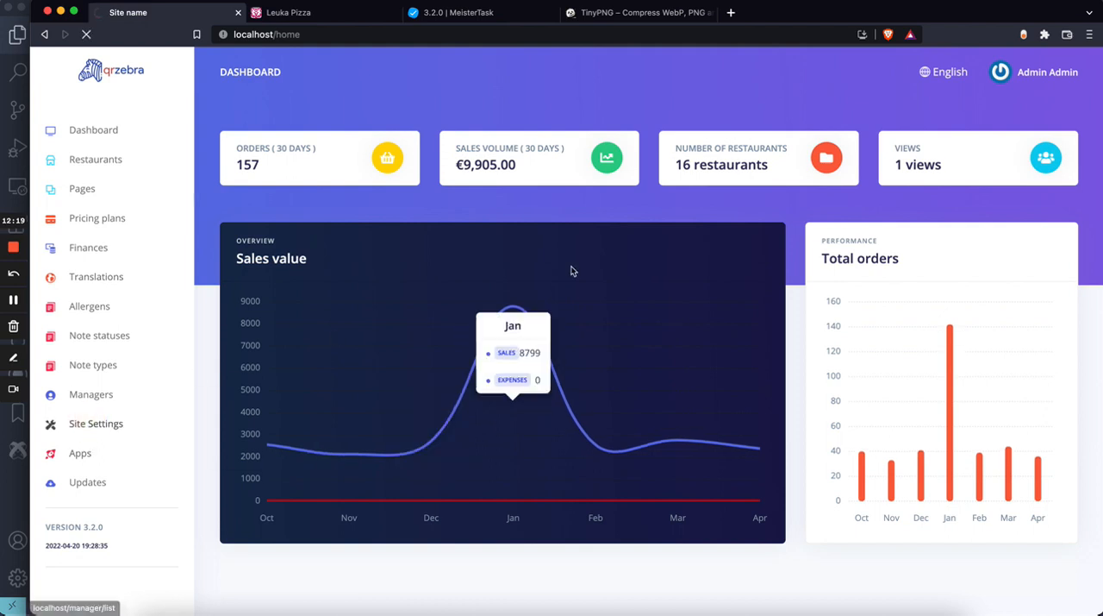
pyautogui.click(96, 424)
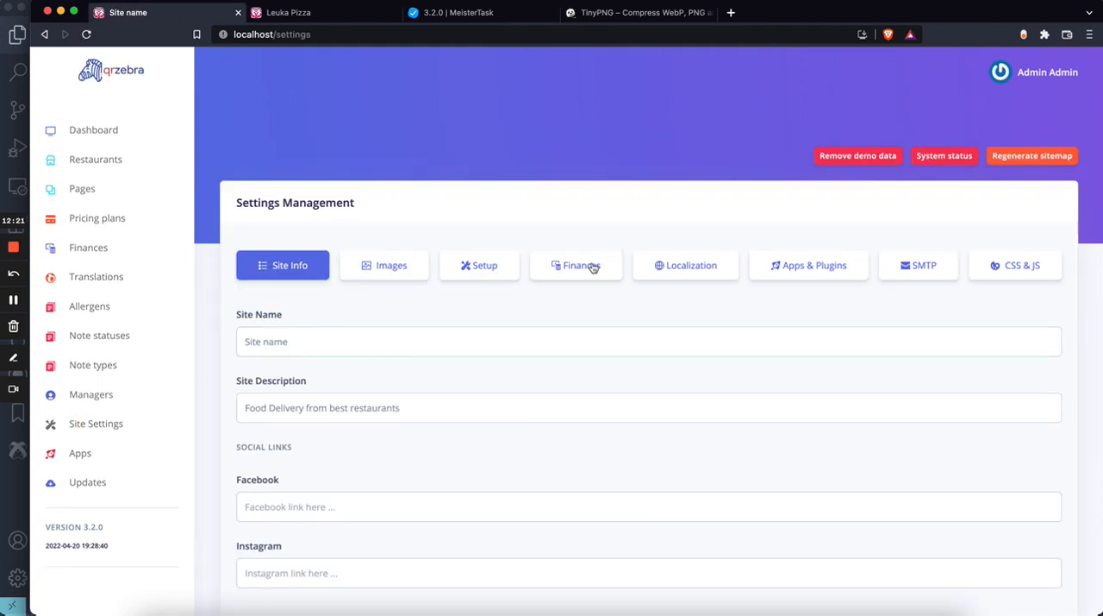
pyautogui.click(809, 264)
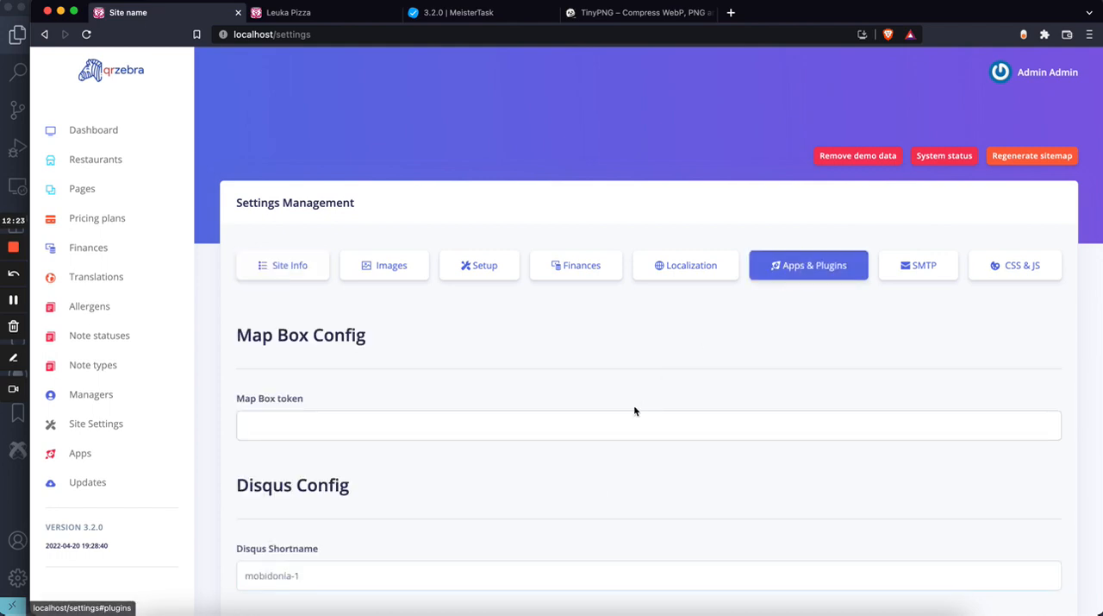
pyautogui.scroll(-3)
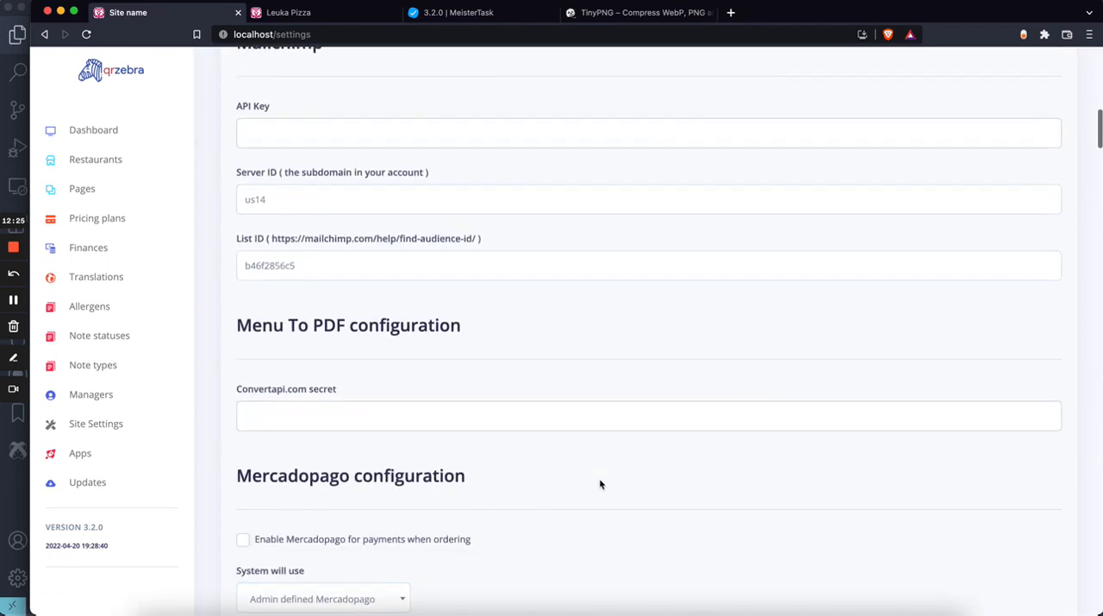
# - Scroll through the TinyPNG API key, AWS S3 and Google Cloud fields, then start a page search
pyautogui.scroll(-3)
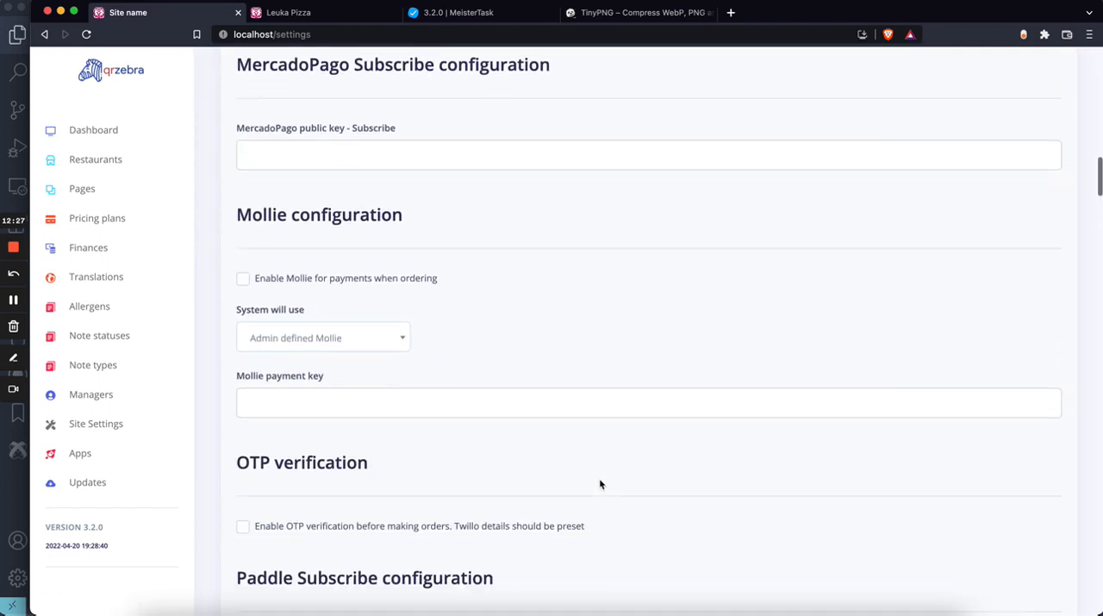
pyautogui.scroll(-3)
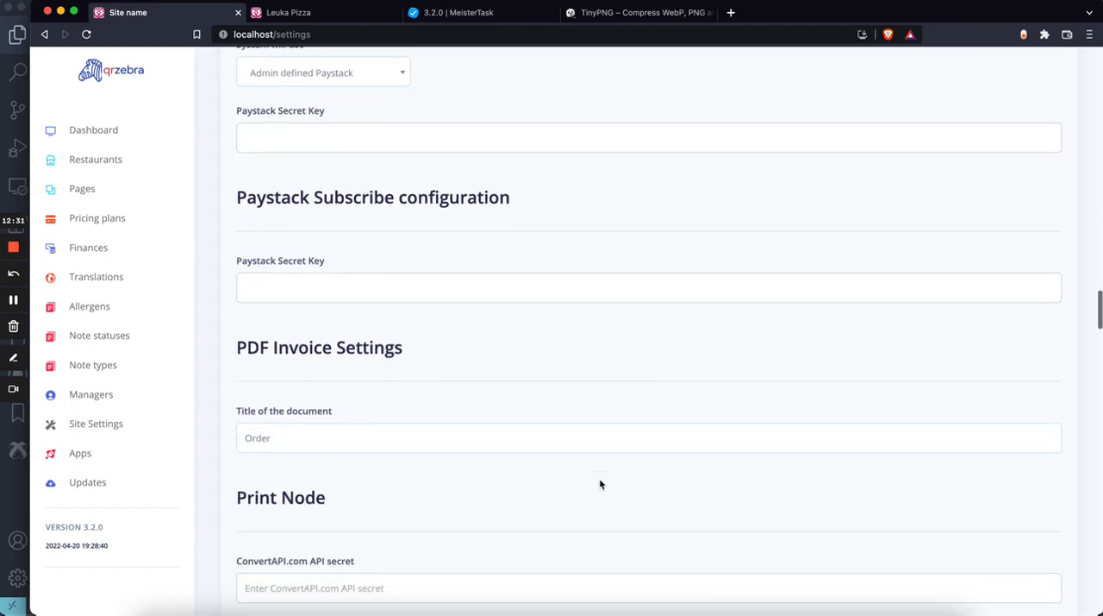
pyautogui.scroll(-3)
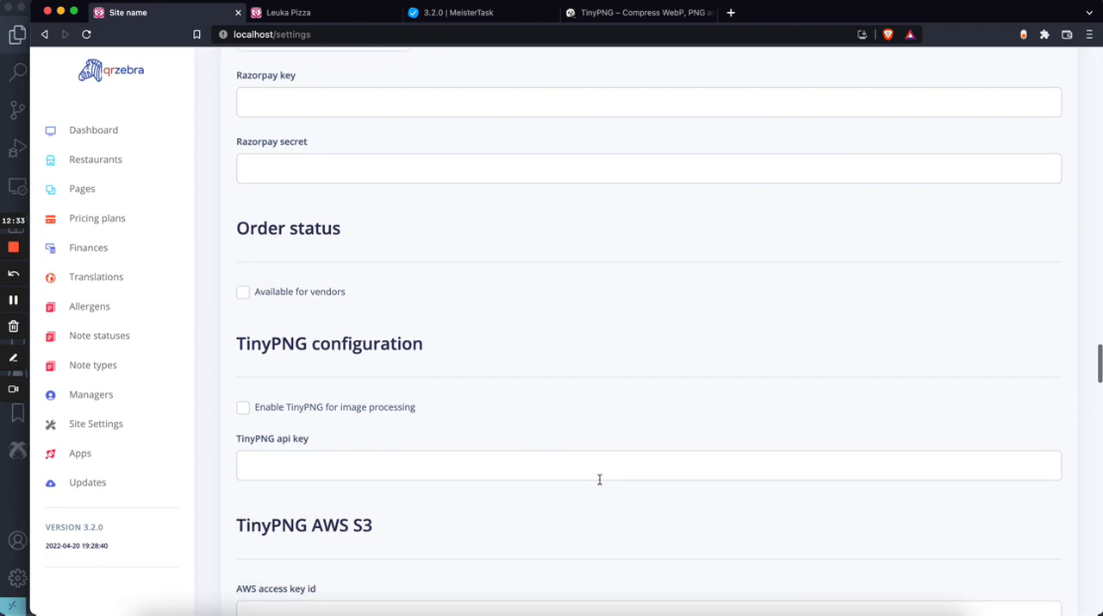
pyautogui.scroll(-3)
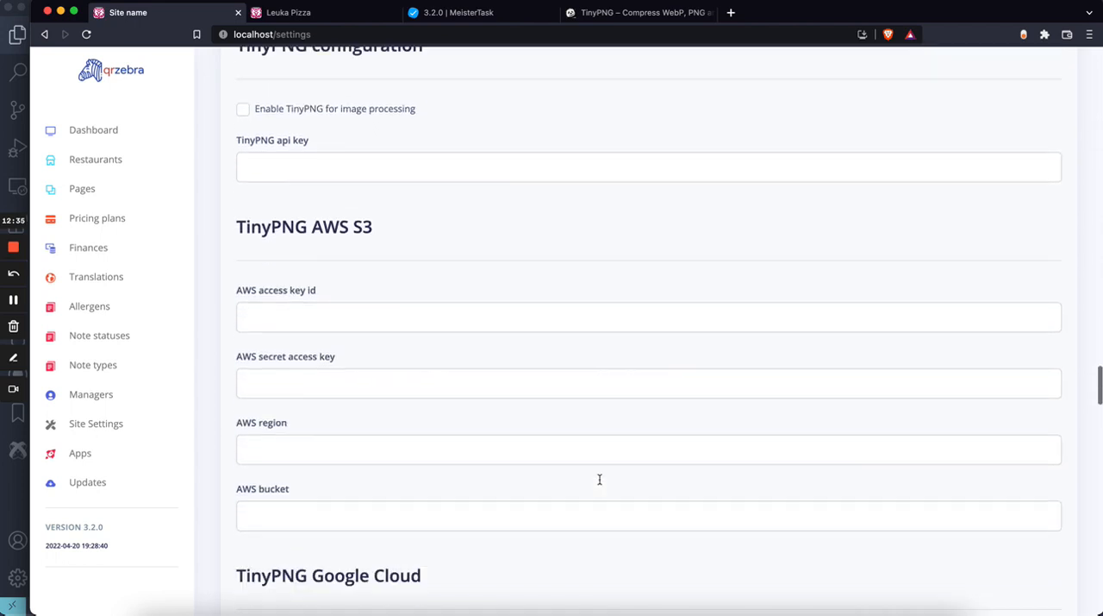
pyautogui.scroll(-3)
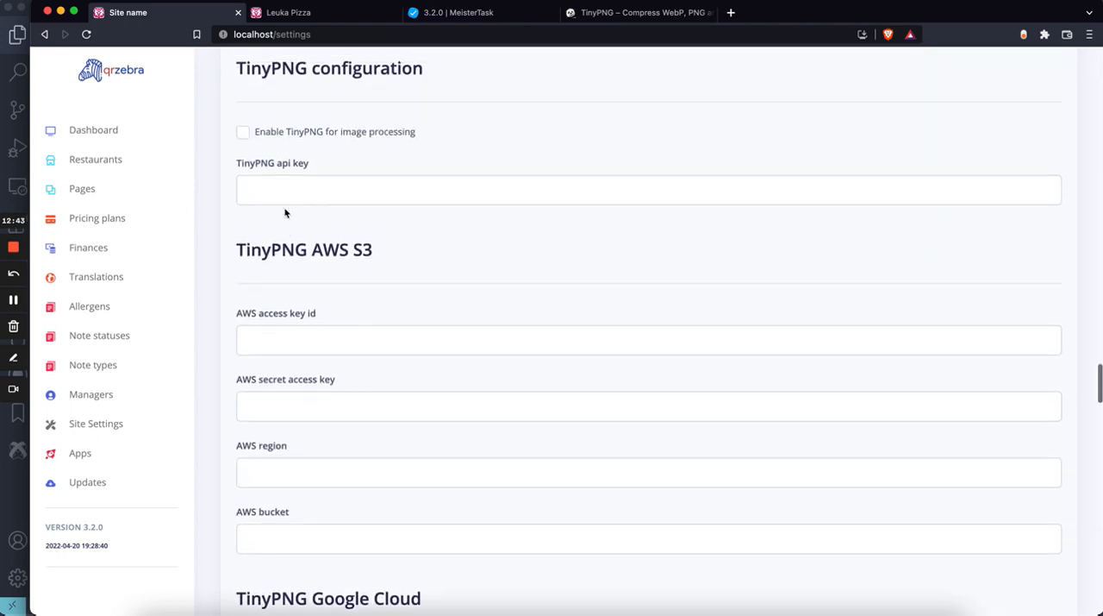
pyautogui.scroll(-3)
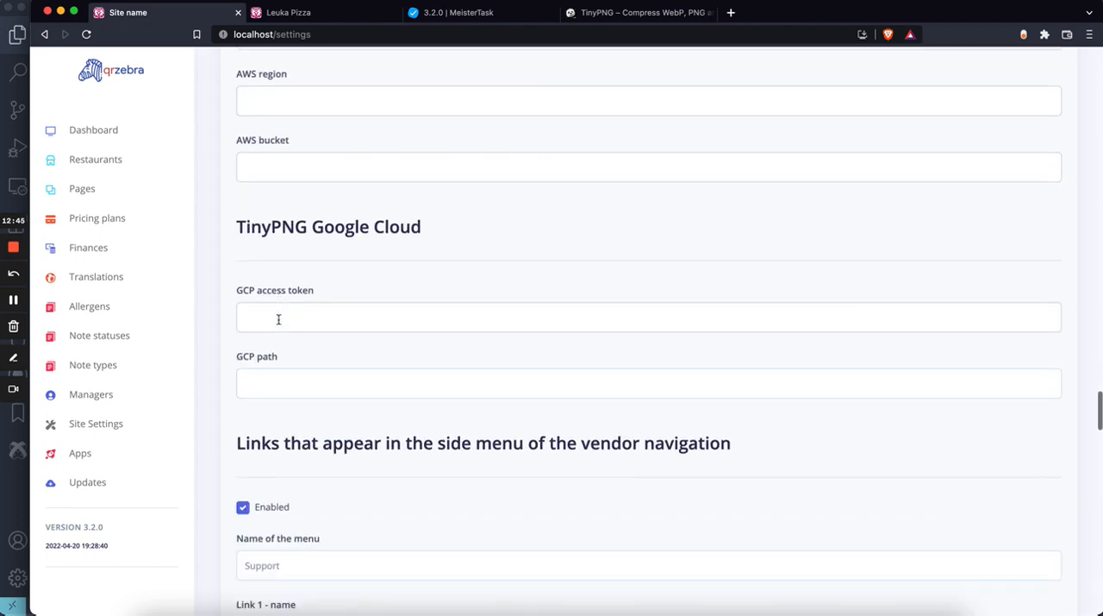
pyautogui.scroll(-3)
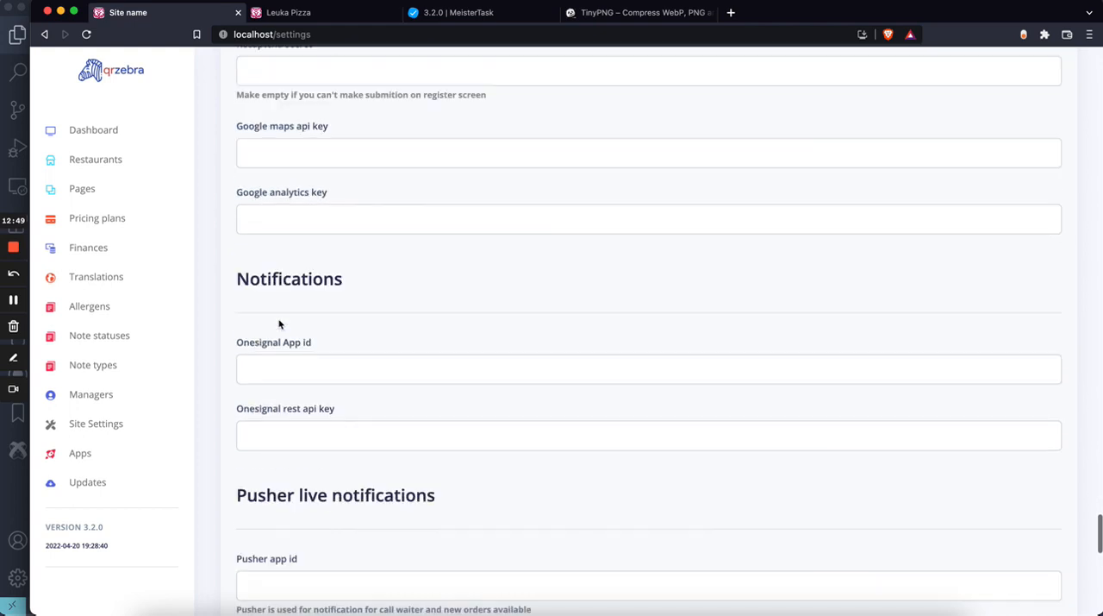
pyautogui.scroll(-3)
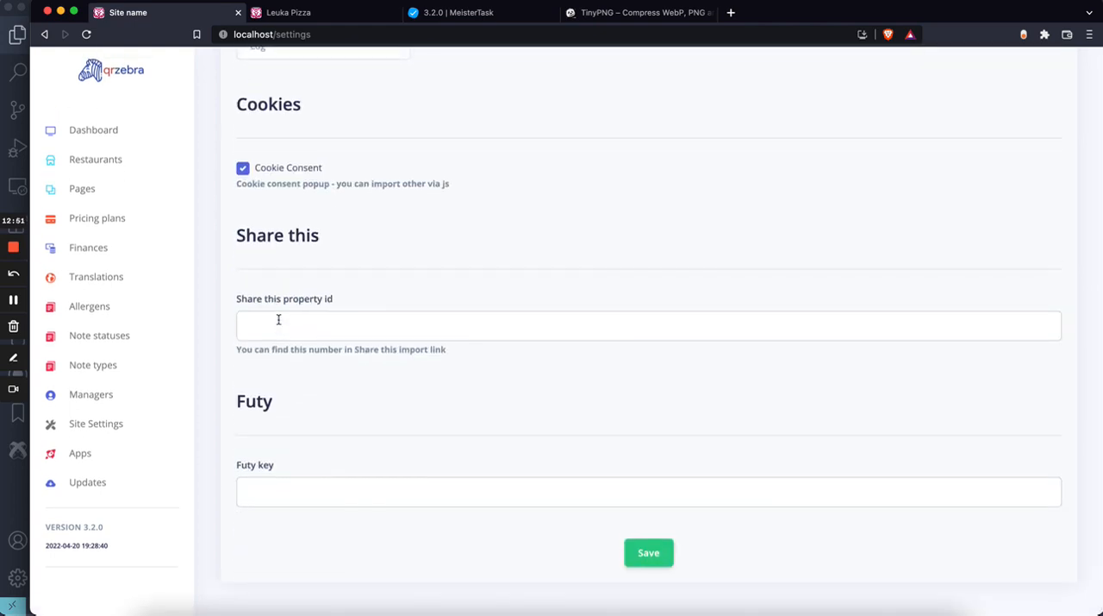
pyautogui.press('Ctrl+f')
pyautogui.write('aft')
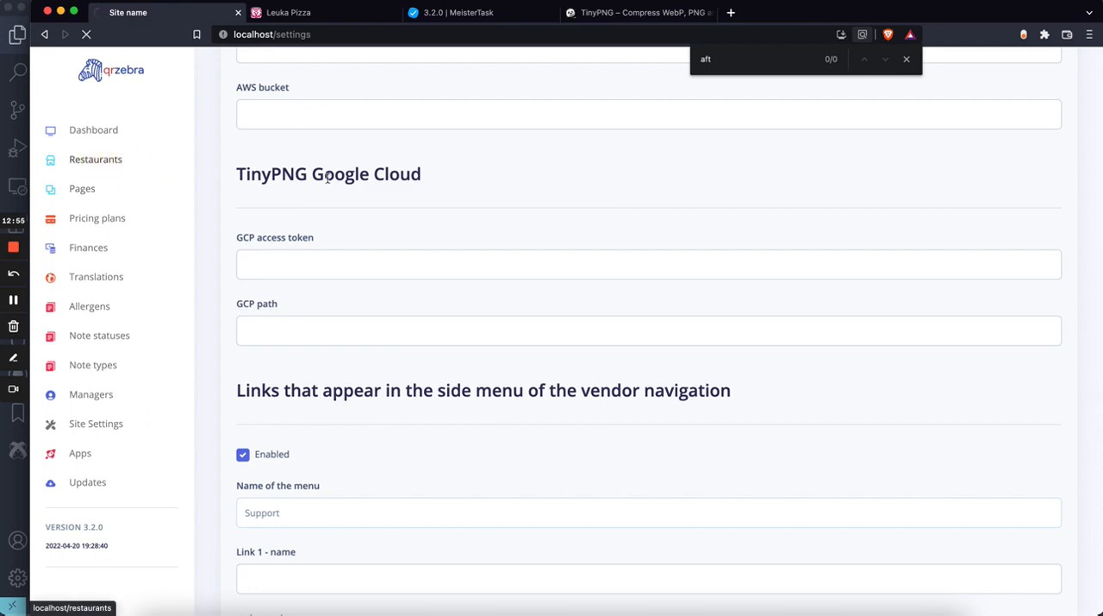
# - Open the admin Restaurants list to reach the Demo Owner's restaurant dashboard
pyautogui.click(94, 159)
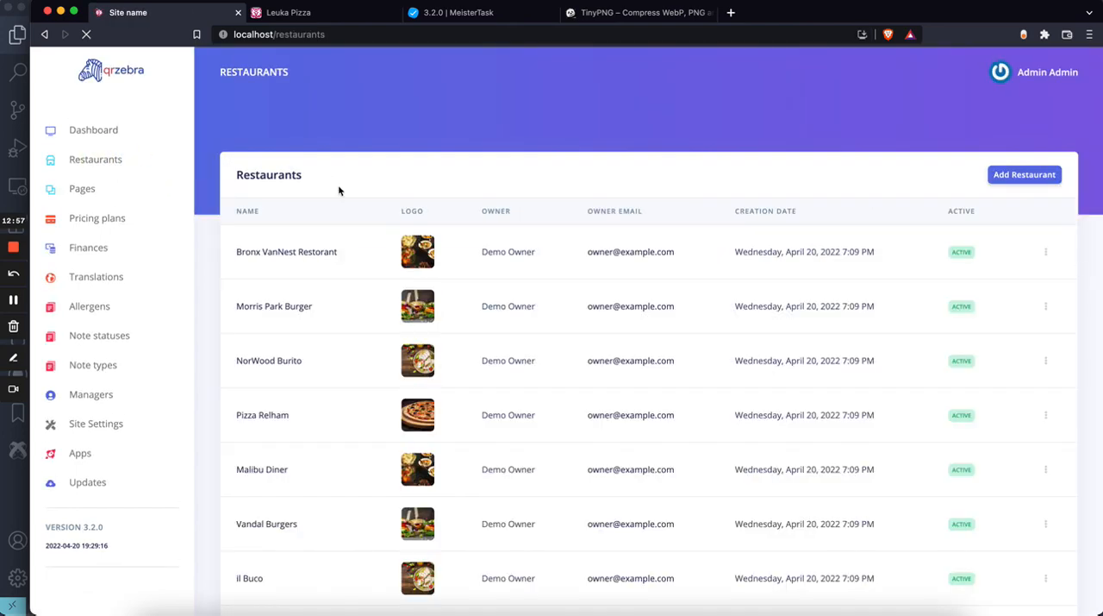
pyautogui.scroll(-3)
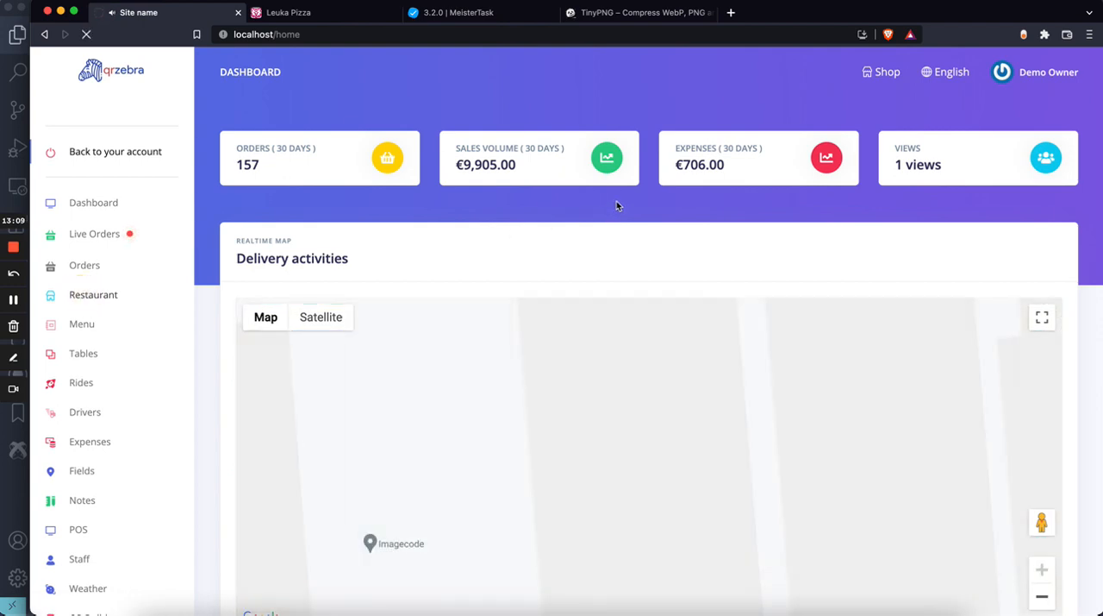
# - In Restaurant > Apps, enable ordering after working hours and always showing the date-time picker
pyautogui.click(93, 294)
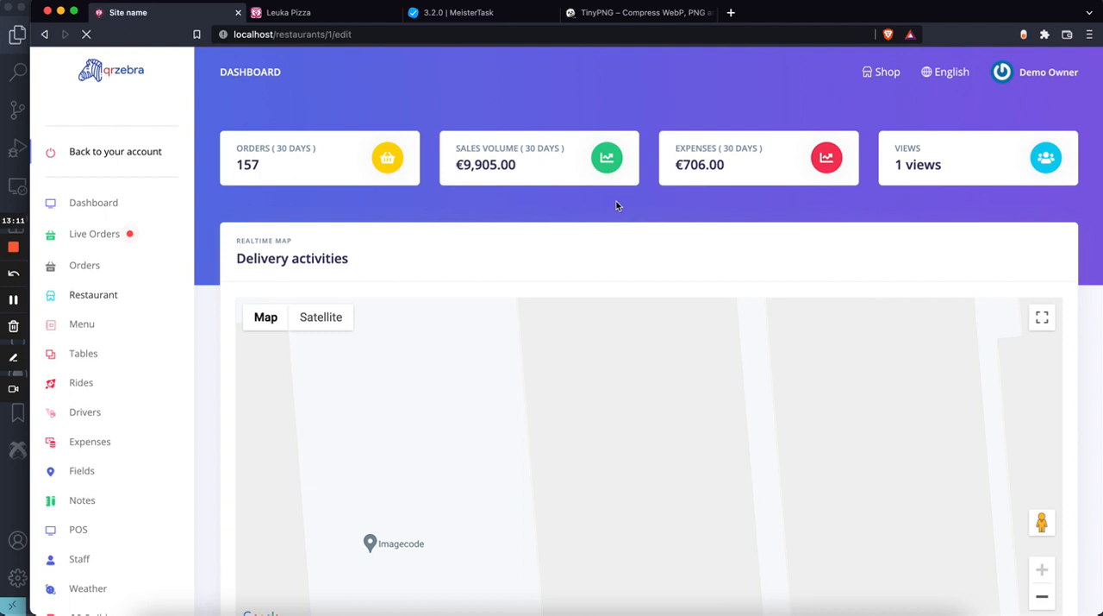
pyautogui.click(572, 156)
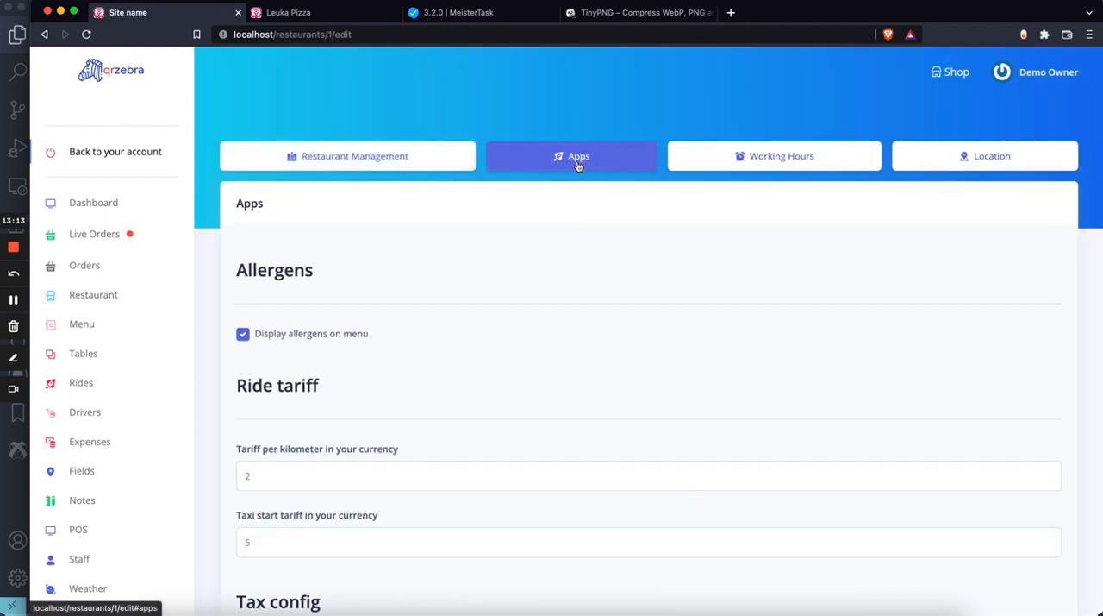
pyautogui.scroll(-3)
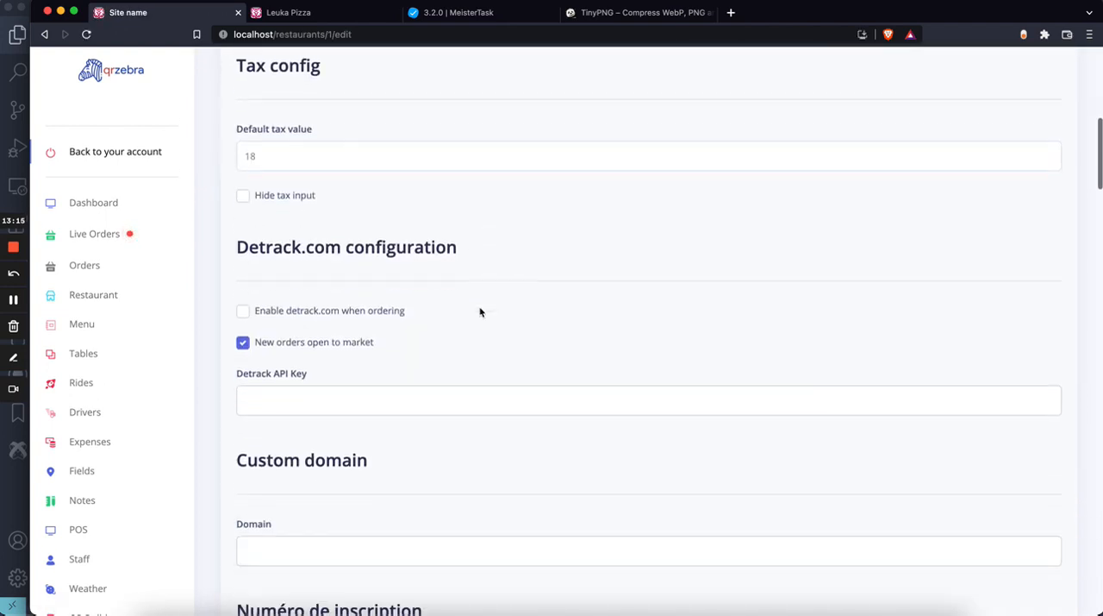
pyautogui.scroll(-3)
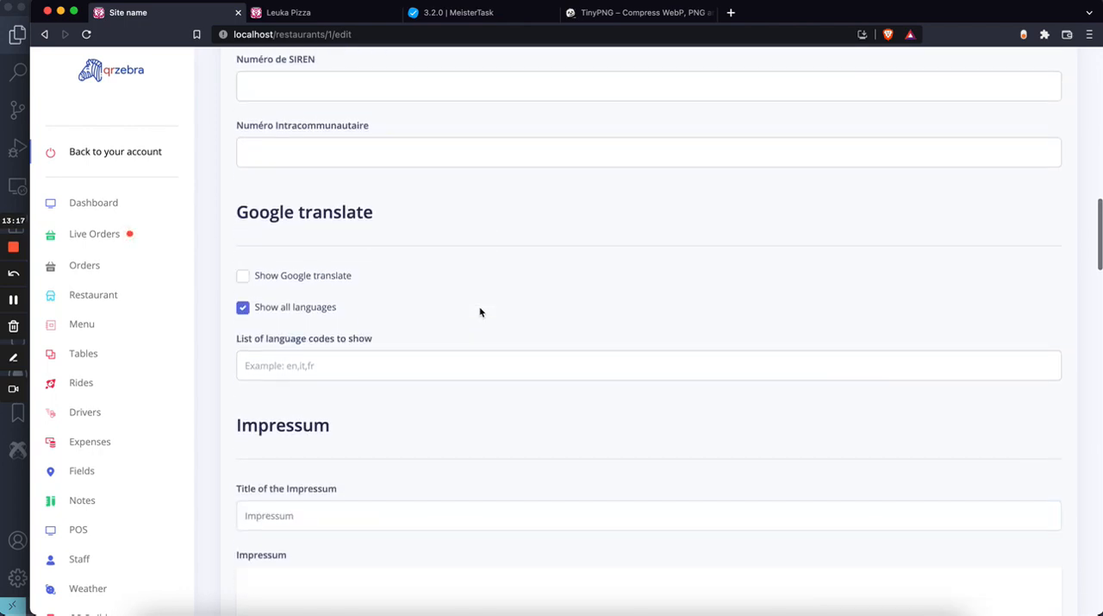
pyautogui.scroll(-3)
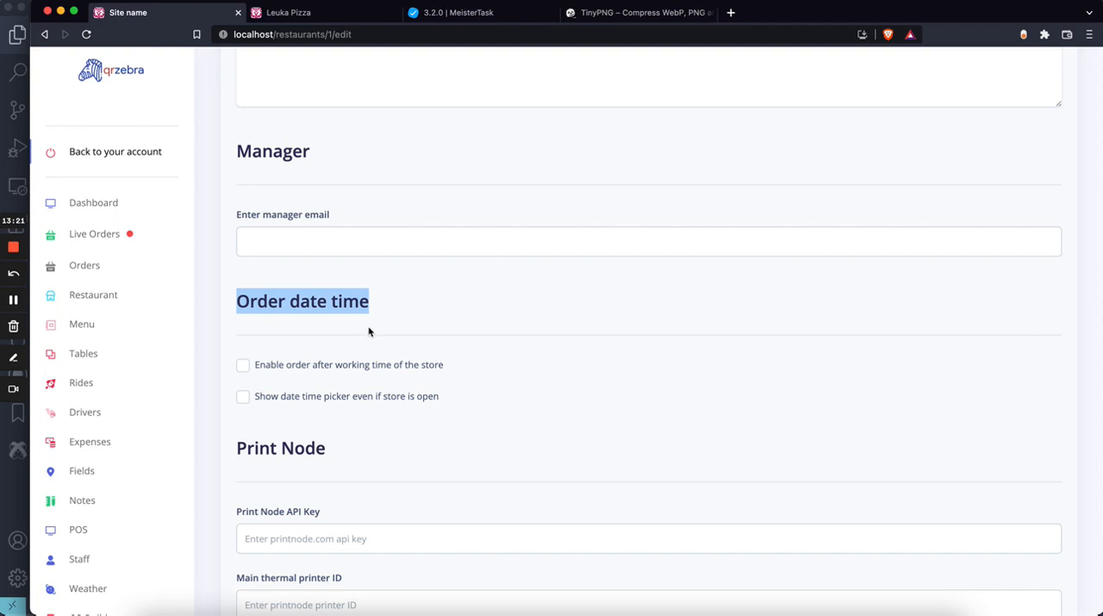
pyautogui.moveTo(339, 374)
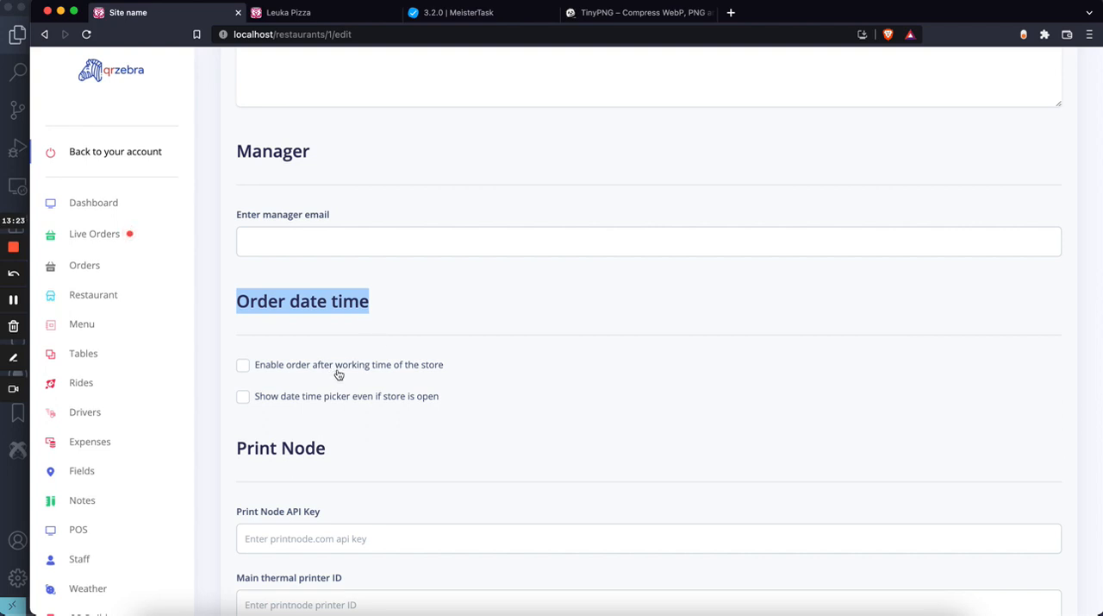
pyautogui.click(243, 365)
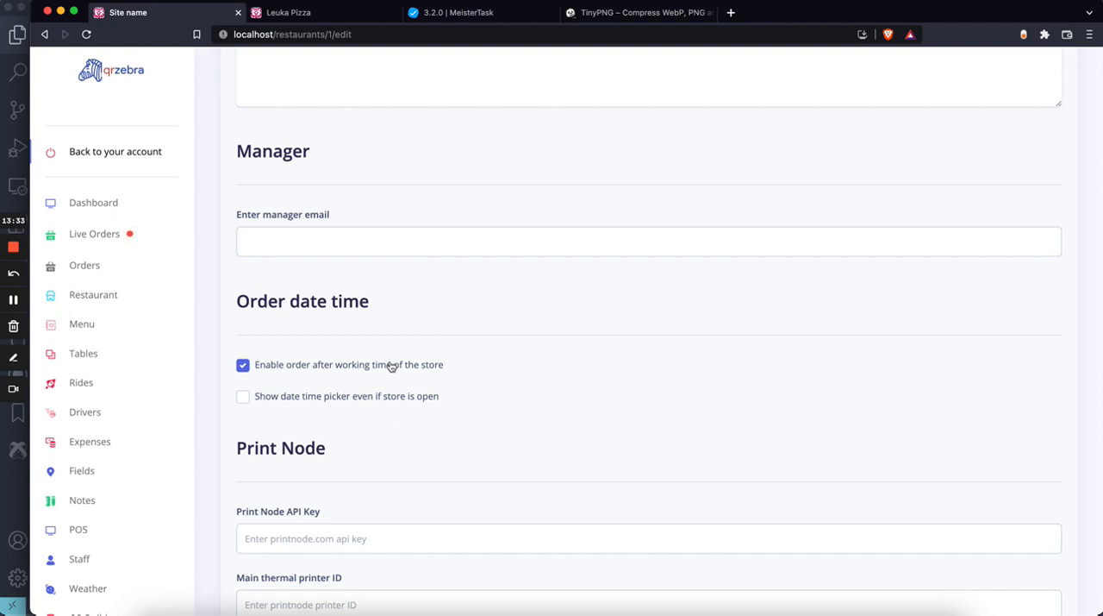
pyautogui.moveTo(371, 384)
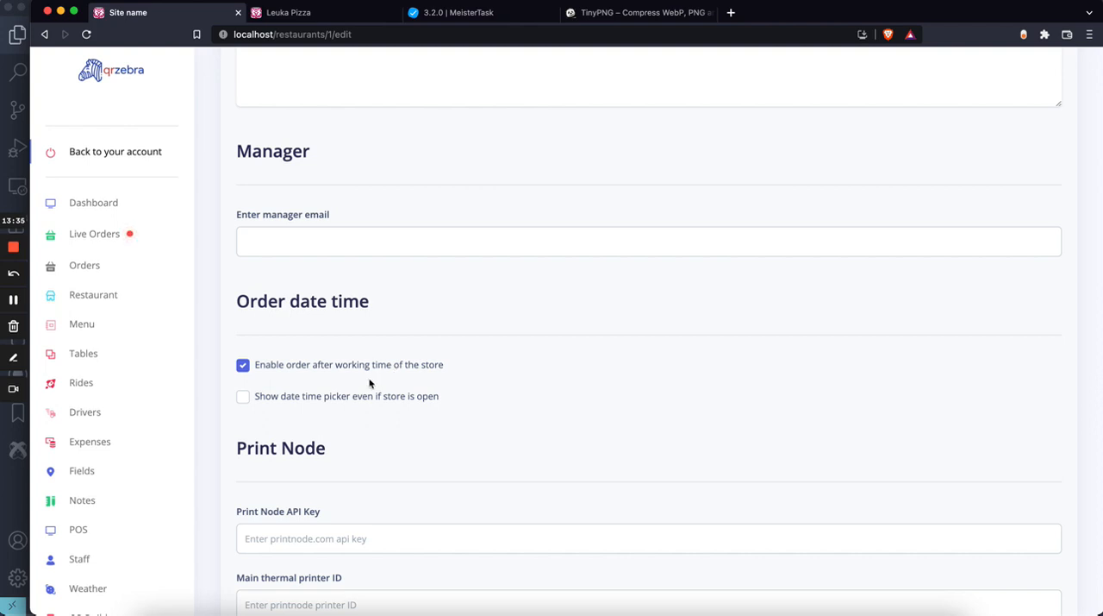
pyautogui.click(243, 396)
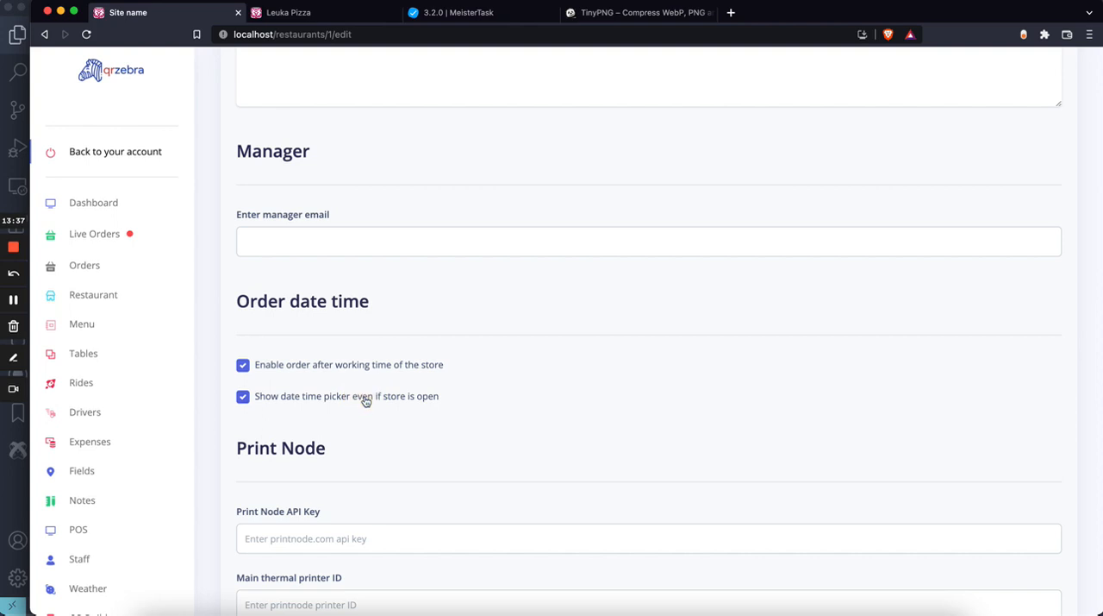
# - Check off the after-hours ordering task in MeisterTask and peek at the Leuka Pizza storefront
pyautogui.click(469, 12)
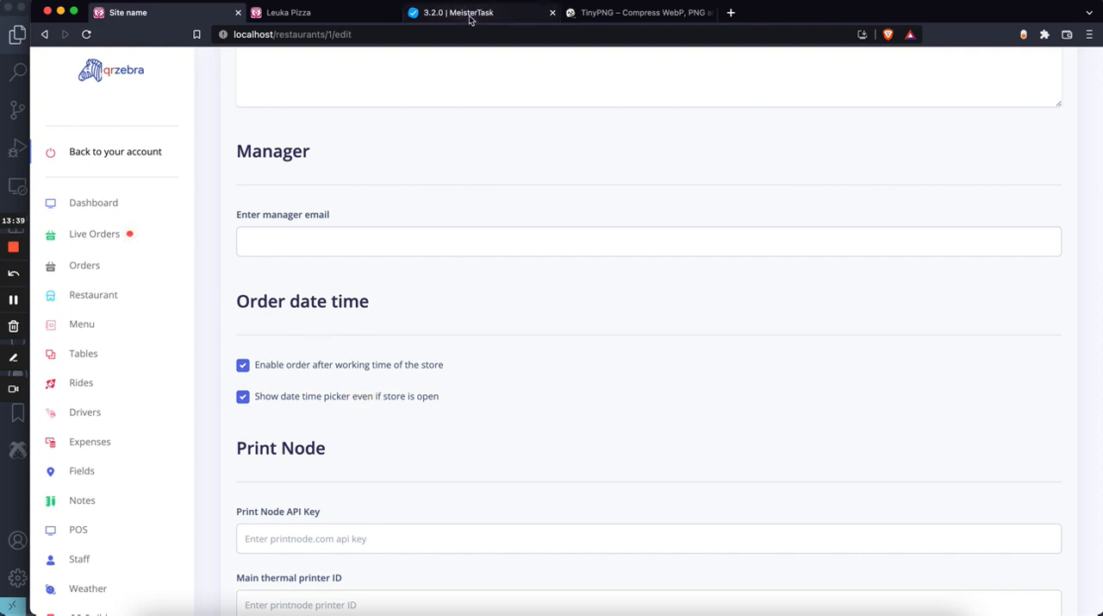
pyautogui.click(458, 12)
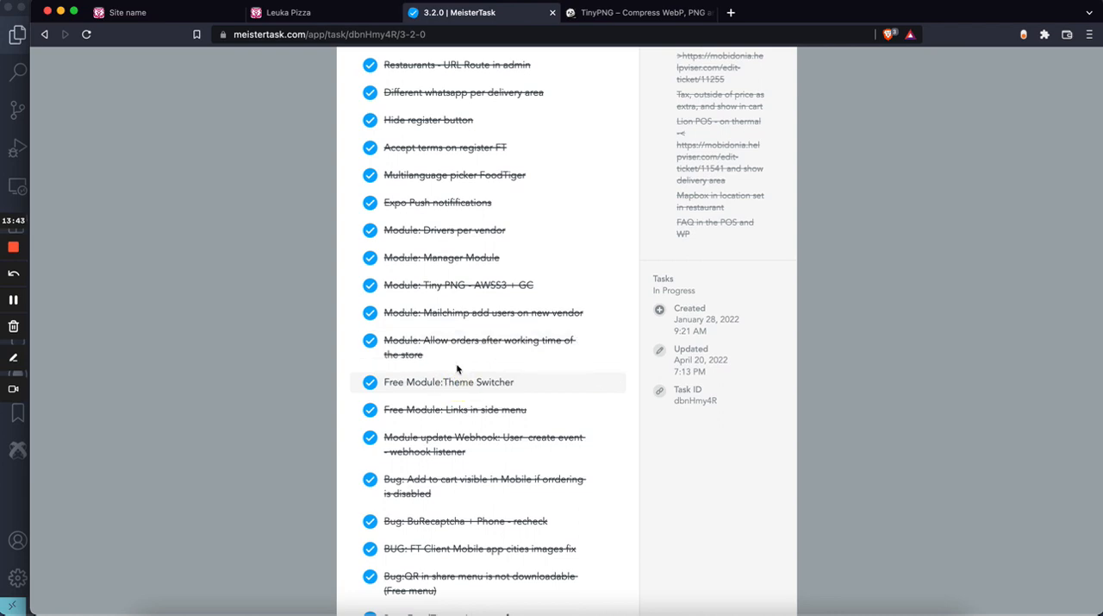
pyautogui.click(289, 12)
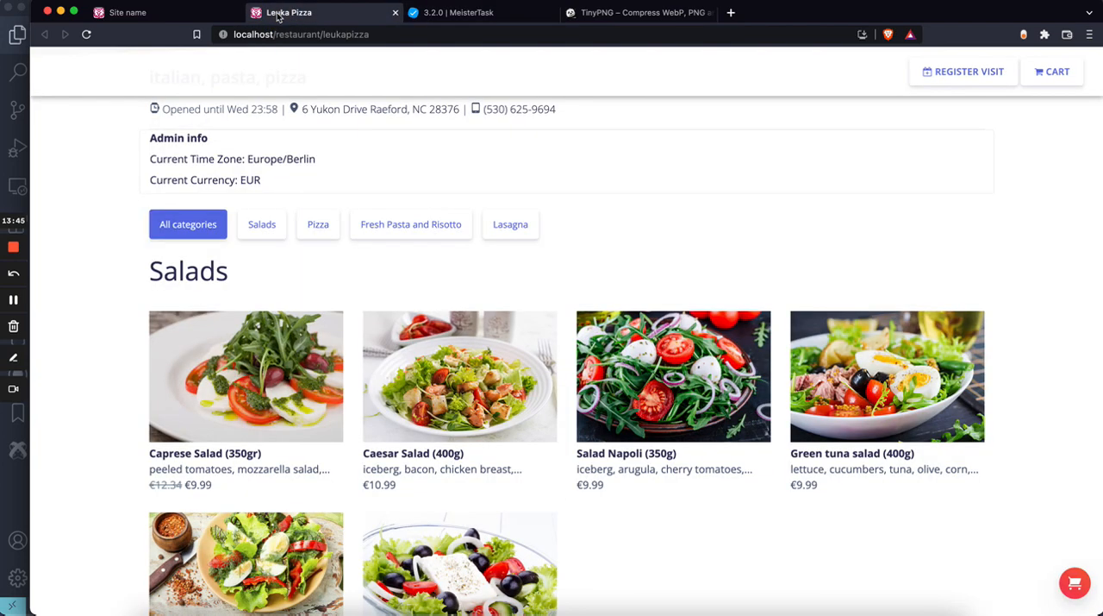
pyautogui.click(127, 12)
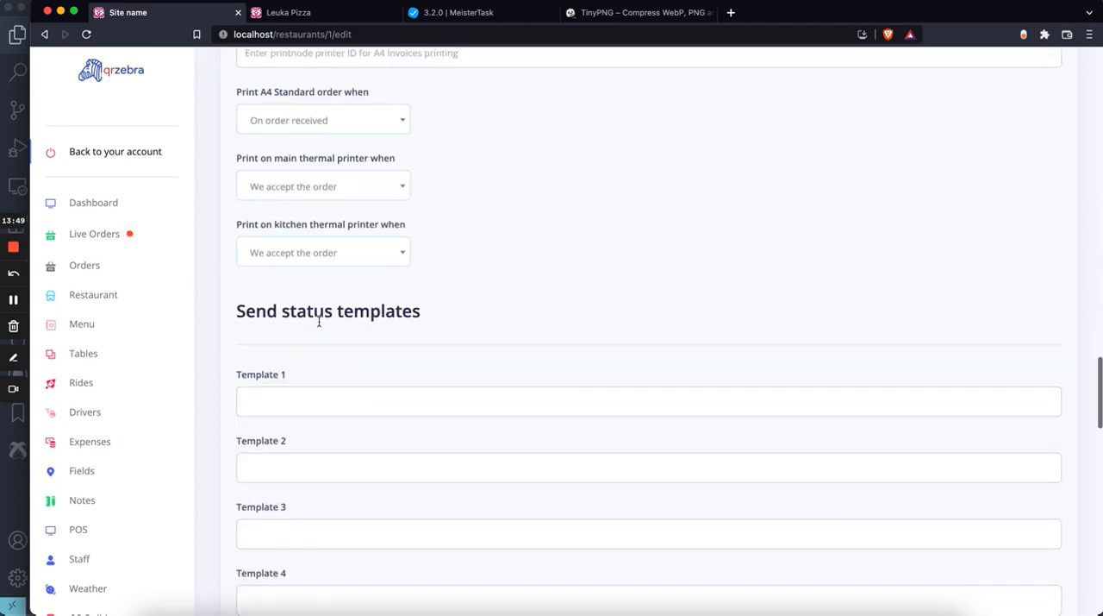
# - Look over the menu template choices, then glance at the storefront and checklist tabs
pyautogui.scroll(-3)
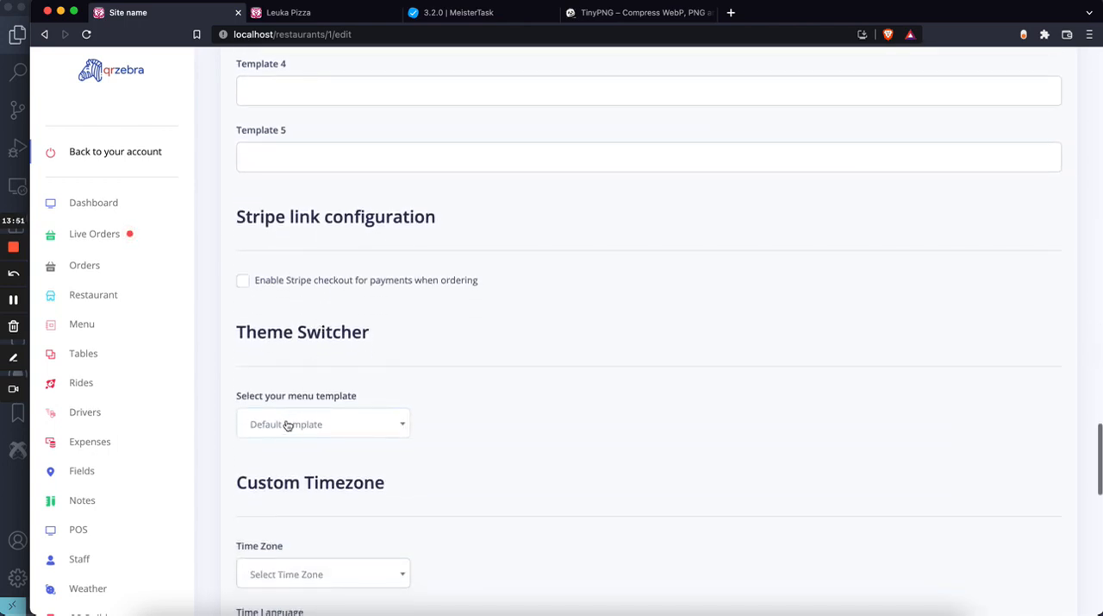
pyautogui.click(323, 423)
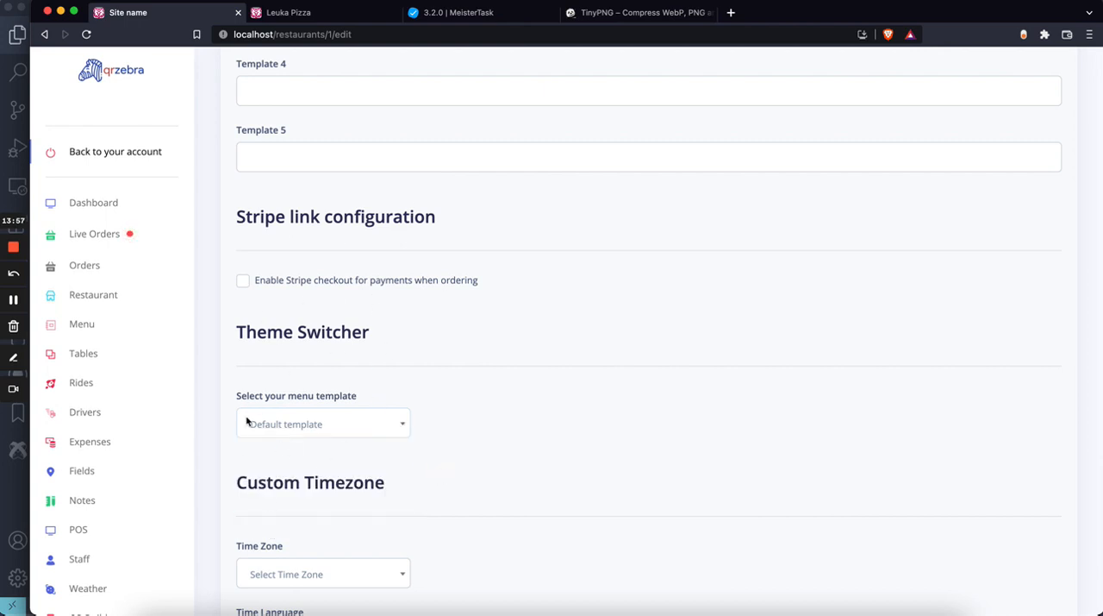
pyautogui.click(289, 12)
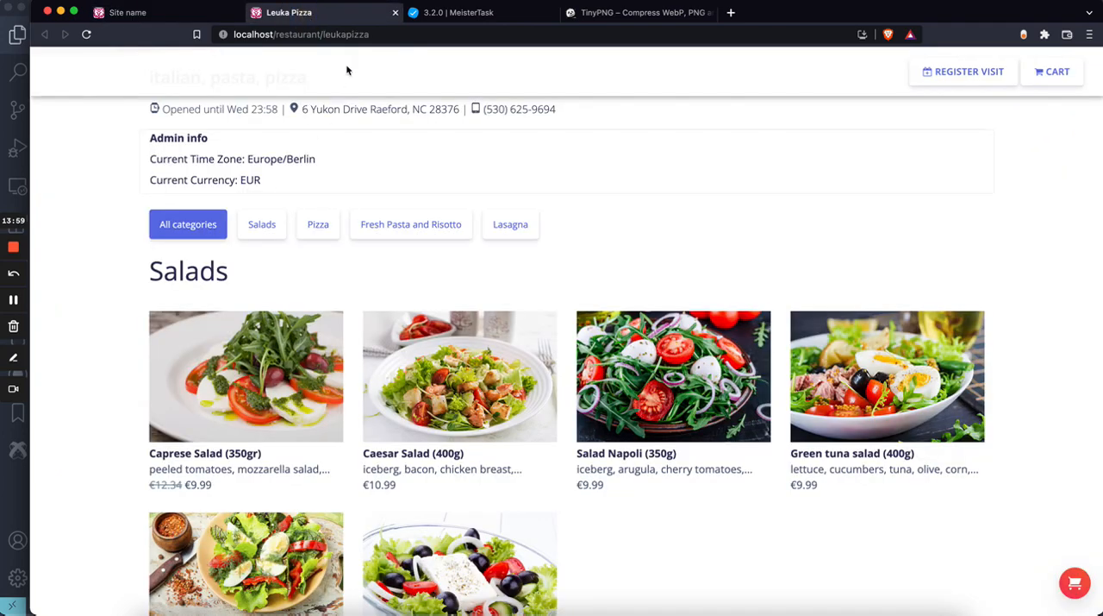
pyautogui.click(457, 12)
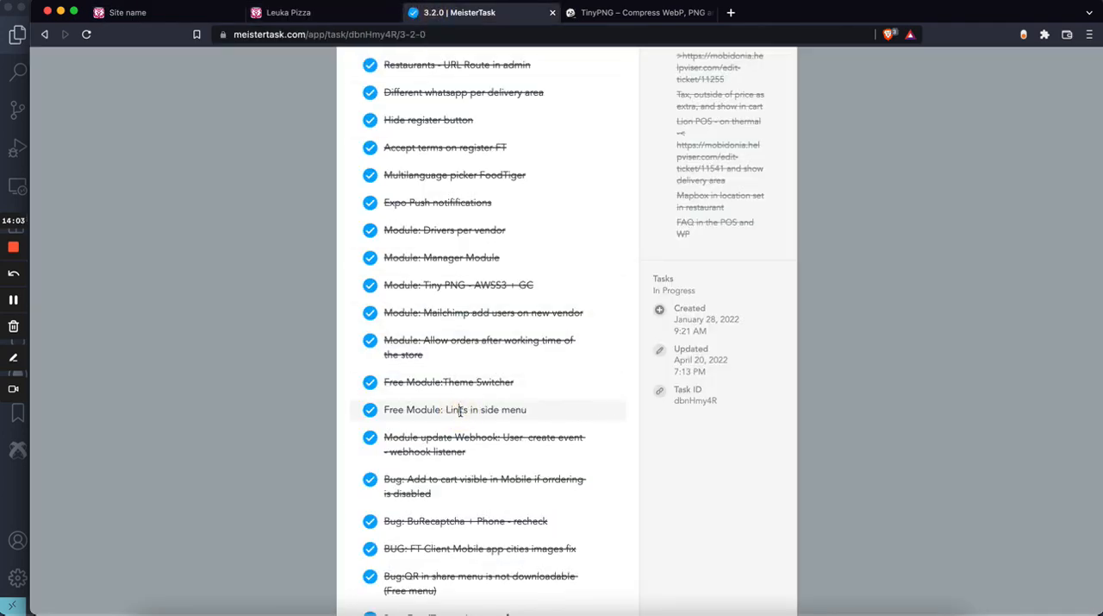
pyautogui.click(127, 12)
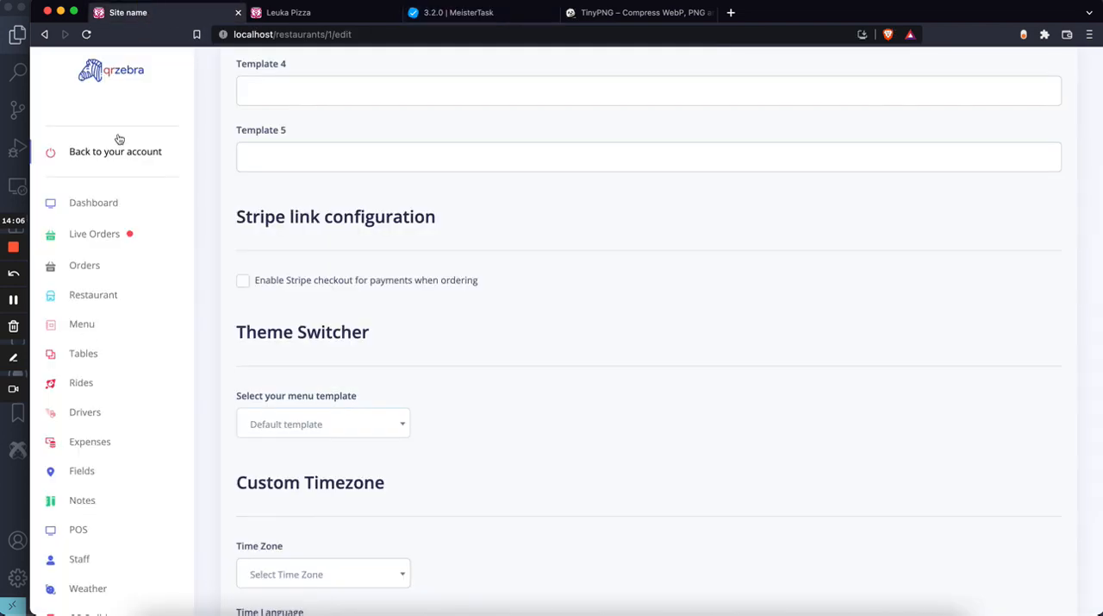
# - Scroll down through the Stripe, Theme Switcher and Custom Timezone settings
pyautogui.scroll(-3)
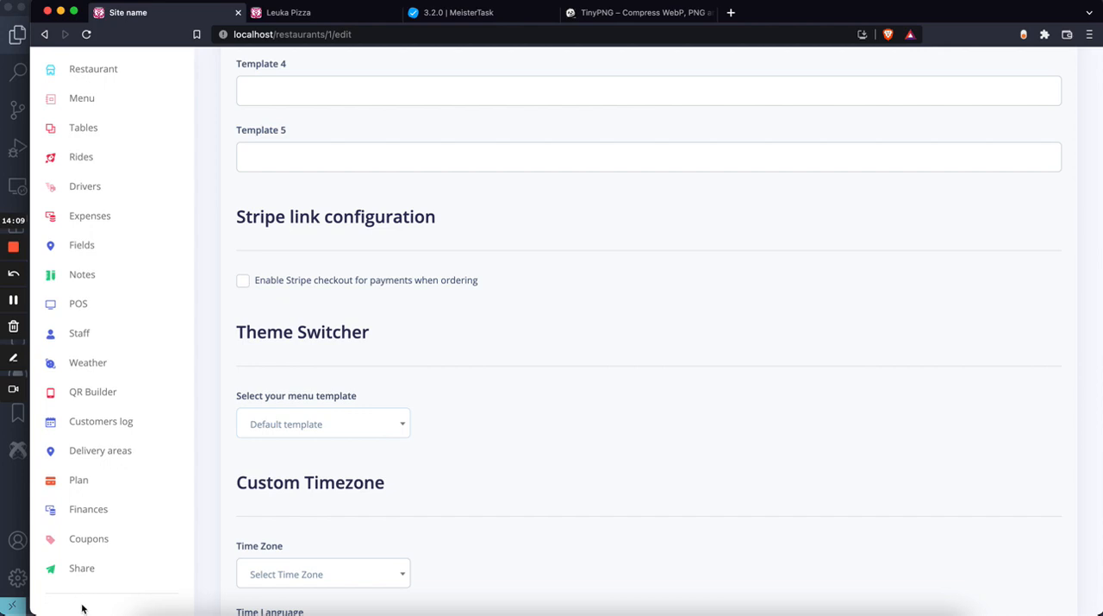
pyautogui.scroll(-3)
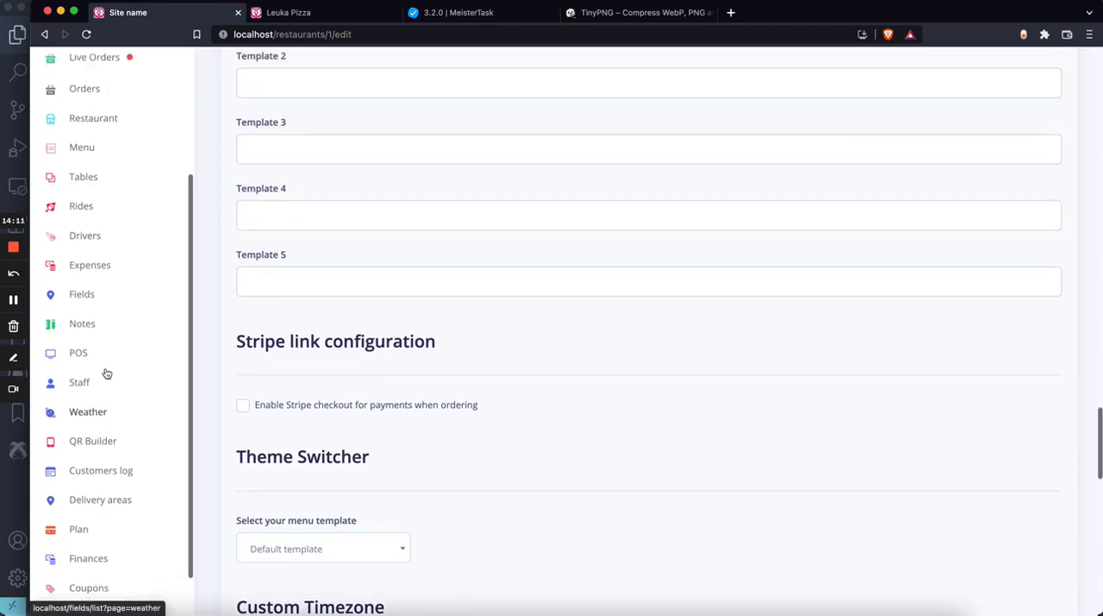
pyautogui.scroll(-3)
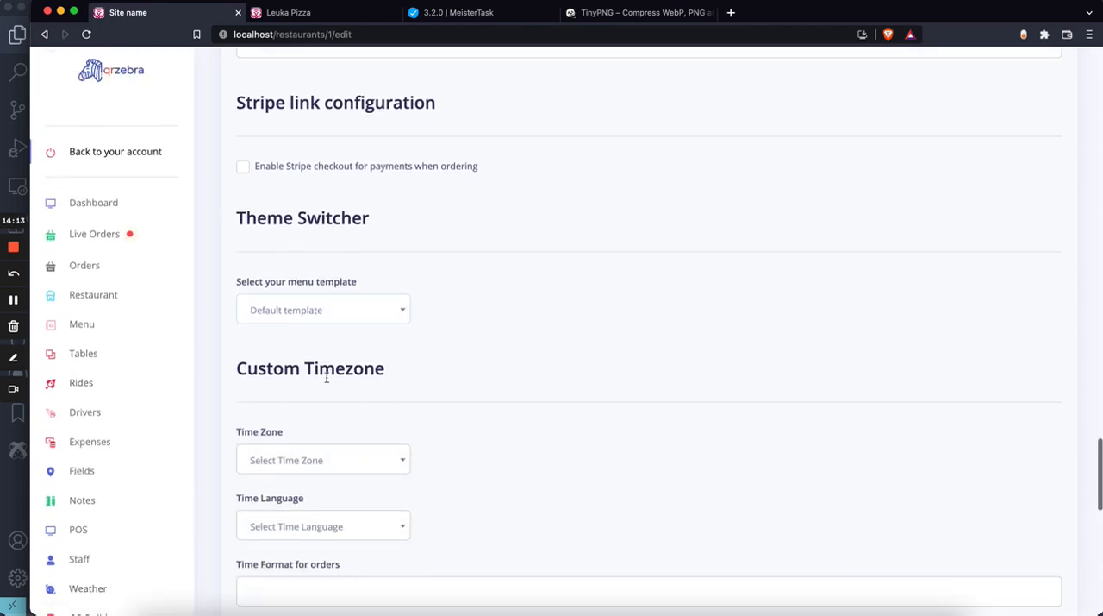
pyautogui.scroll(-3)
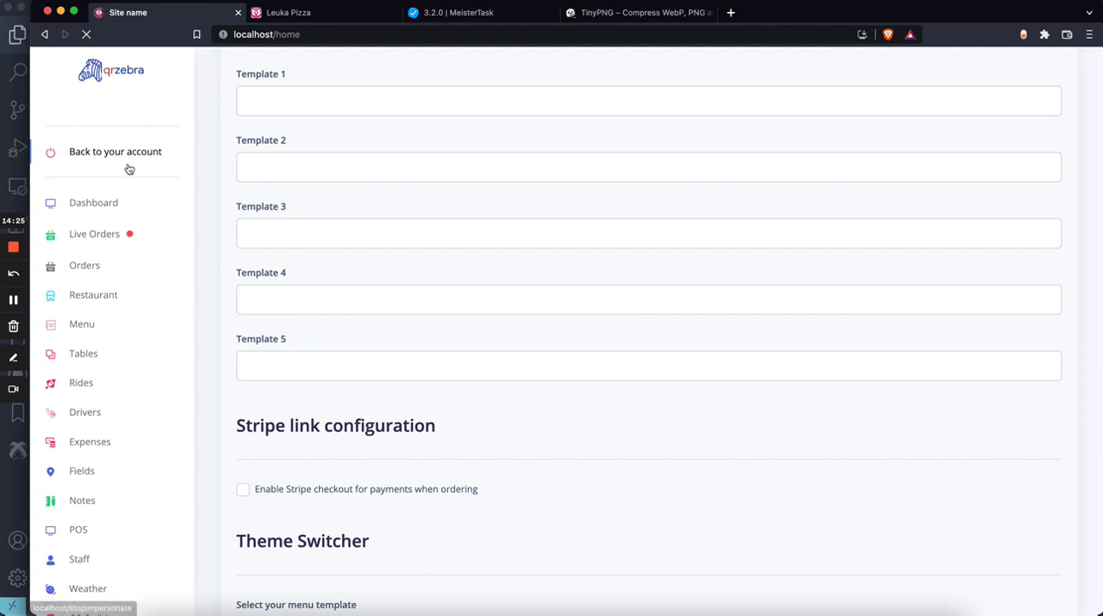
# - Return to the admin account and open Site Settings on the Apps & Plugins tab
pyautogui.click(115, 151)
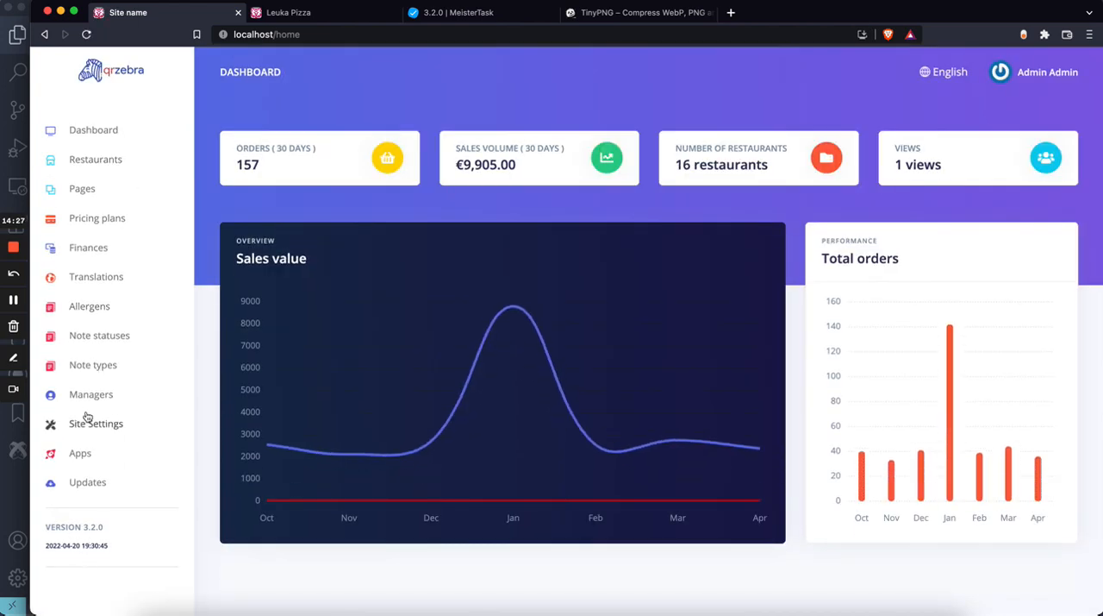
pyautogui.click(96, 423)
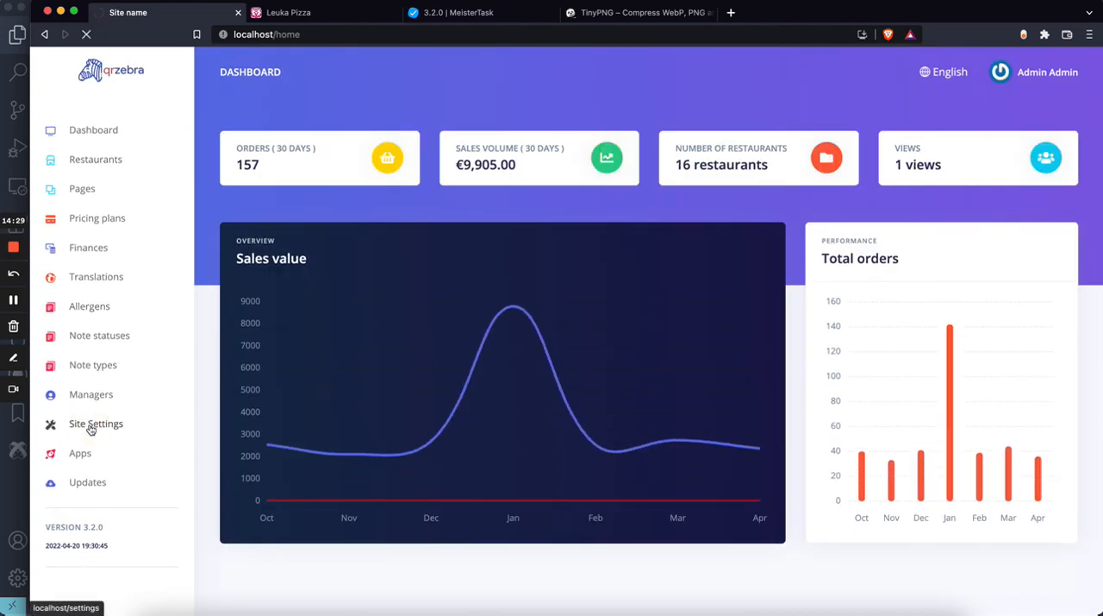
pyautogui.click(96, 423)
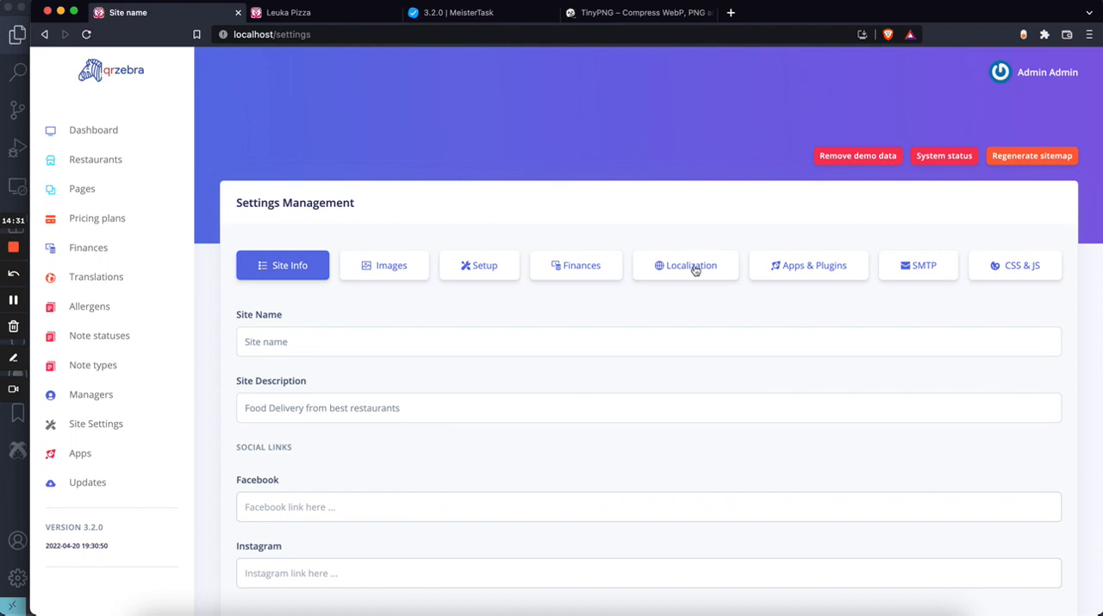
pyautogui.click(807, 265)
pyautogui.write('link')
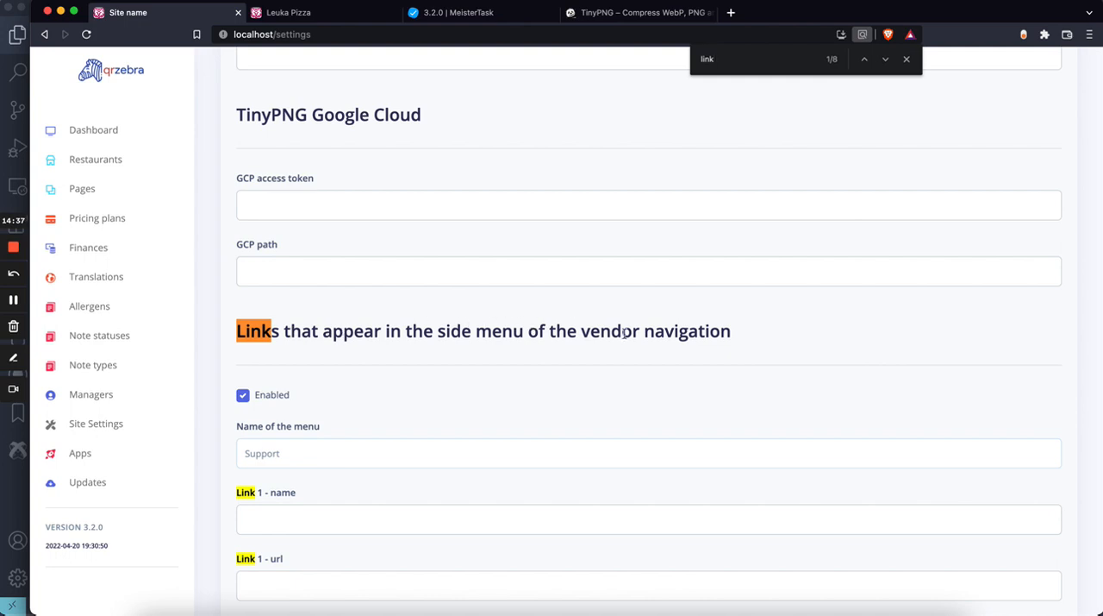
# - Inspect the version 3.2.0 label and the Link 1 name and url fields, then switch to MeisterTask
pyautogui.scroll(-3)
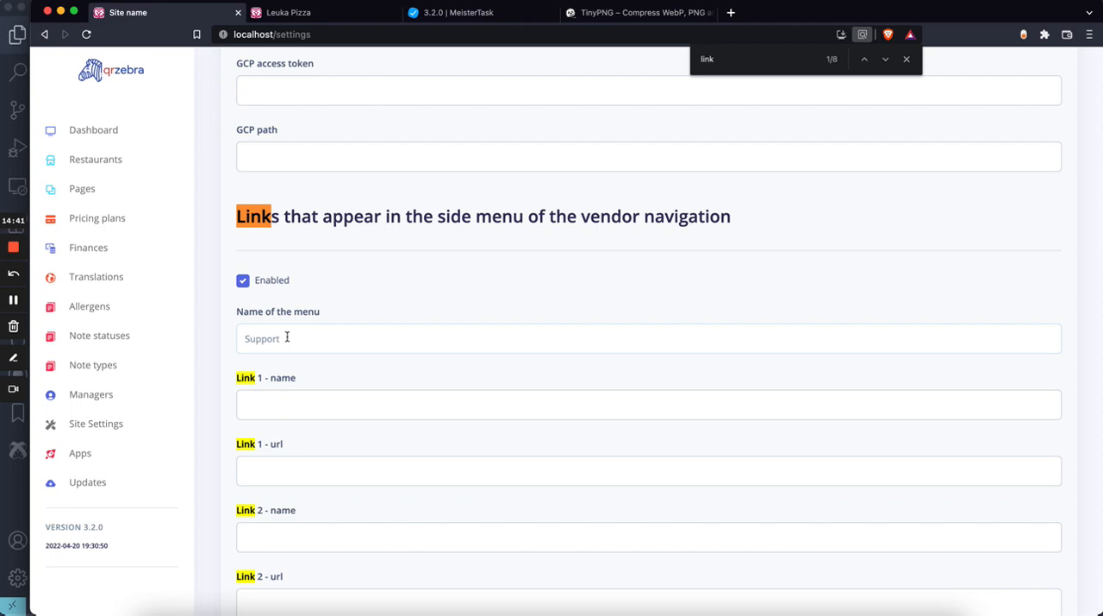
pyautogui.moveTo(58, 578)
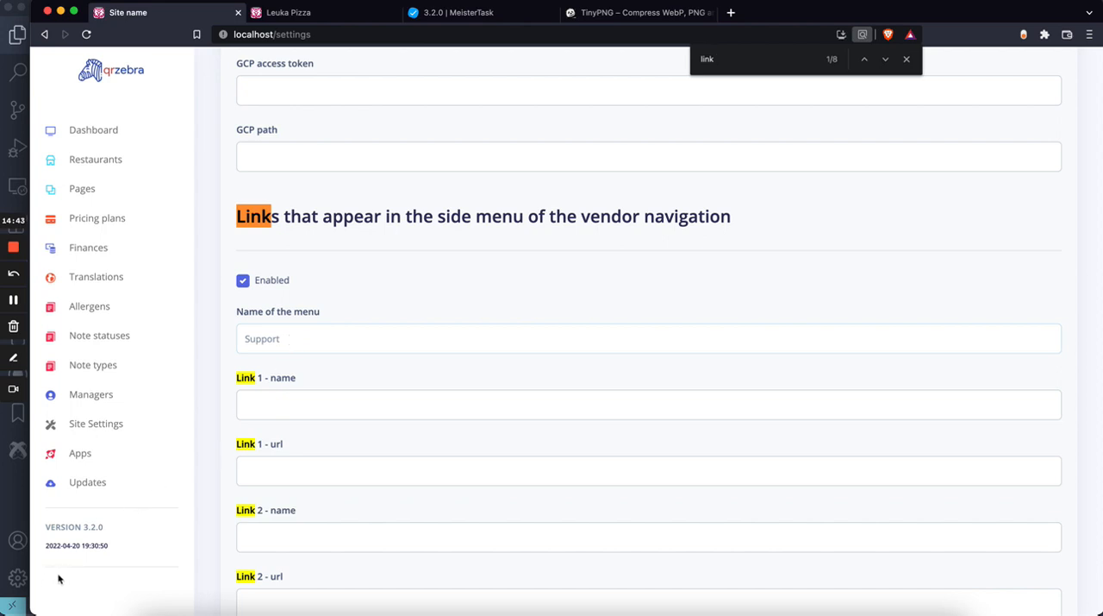
pyautogui.doubleClick(60, 527)
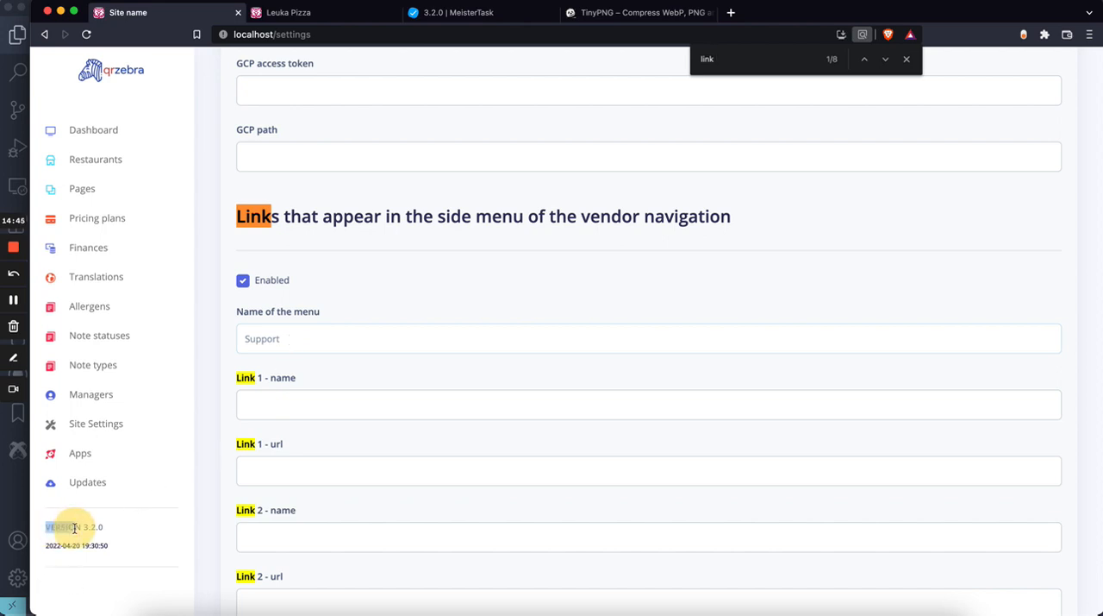
pyautogui.click(649, 404)
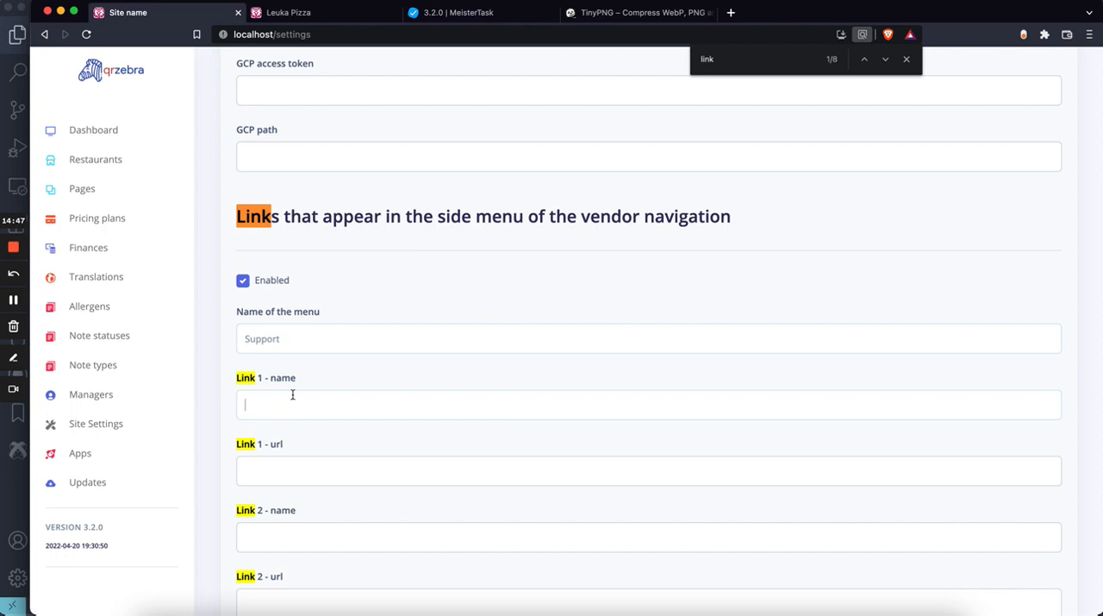
pyautogui.click(261, 471)
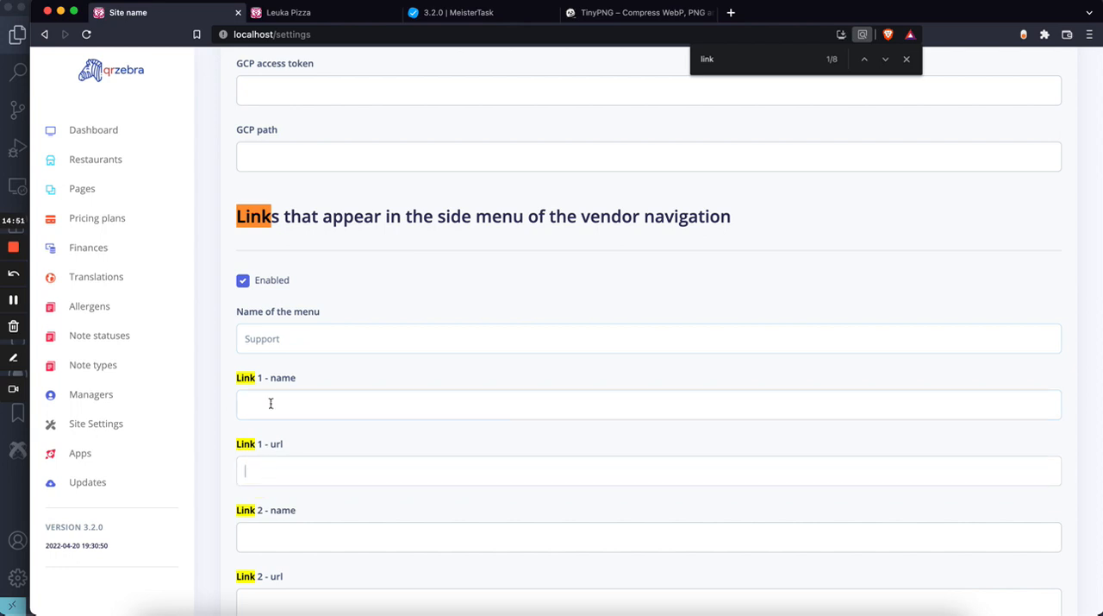
pyautogui.scroll(-3)
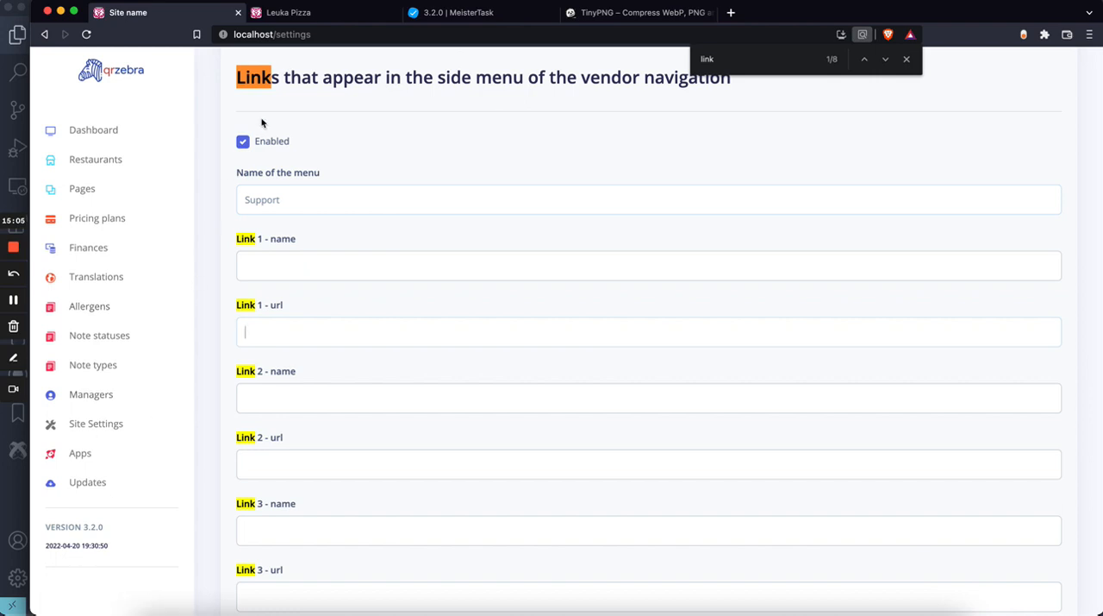
pyautogui.click(456, 12)
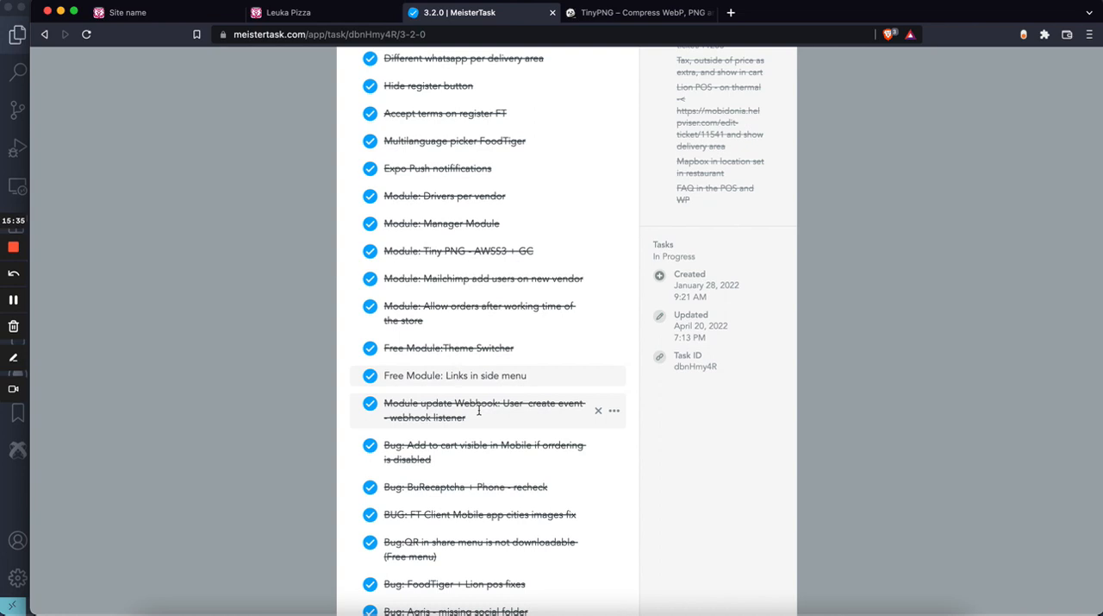
pyautogui.scroll(-3)
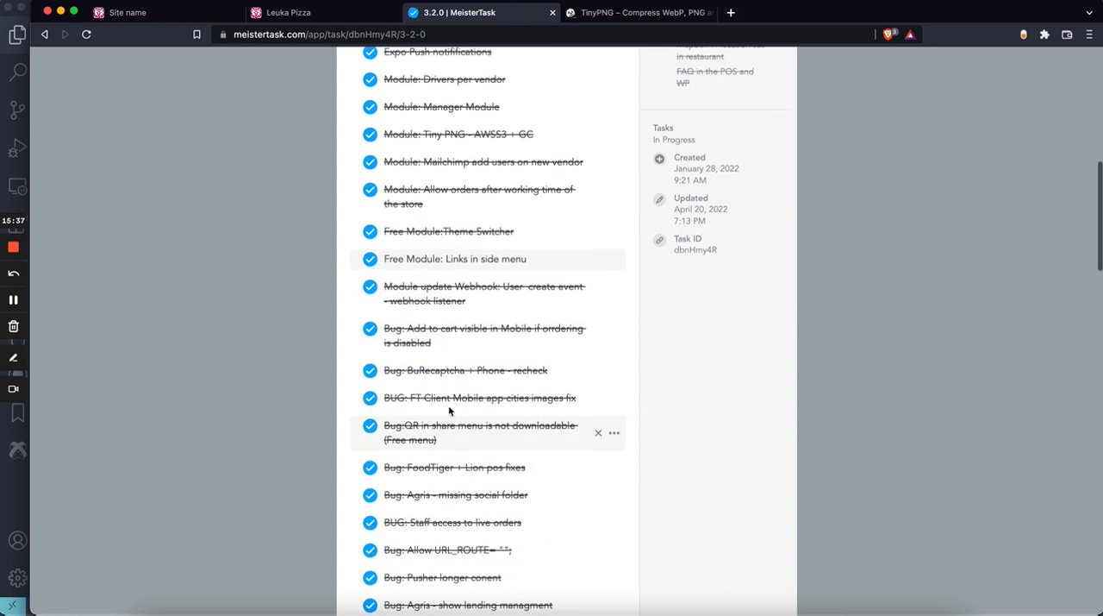
pyautogui.scroll(-3)
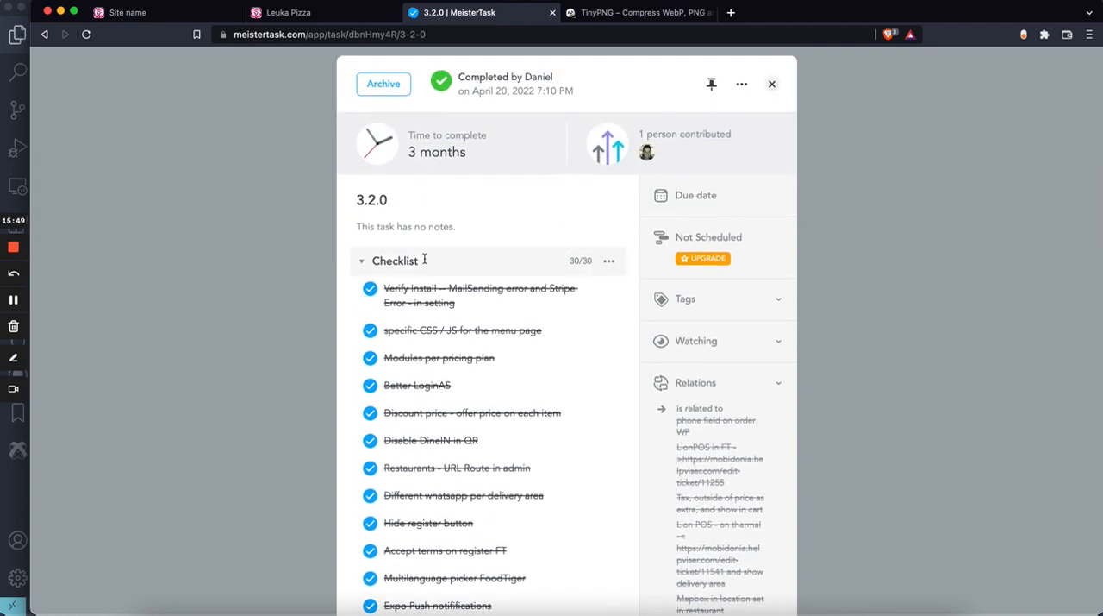
# - Scroll the 3.2.0 checklist confirming all 30/30 items, including 'Free Module: Links in side menu', are ticked
pyautogui.scroll(-3)
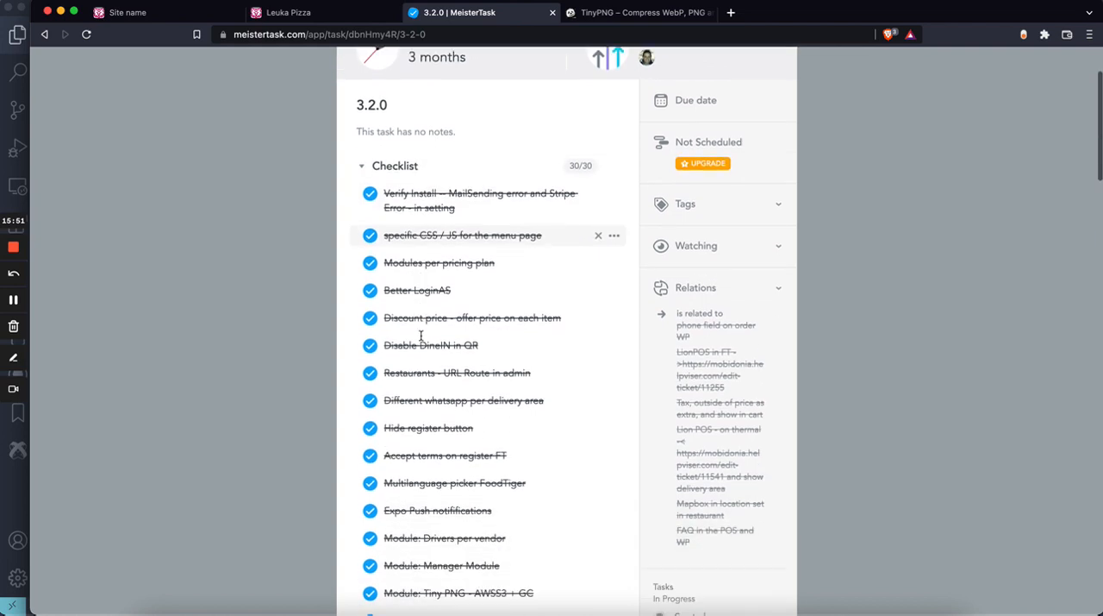
pyautogui.scroll(-3)
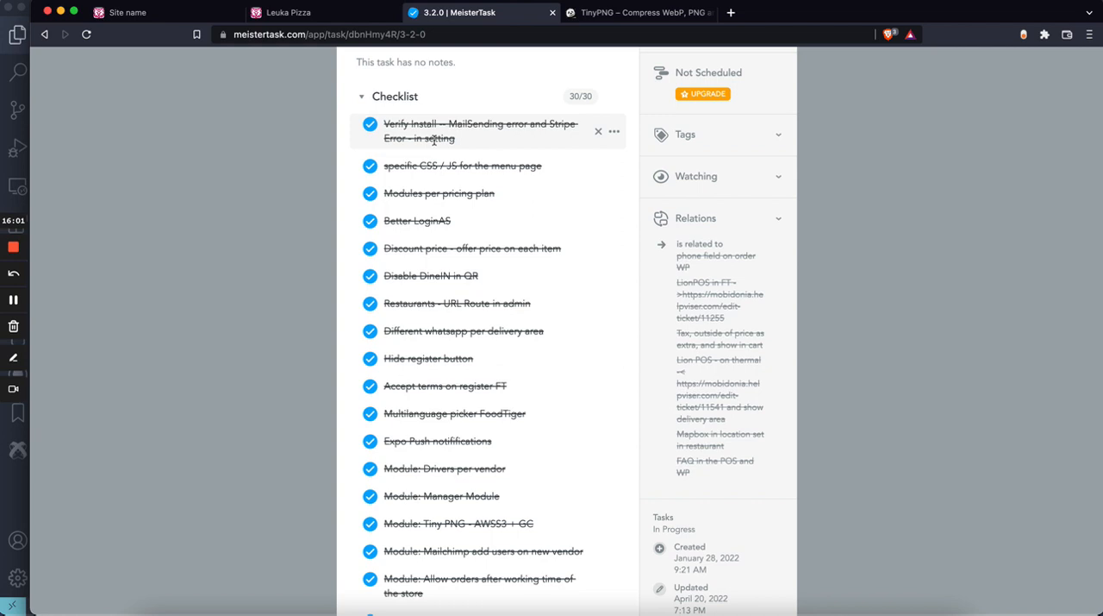
pyautogui.scroll(-3)
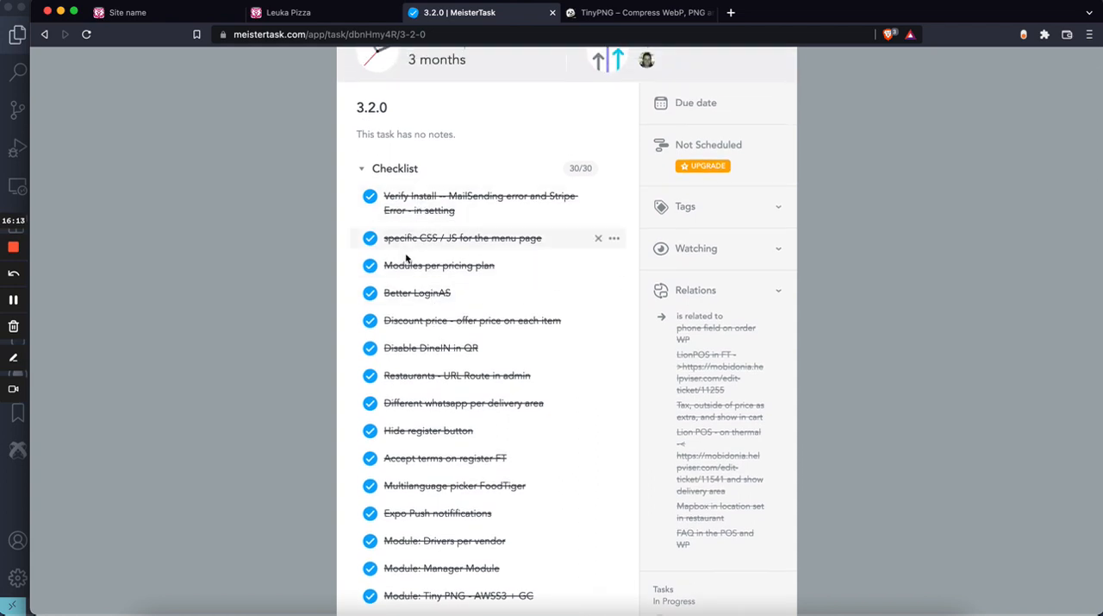
pyautogui.scroll(-3)
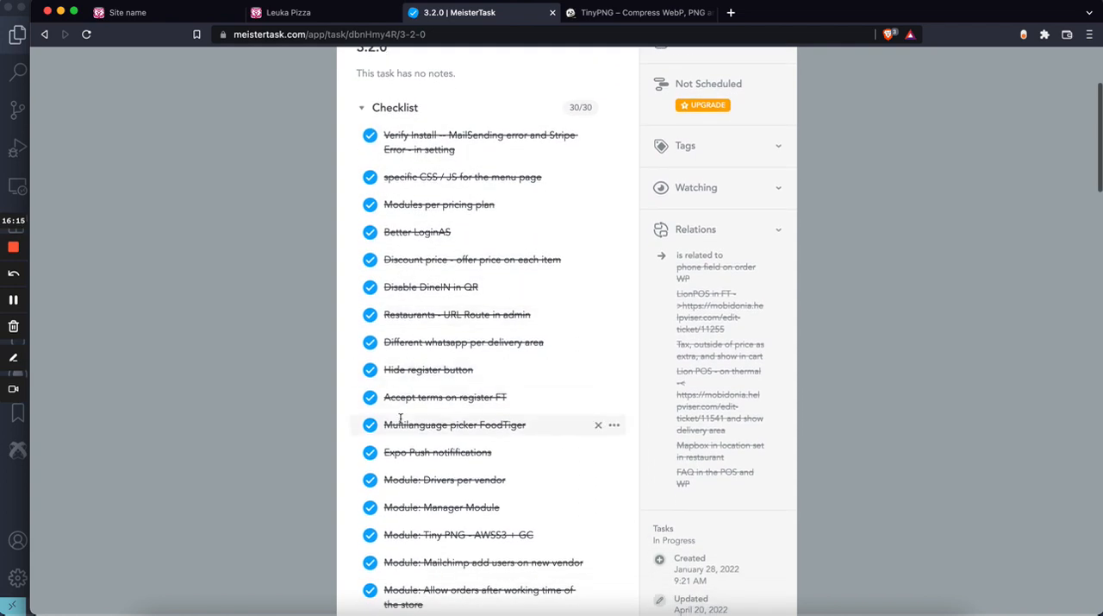
pyautogui.scroll(-3)
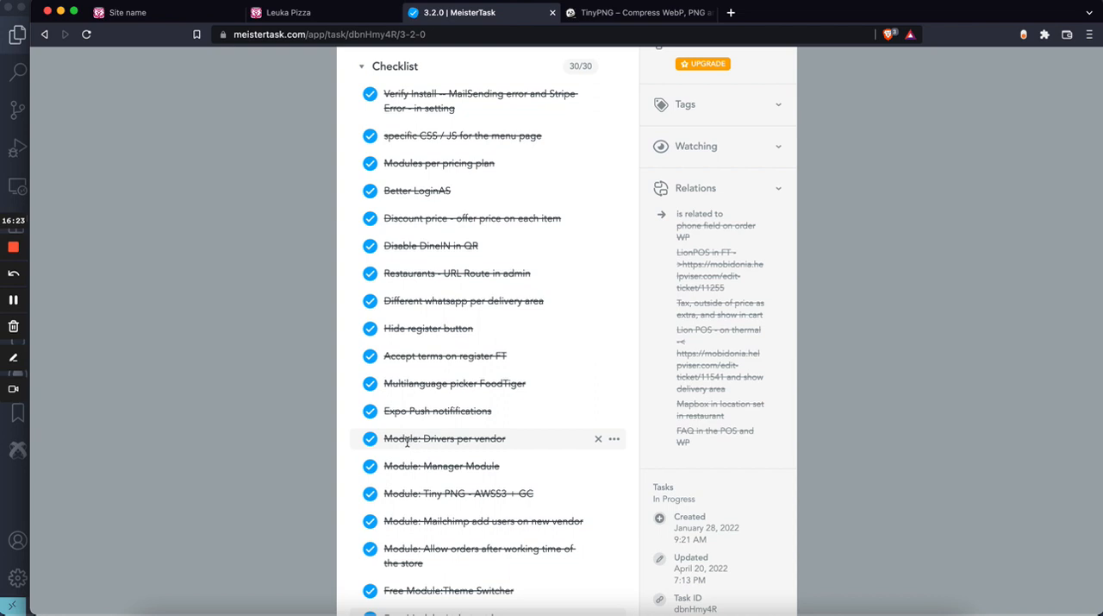
pyautogui.scroll(-3)
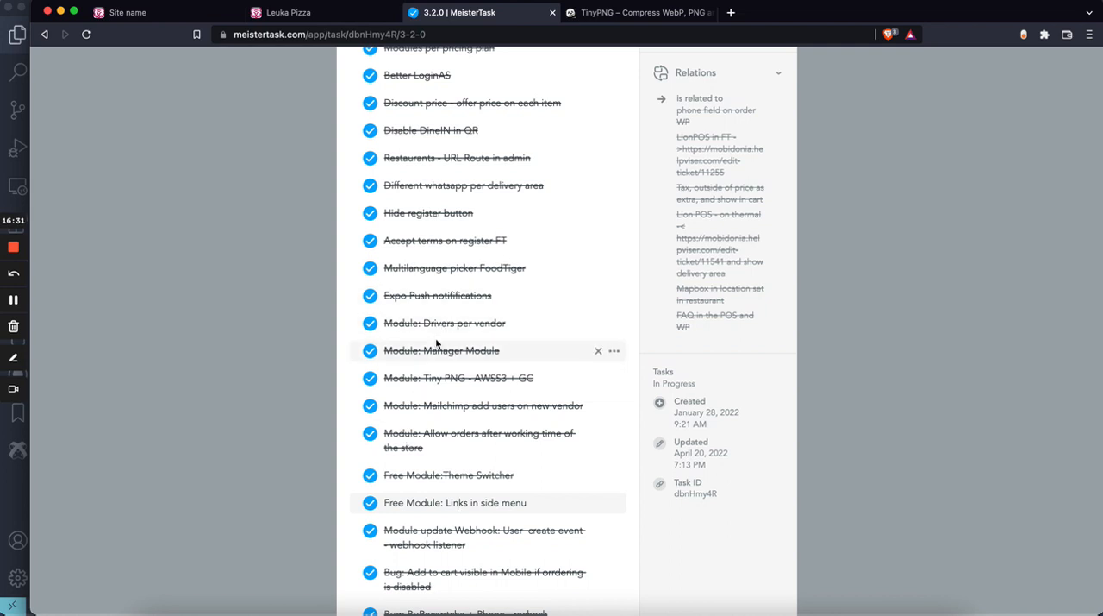
pyautogui.scroll(-3)
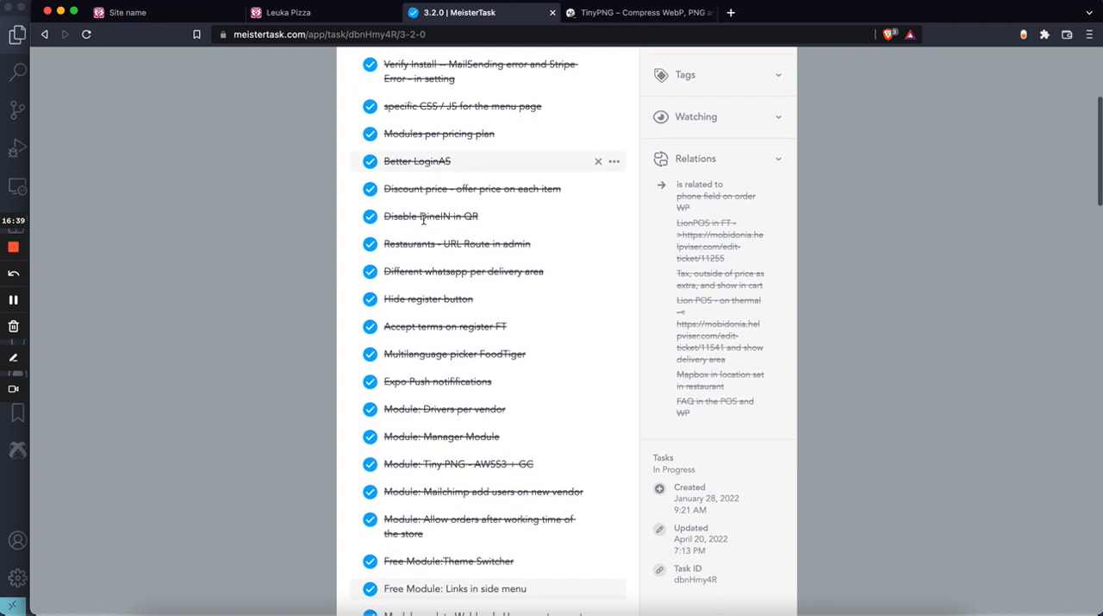
pyautogui.scroll(-3)
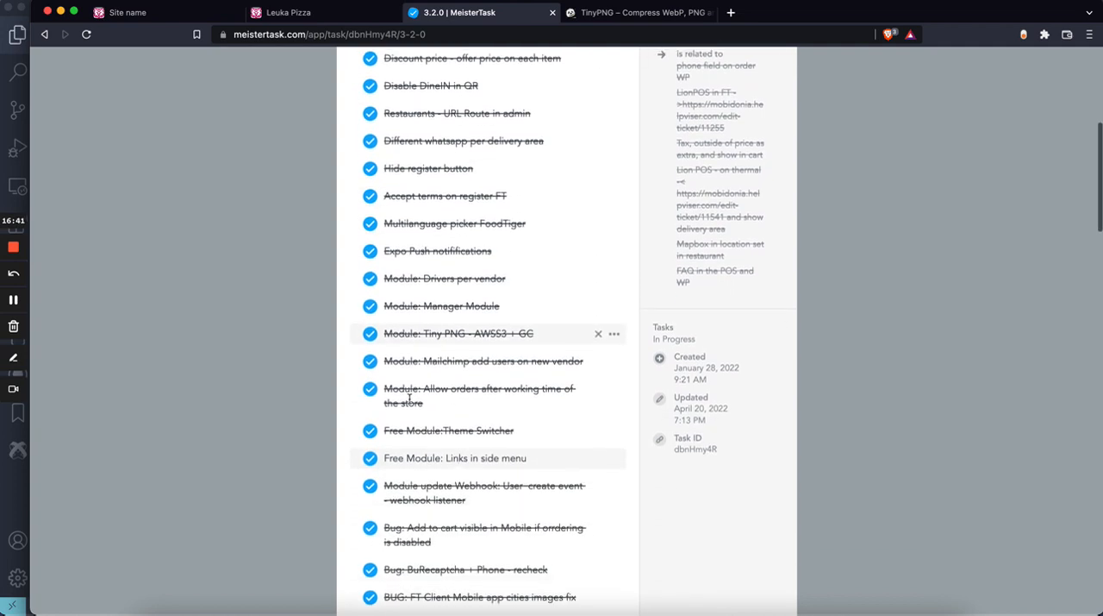
pyautogui.scroll(-3)
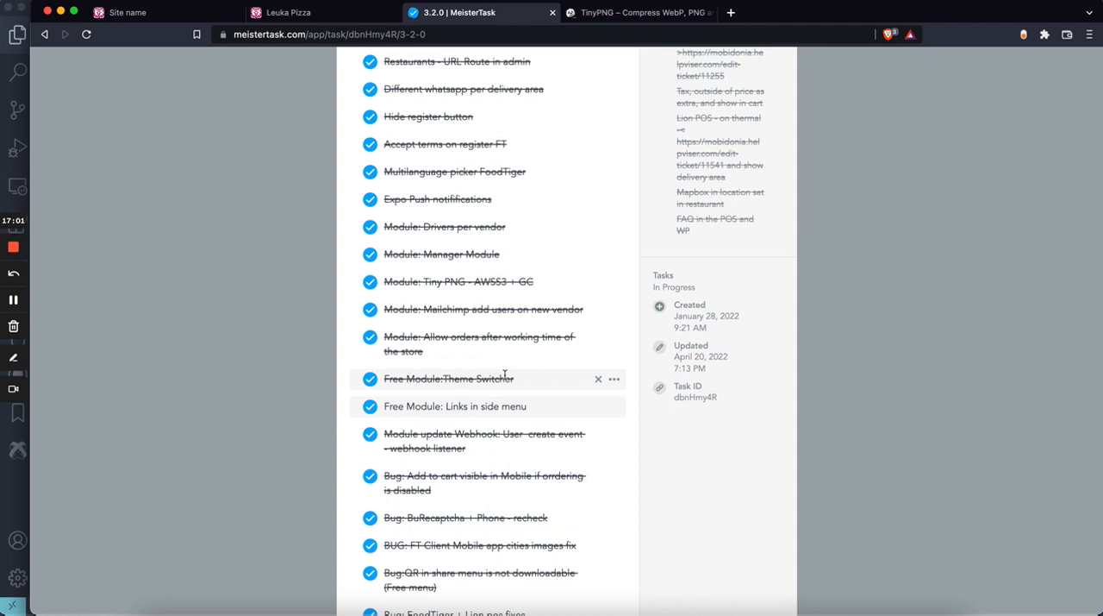
pyautogui.scroll(-3)
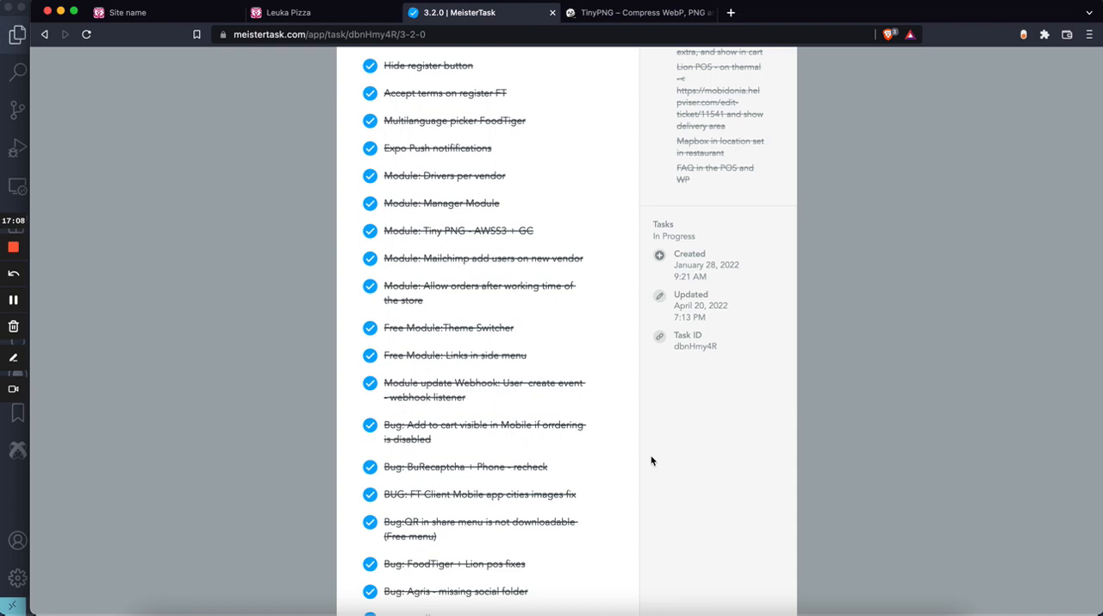
pyautogui.scroll(-3)
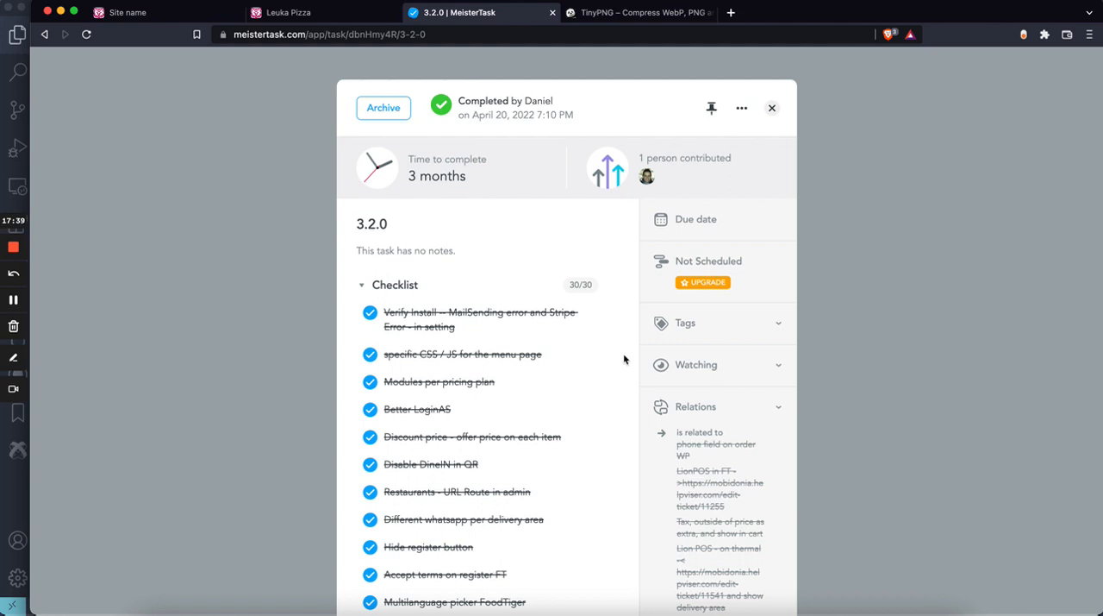
pyautogui.scroll(-3)
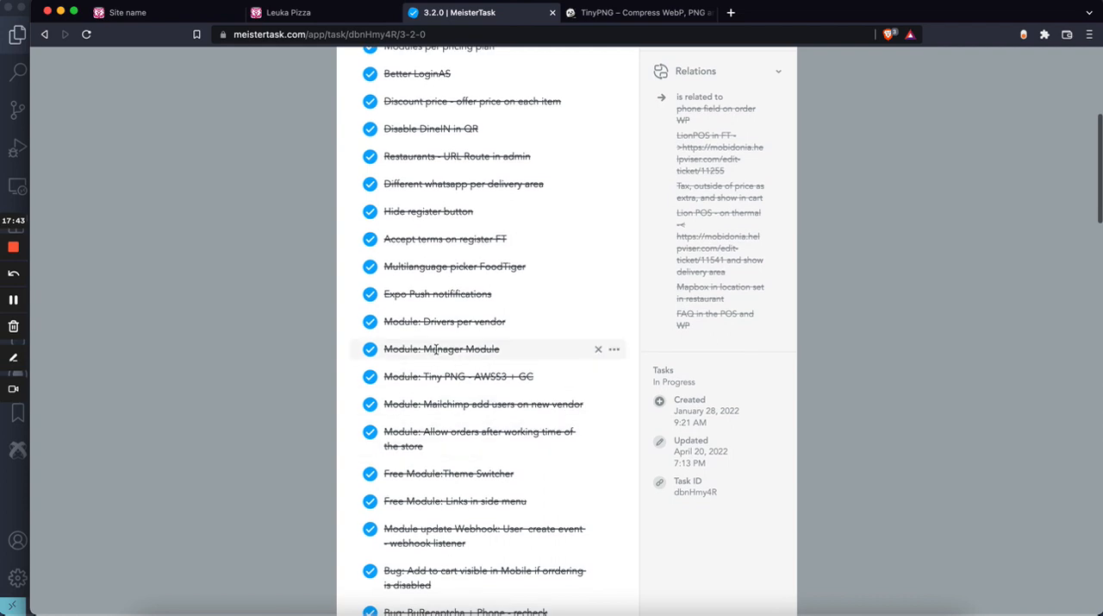
pyautogui.scroll(-3)
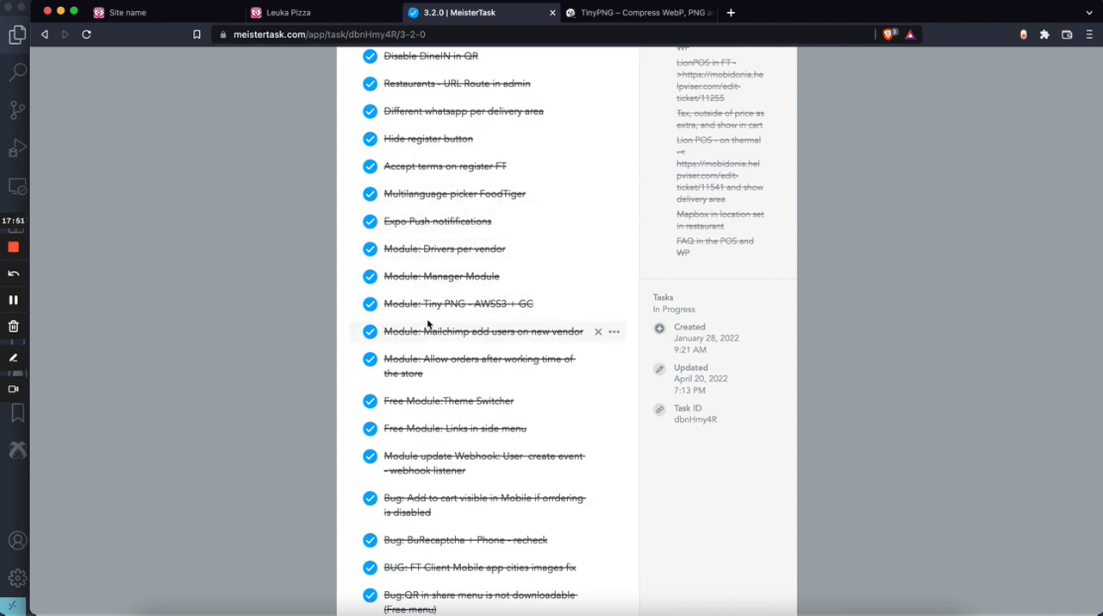
pyautogui.moveTo(416, 325)
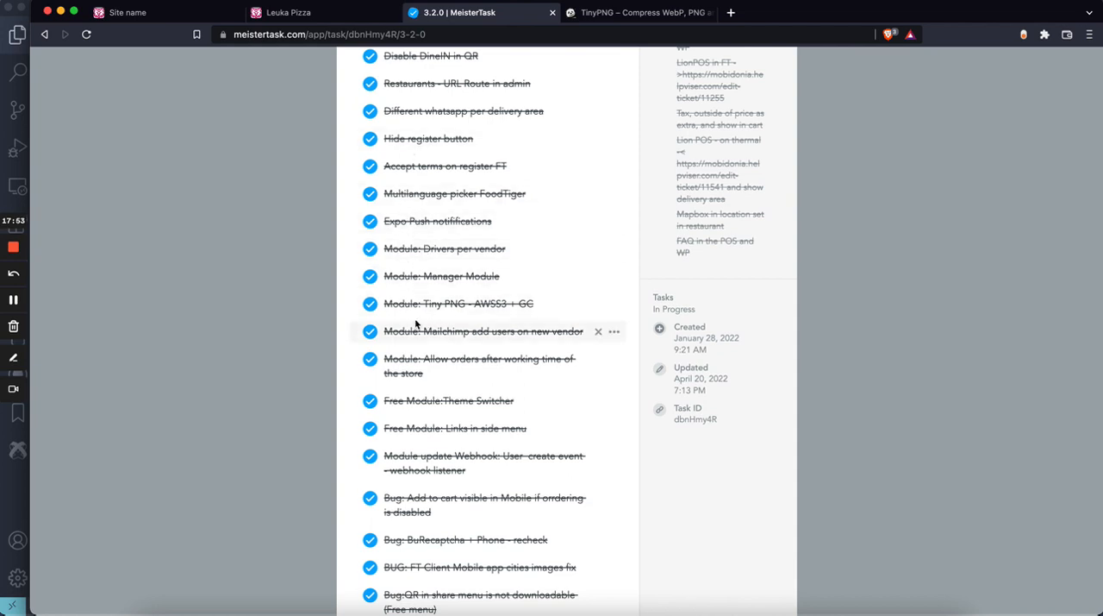